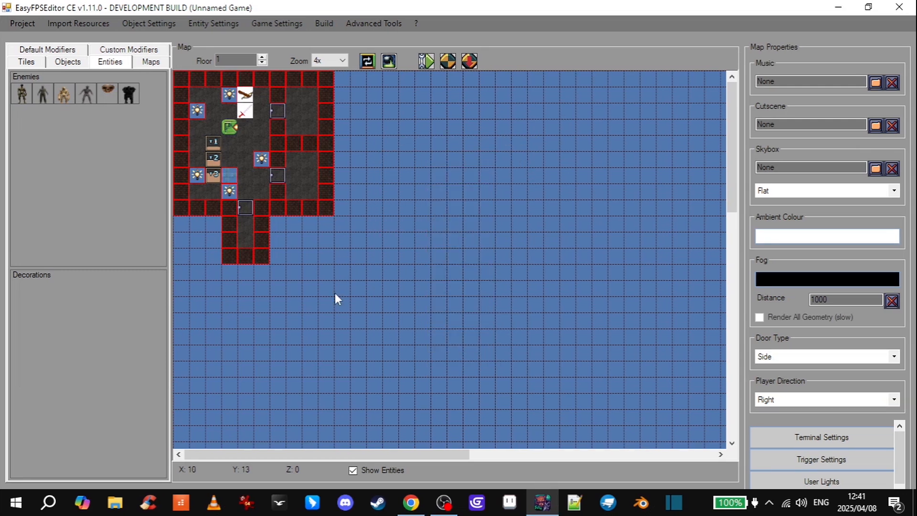
mouse_move(455, 273)
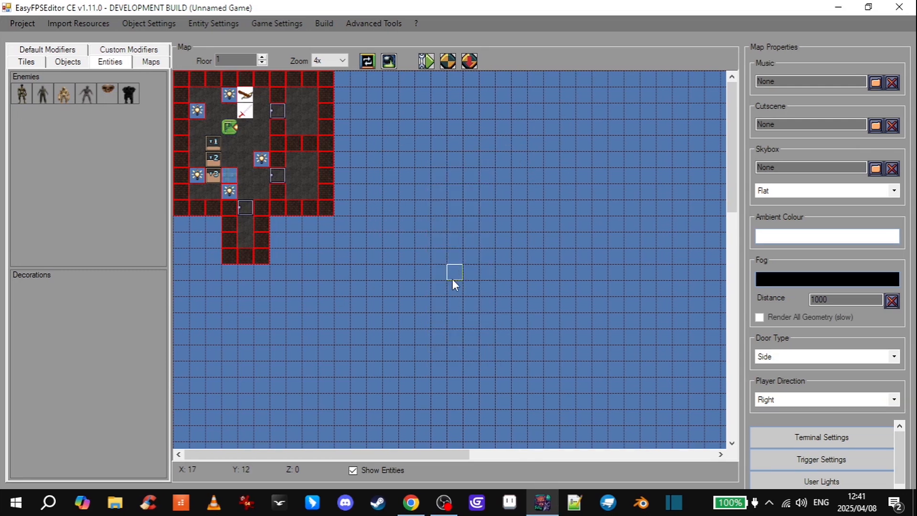
mouse_move(441, 231)
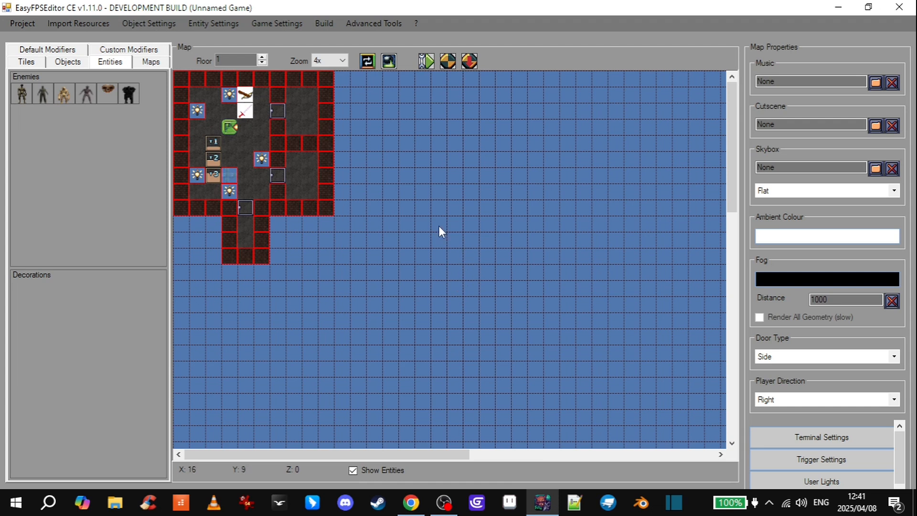
Step: Scroll down the sprite tutorial to the comment recommending Sketchfab Labs Experiments Screenshots
click(411, 502)
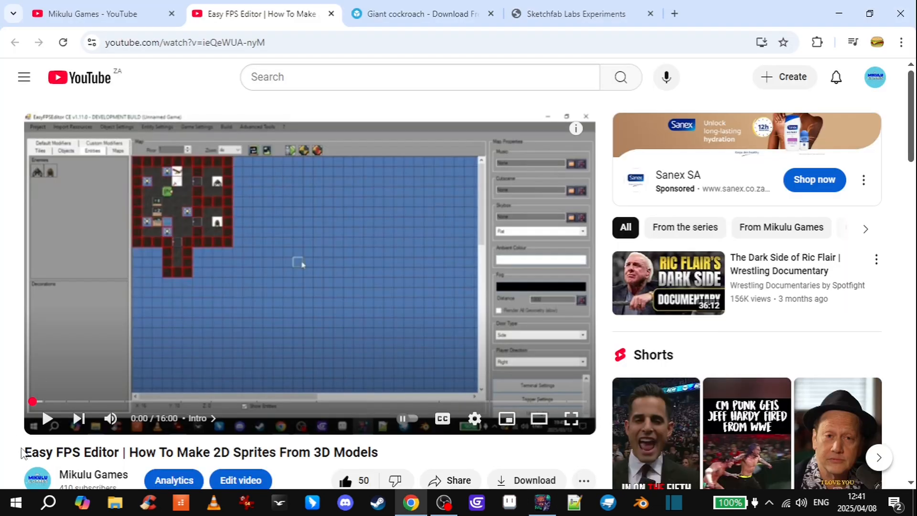
mouse_move(215, 458)
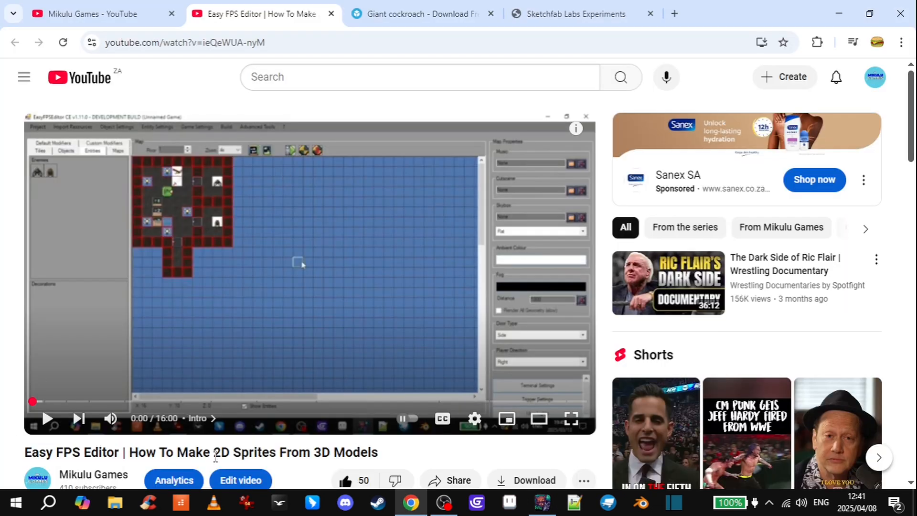
scroll(down, 3)
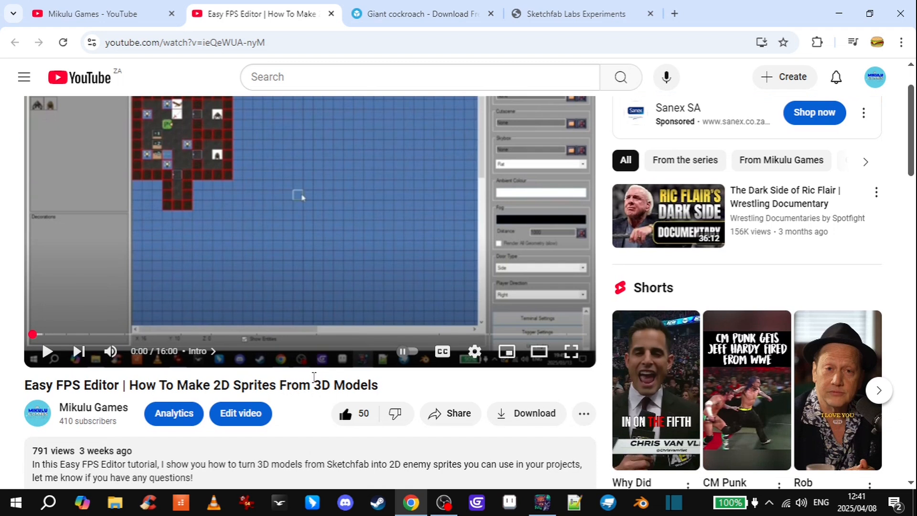
mouse_move(211, 334)
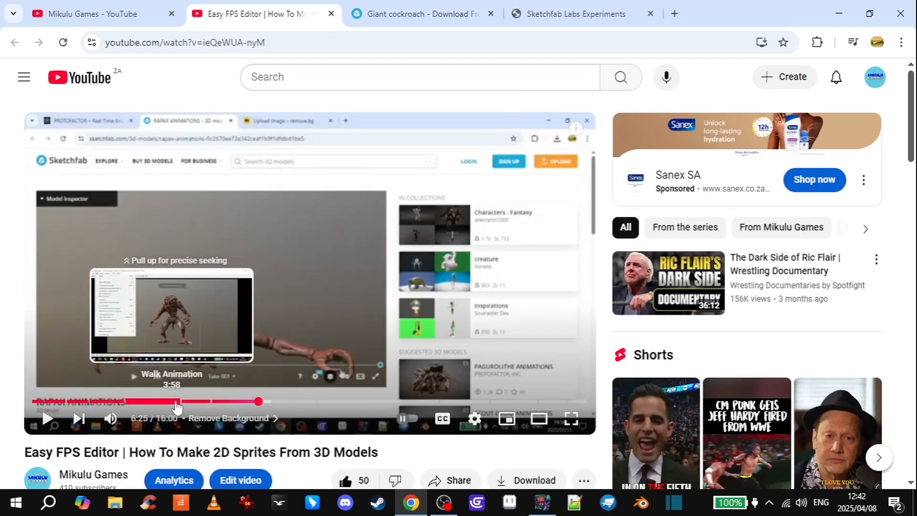
mouse_move(275, 401)
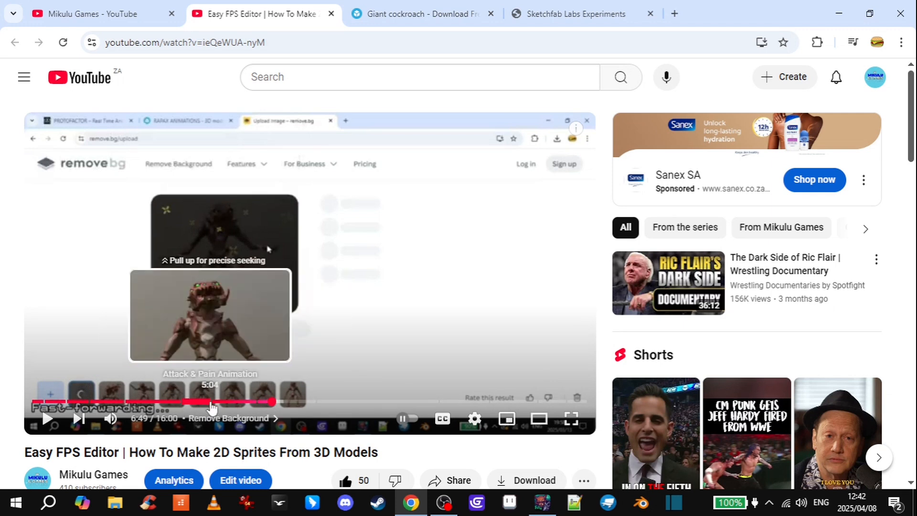
mouse_move(328, 401)
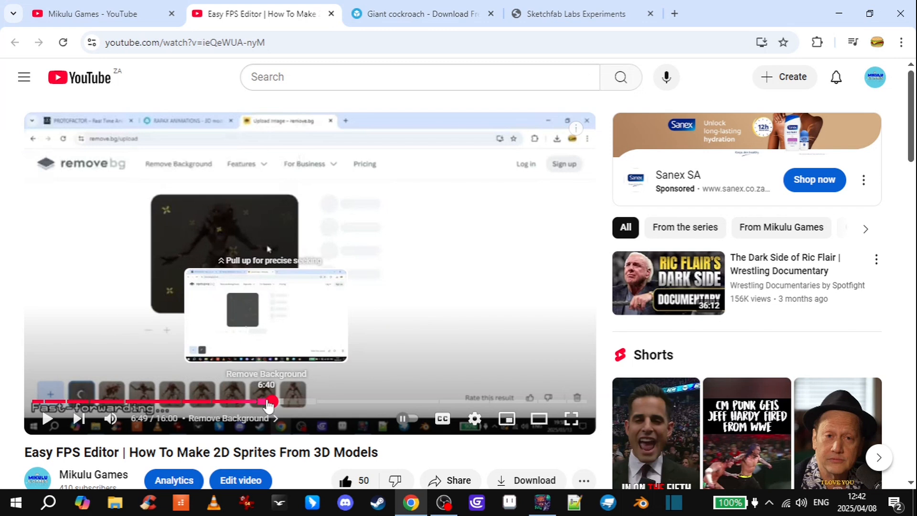
scroll(down, 3)
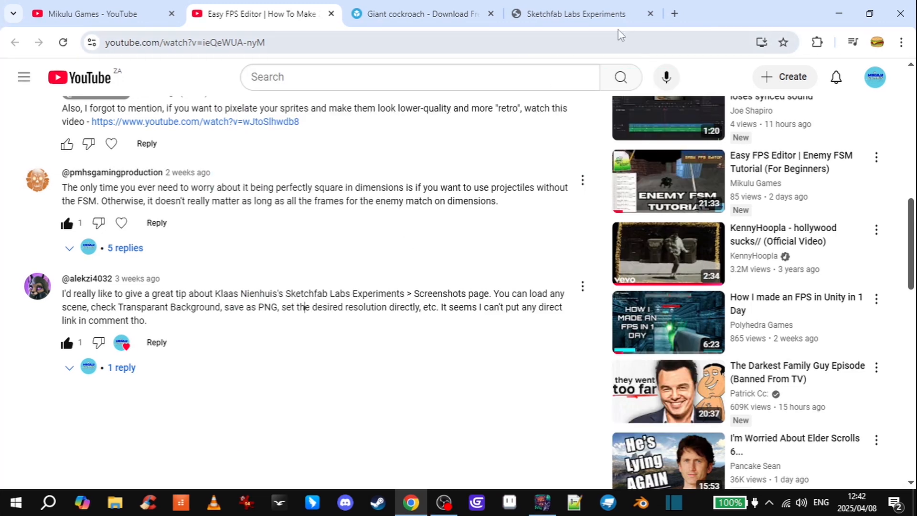
Step: Browse the Sketchfab Labs Experiments page and open the Screenshots experiment
click(570, 14)
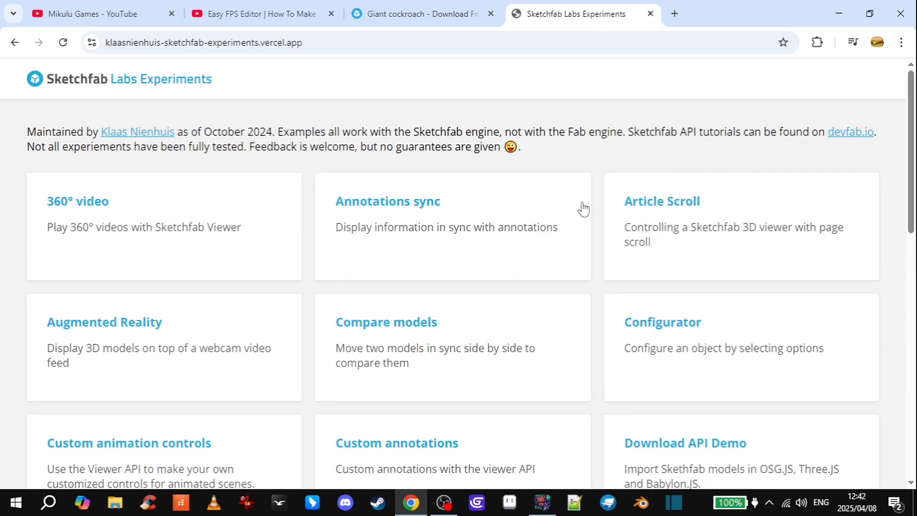
scroll(down, 3)
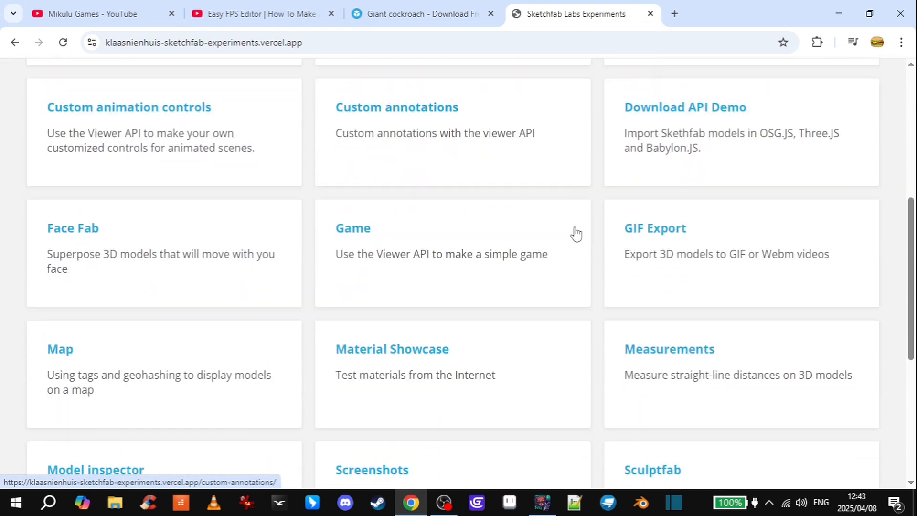
scroll(up, 3)
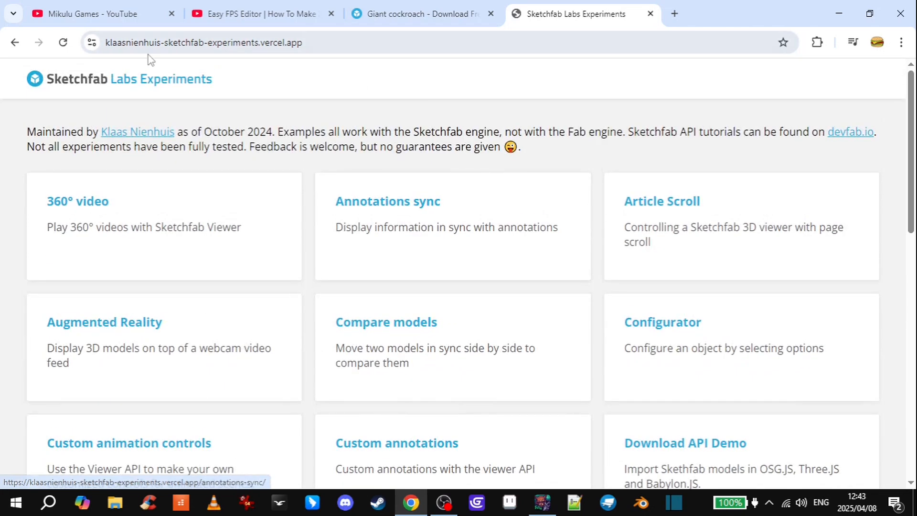
mouse_move(304, 42)
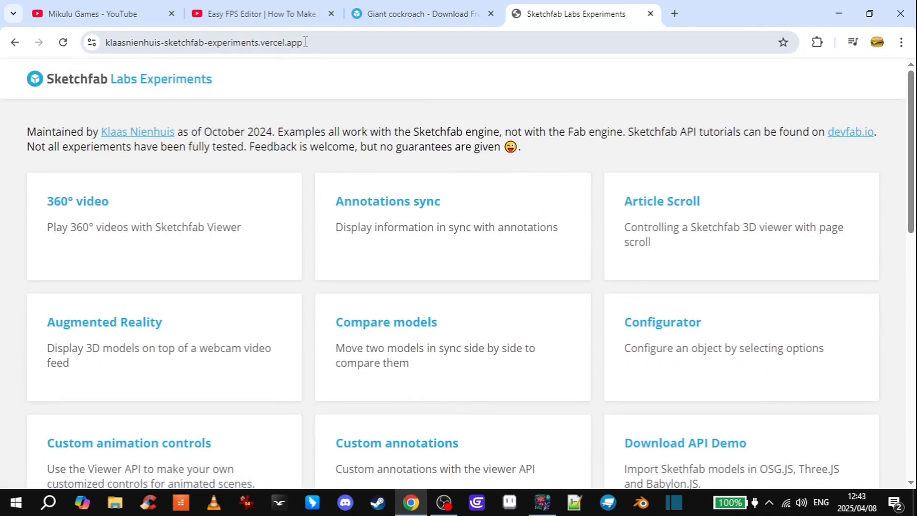
scroll(down, 3)
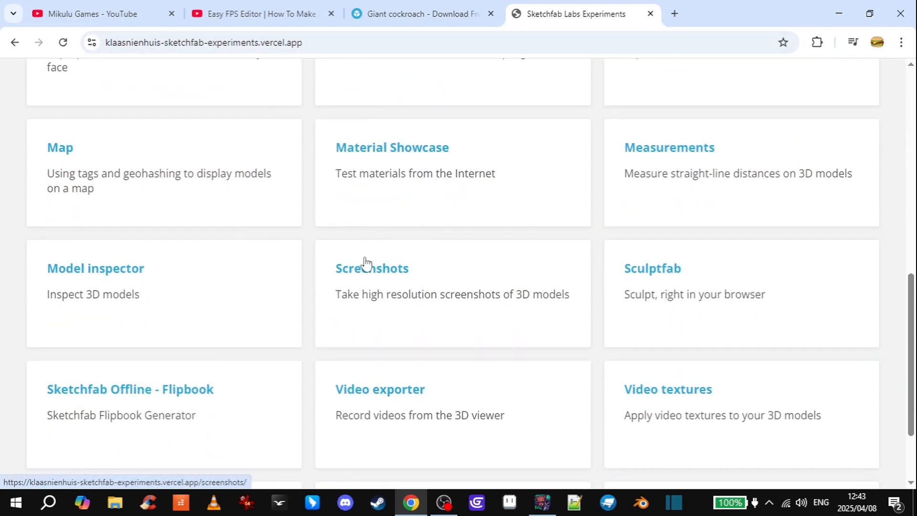
click(418, 13)
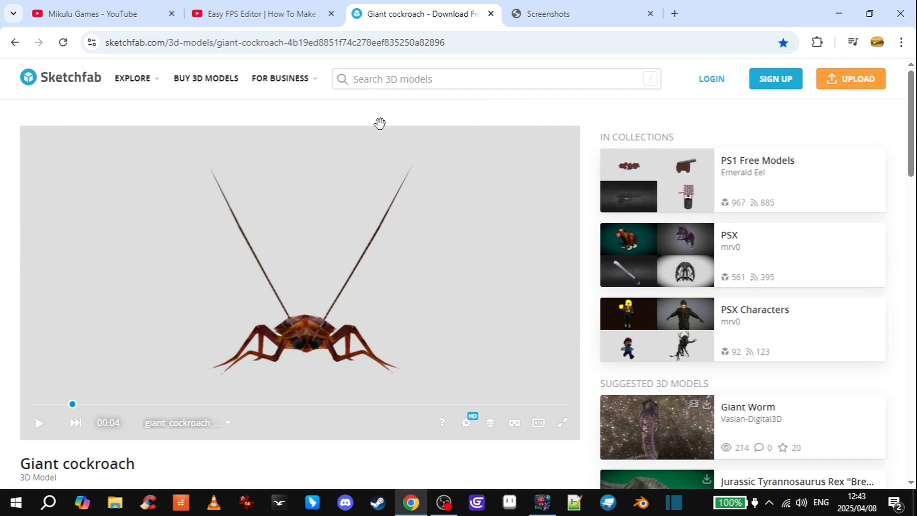
Step: Copy the Giant cockroach page URL and paste it into LOAD 3D SCENE's From URL field
right_click(263, 42)
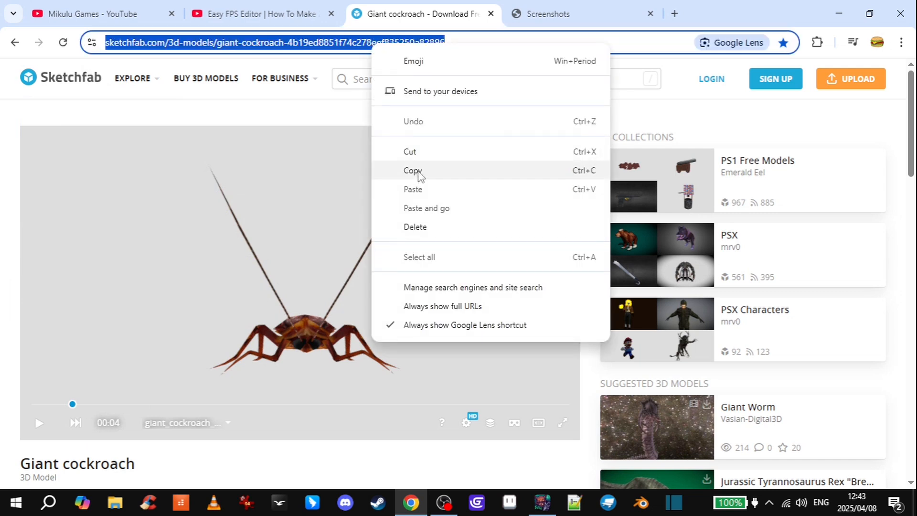
click(549, 14)
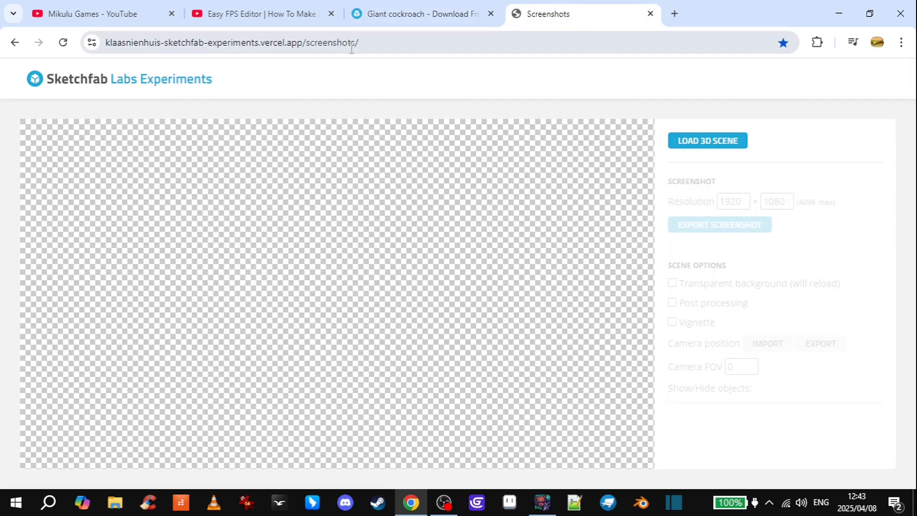
click(706, 141)
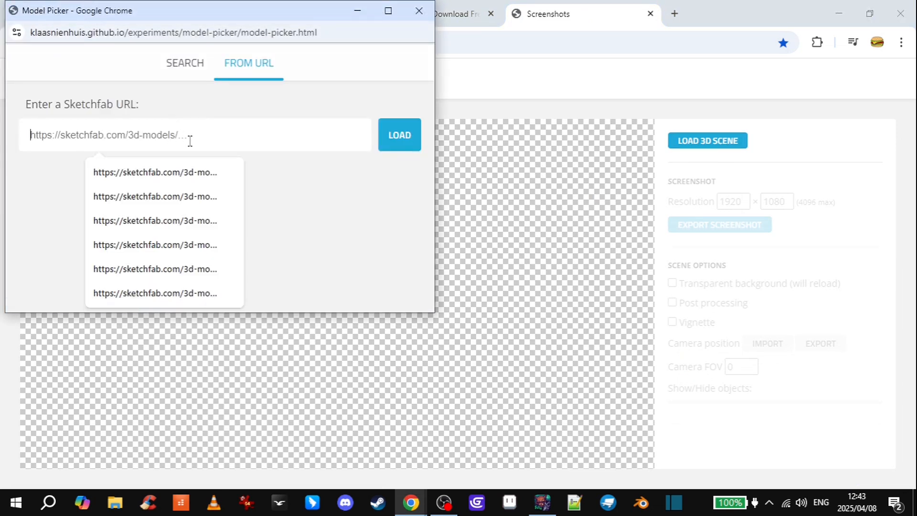
click(155, 172)
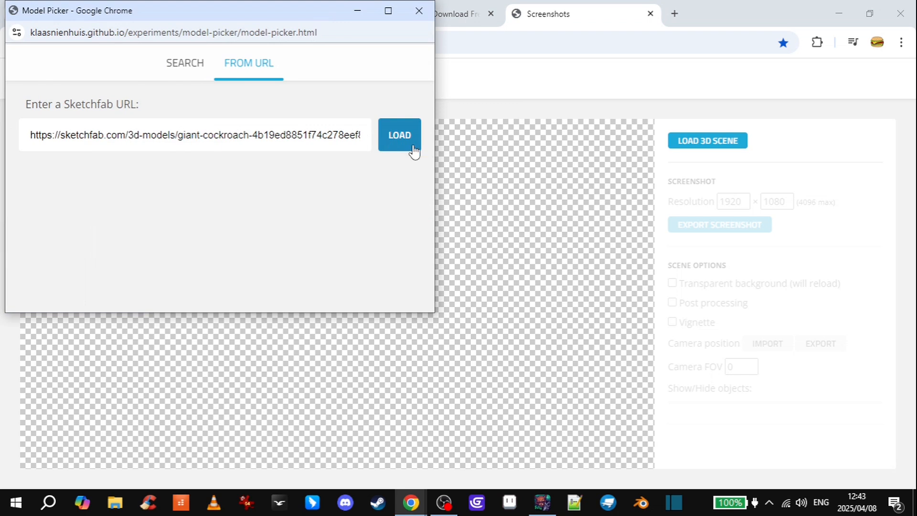
Step: Load the Giant cockroach model and enable Transparent background
click(400, 135)
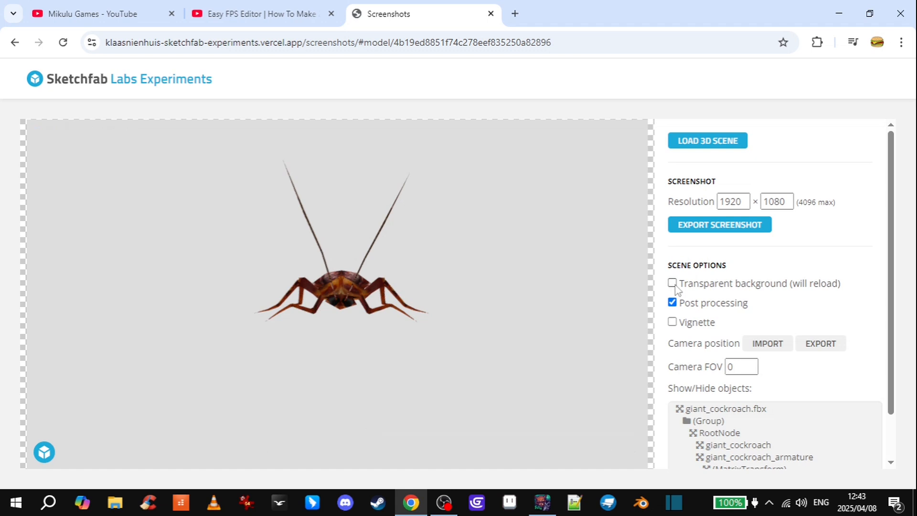
click(672, 283)
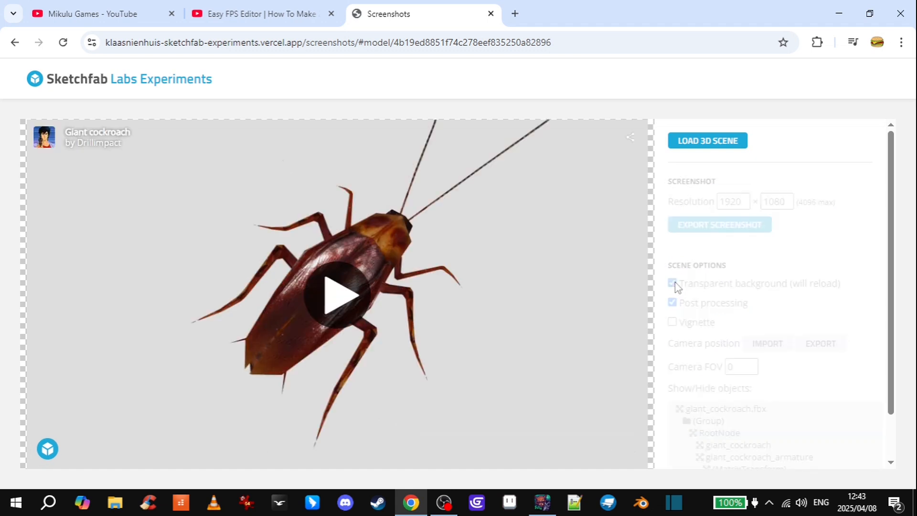
click(672, 283)
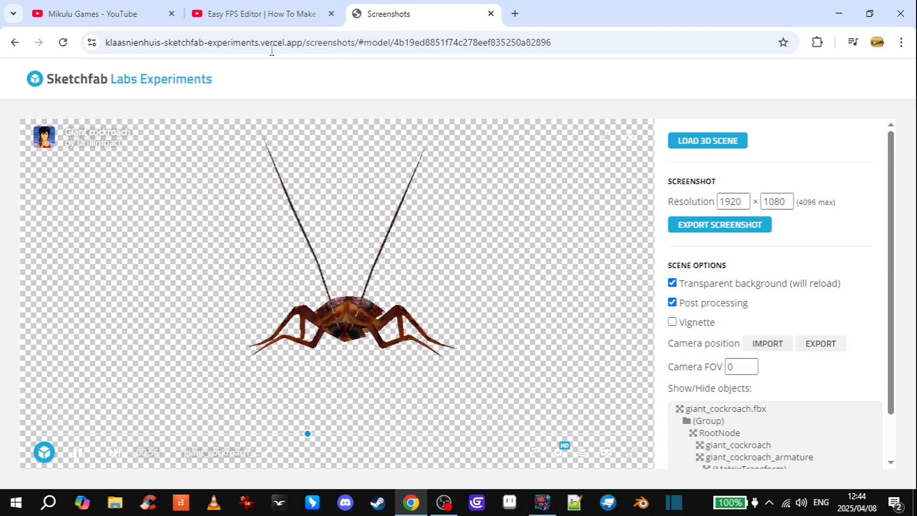
click(261, 13)
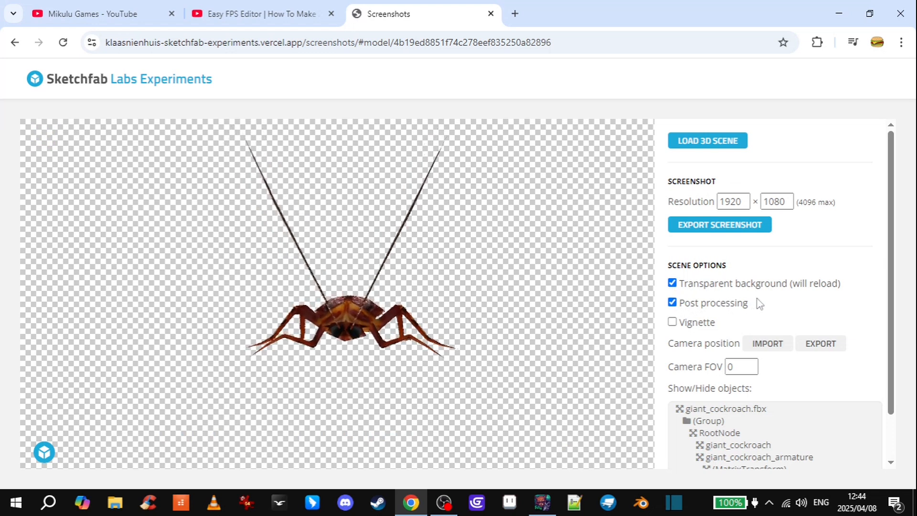
Step: Turn off Post processing for the cockroach scene
click(672, 302)
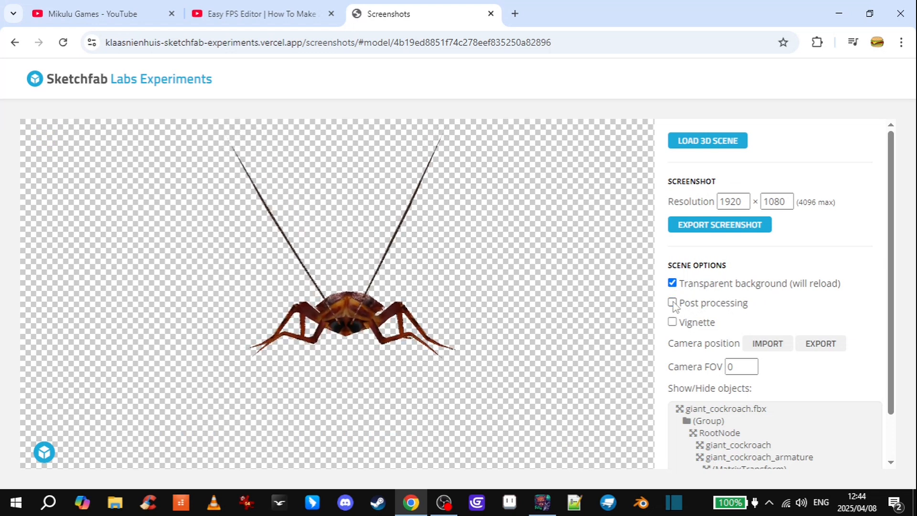
click(672, 302)
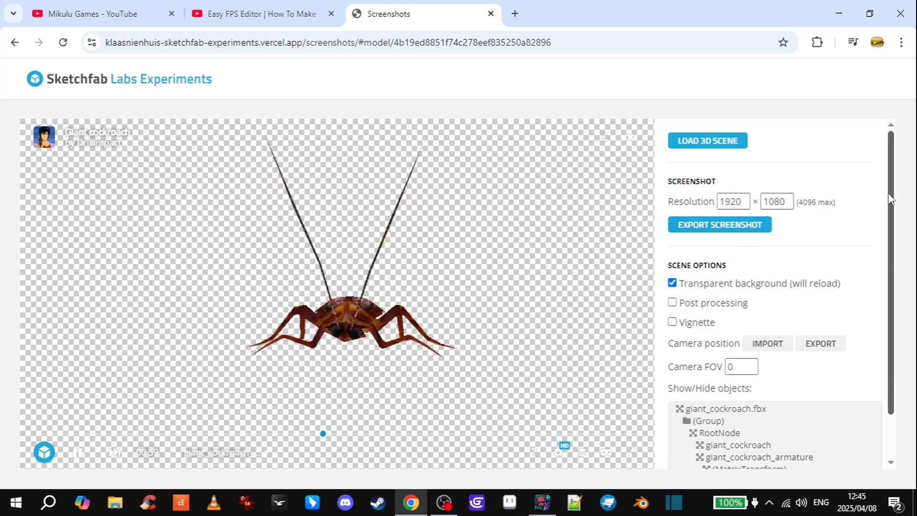
click(719, 224)
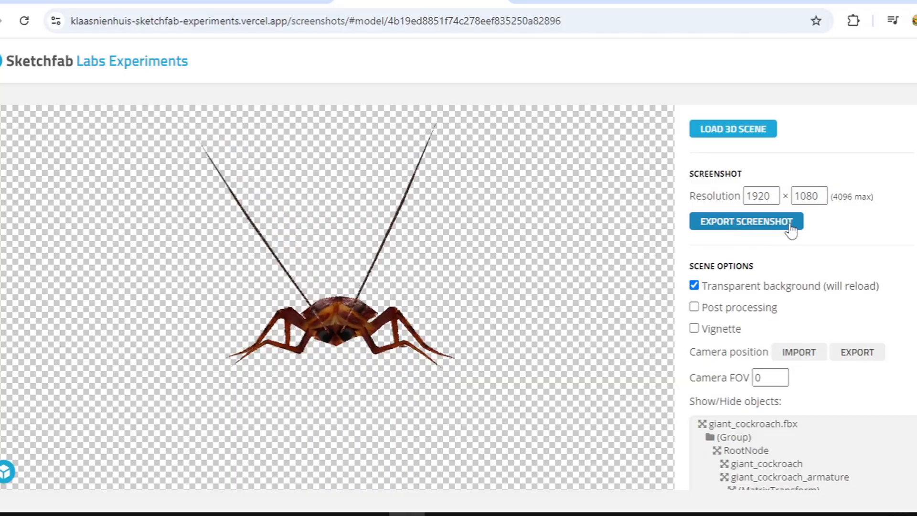
Step: Review the Easy FPS Editor tab, then return to the sprite tutorial's Remove Background chapter
click(257, 13)
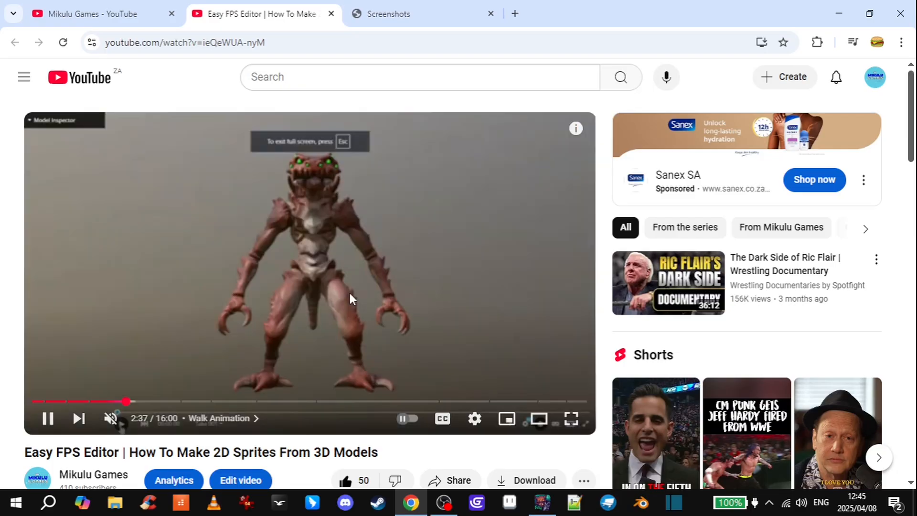
mouse_move(436, 341)
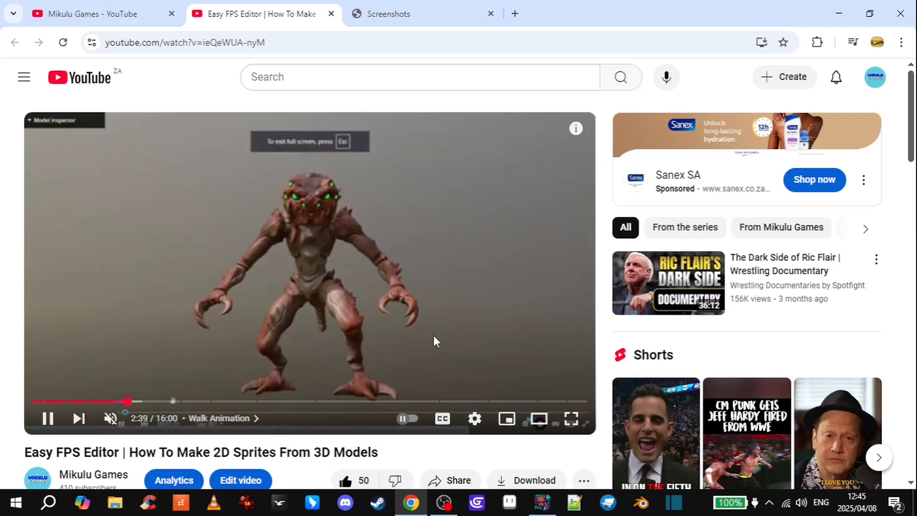
mouse_move(130, 401)
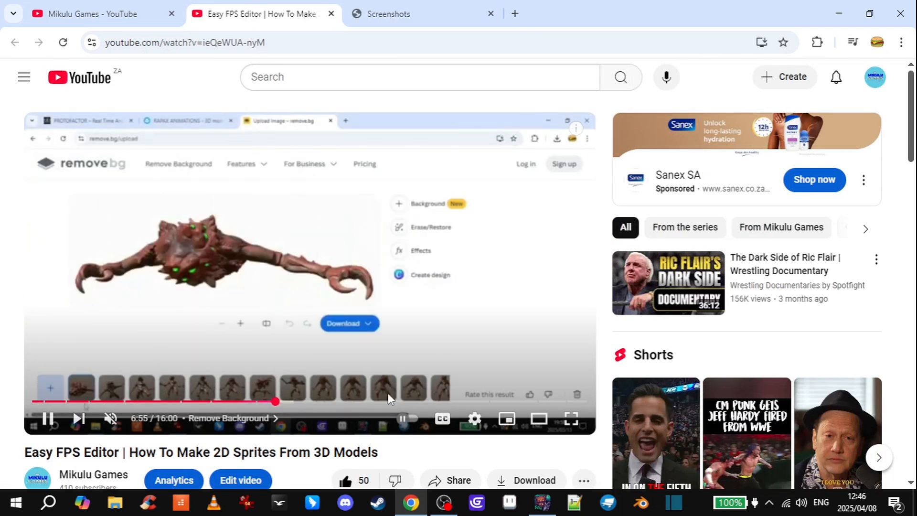
click(404, 13)
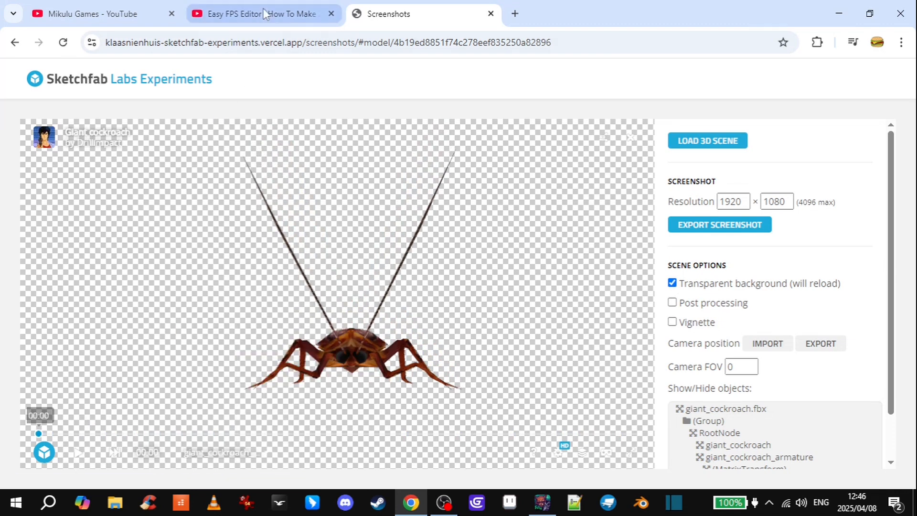
click(263, 13)
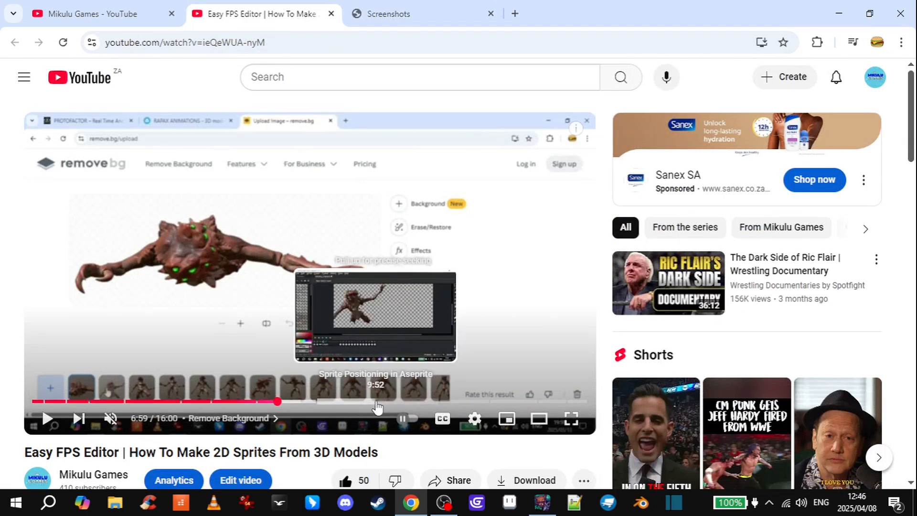
mouse_move(314, 395)
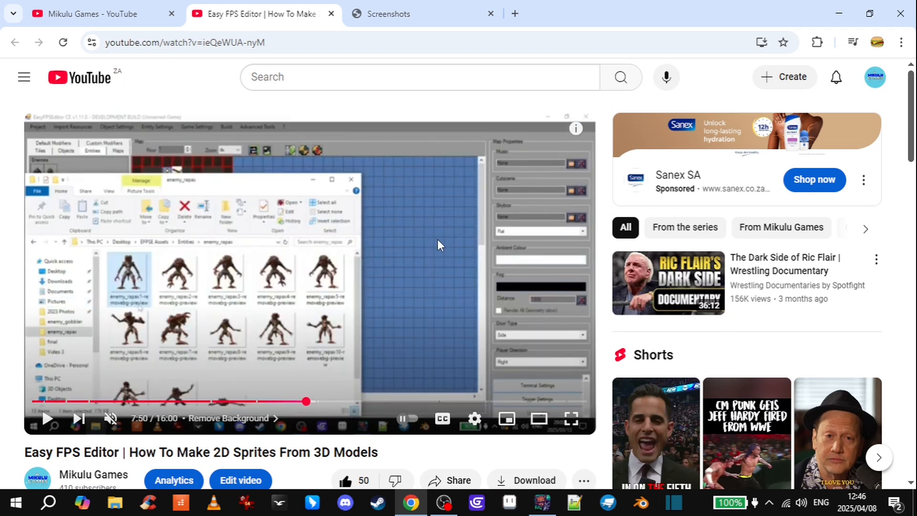
mouse_move(436, 253)
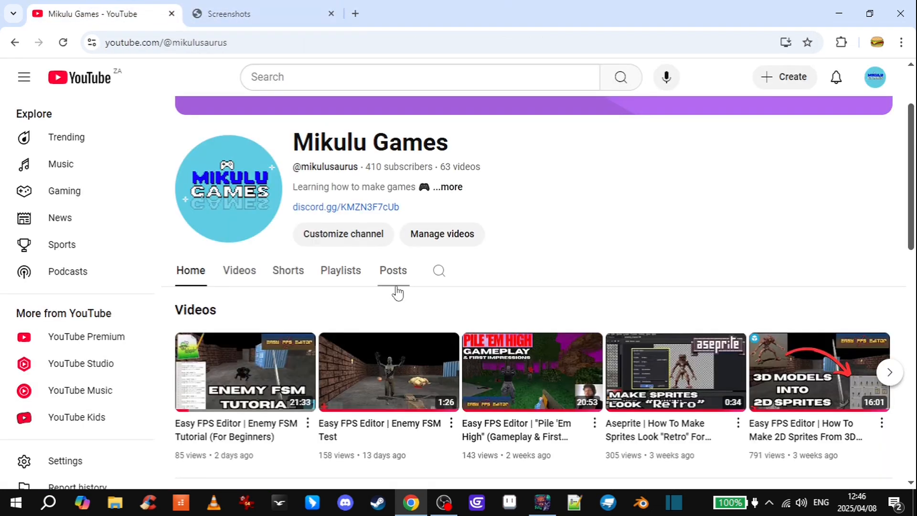
mouse_move(245, 371)
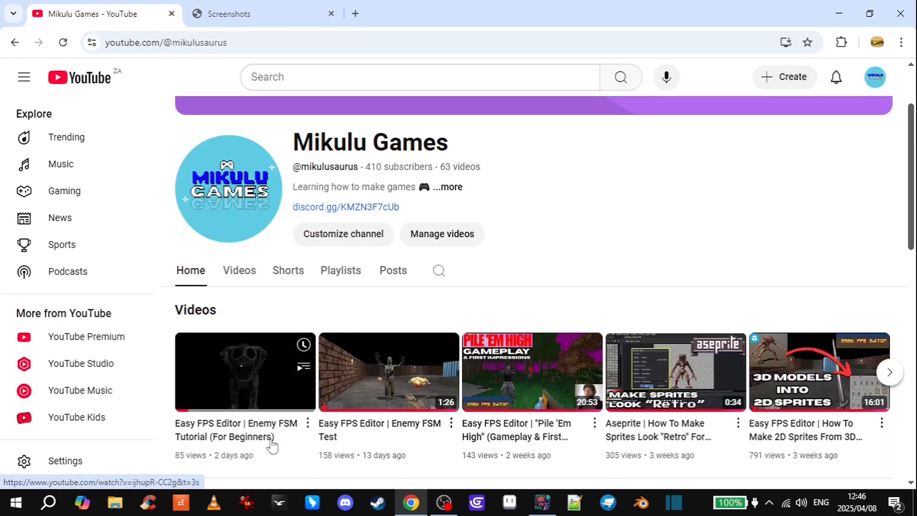
mouse_move(245, 372)
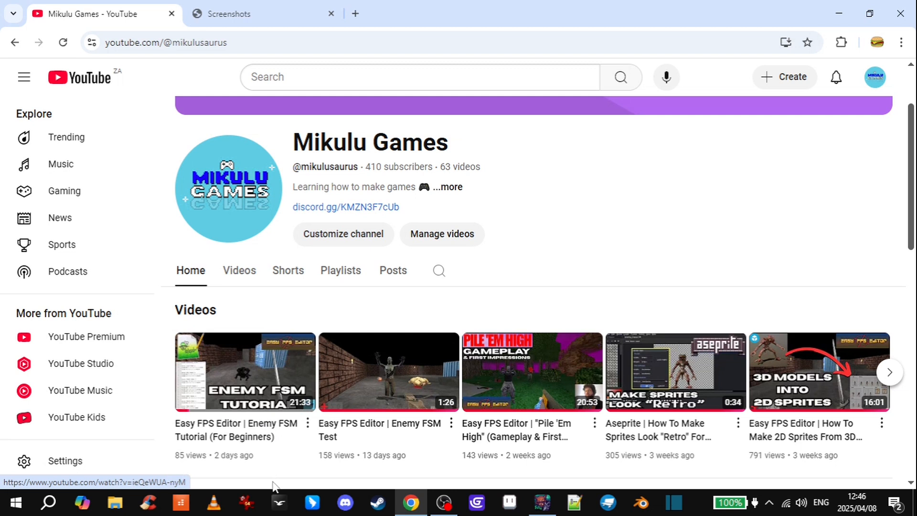
mouse_move(245, 372)
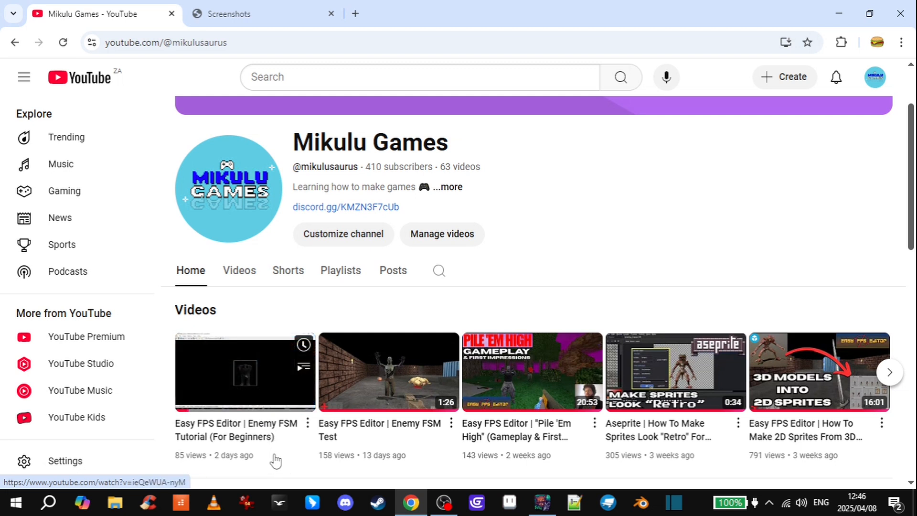
mouse_move(271, 414)
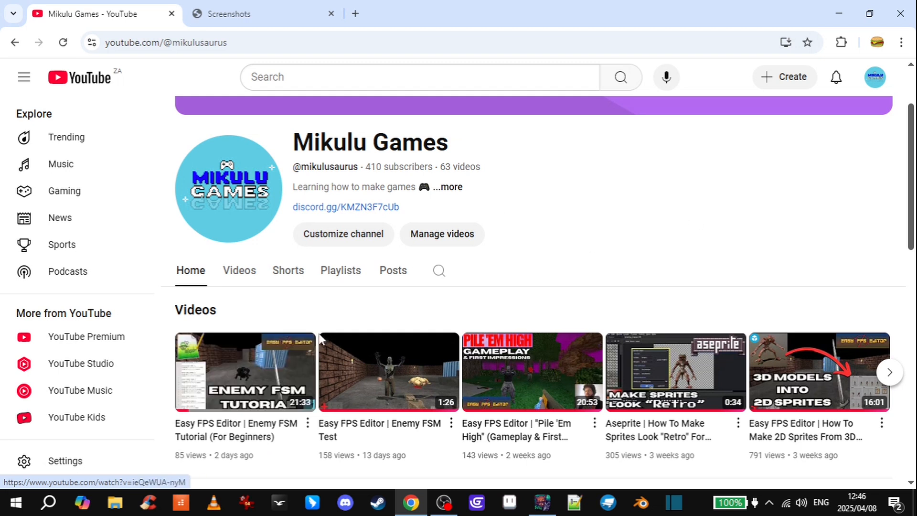
mouse_move(275, 468)
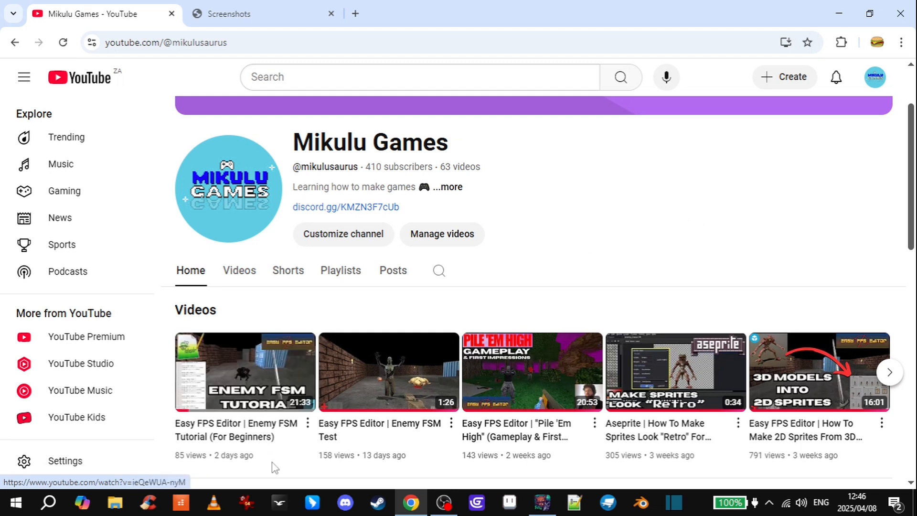
Step: Switch back to the cockroach Screenshots tab and make the 00:00 timecode show frames
click(260, 13)
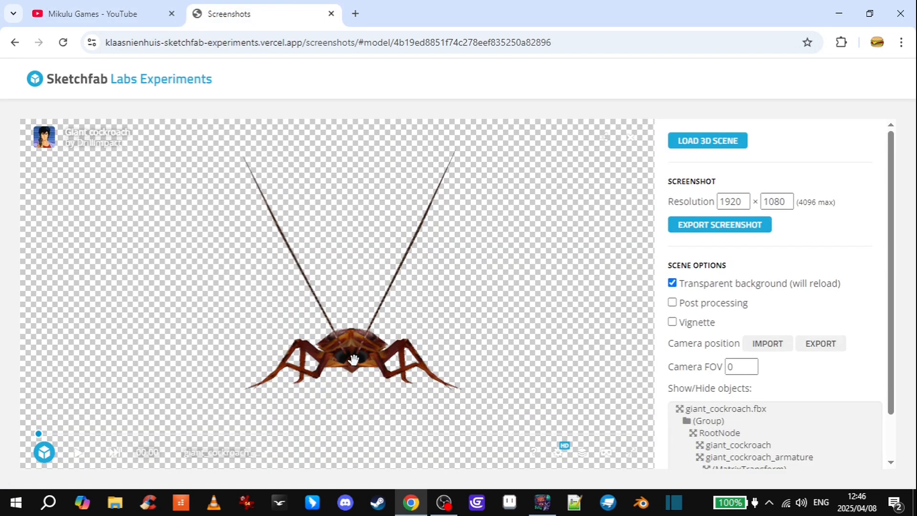
mouse_move(146, 452)
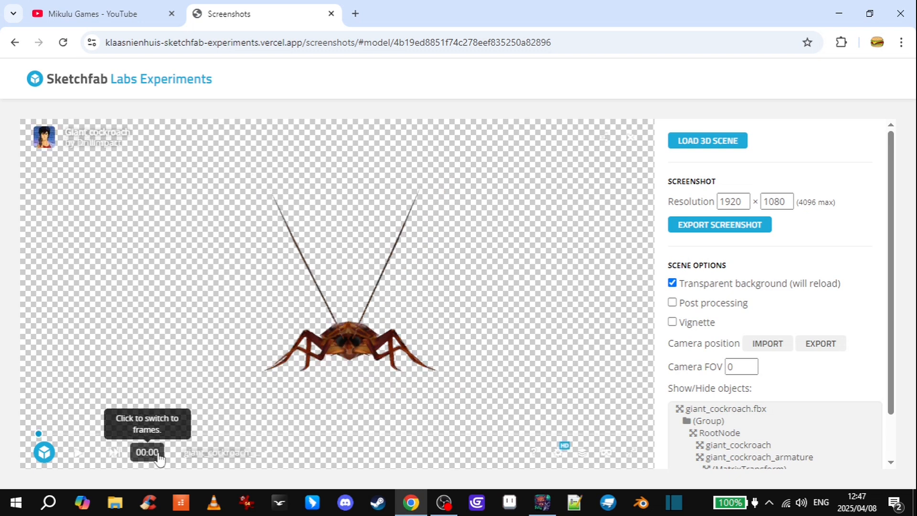
mouse_move(153, 459)
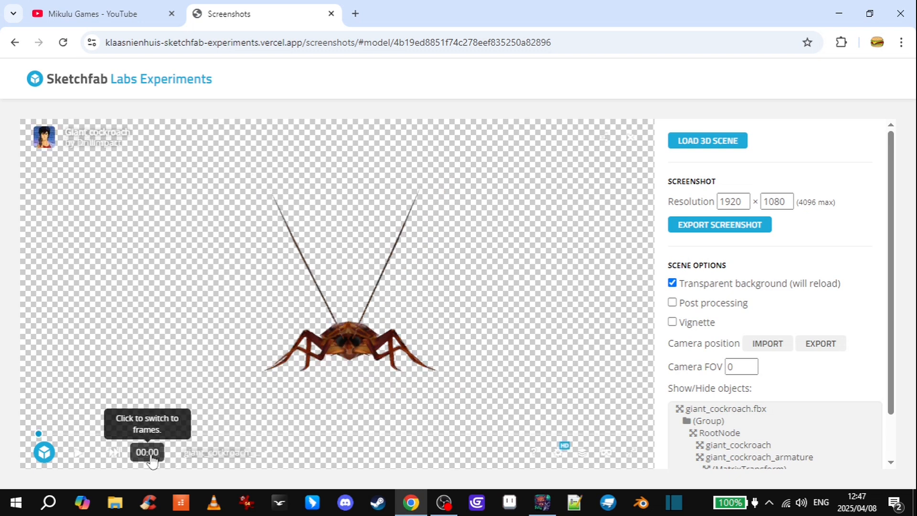
click(147, 452)
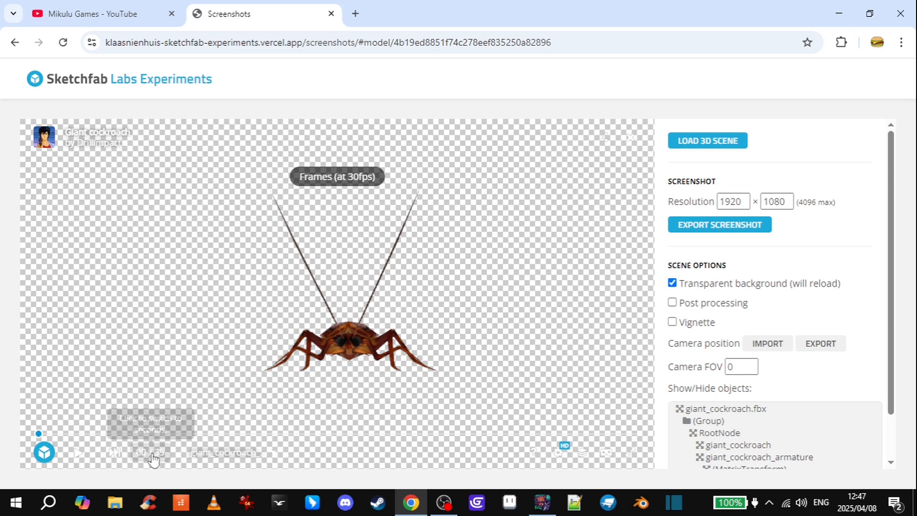
mouse_move(150, 452)
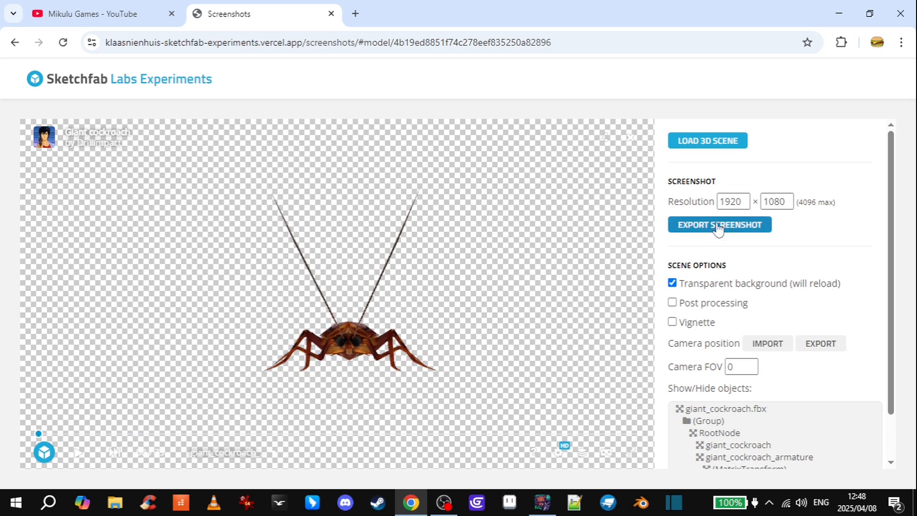
Step: Export giant_cockroach.png at 1920×1080, zoom into it in IrfanView, then close it
click(718, 224)
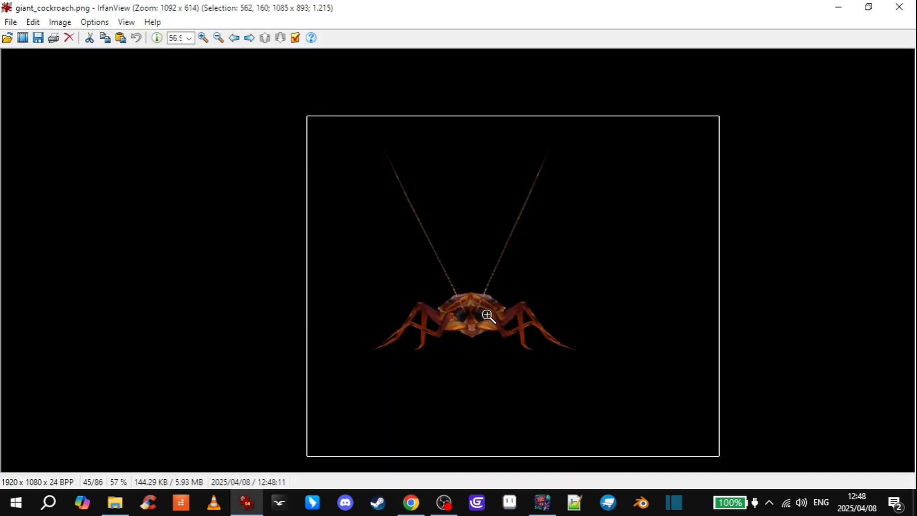
scroll(up, 3)
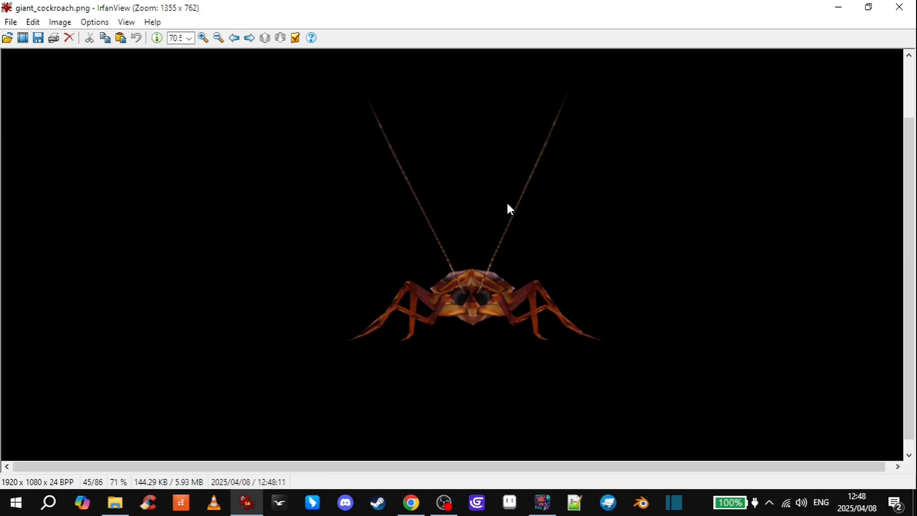
click(410, 507)
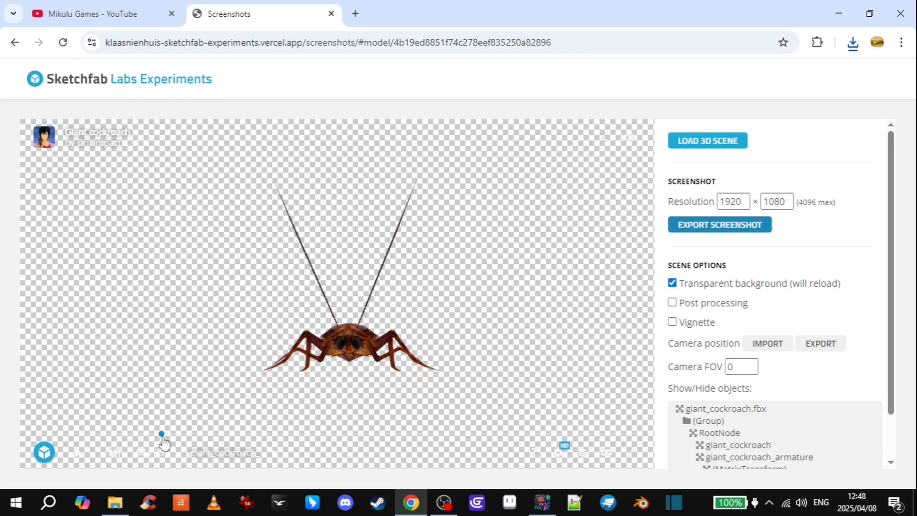
mouse_move(406, 448)
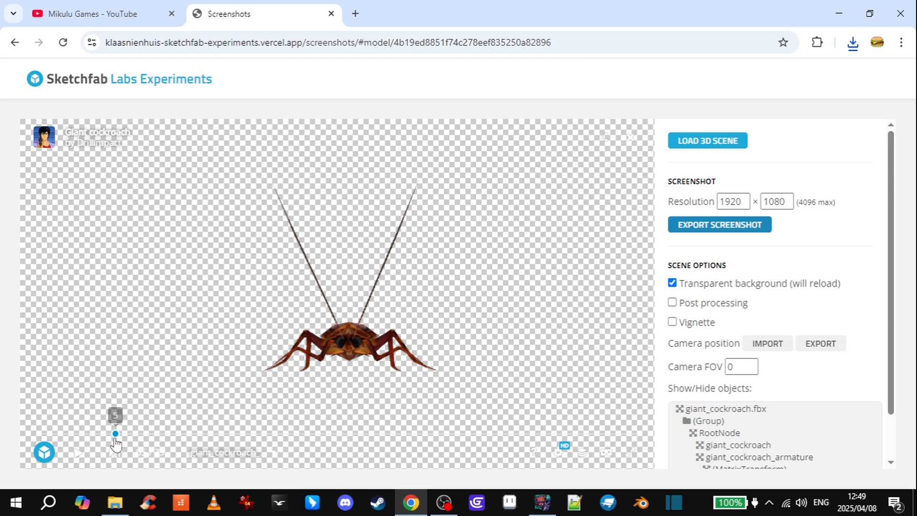
mouse_move(276, 462)
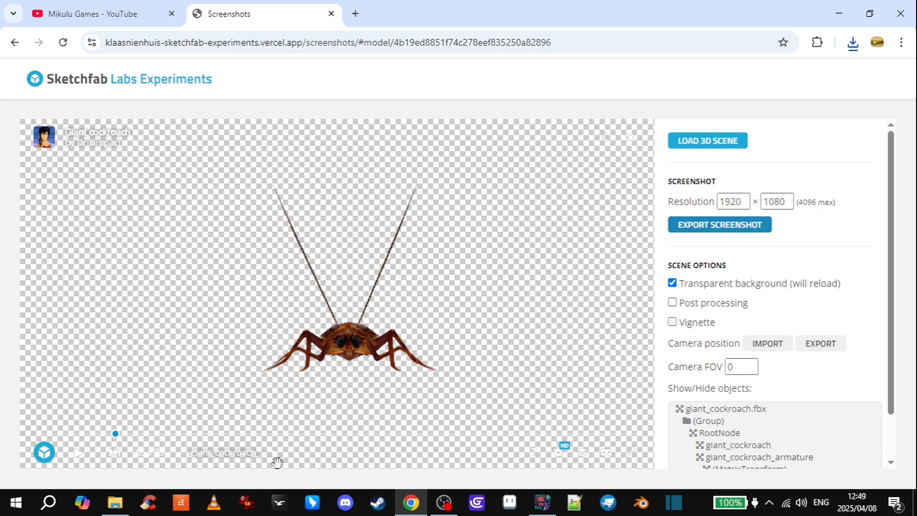
Step: Move the timeline marker to another frame and export its screenshots
click(852, 42)
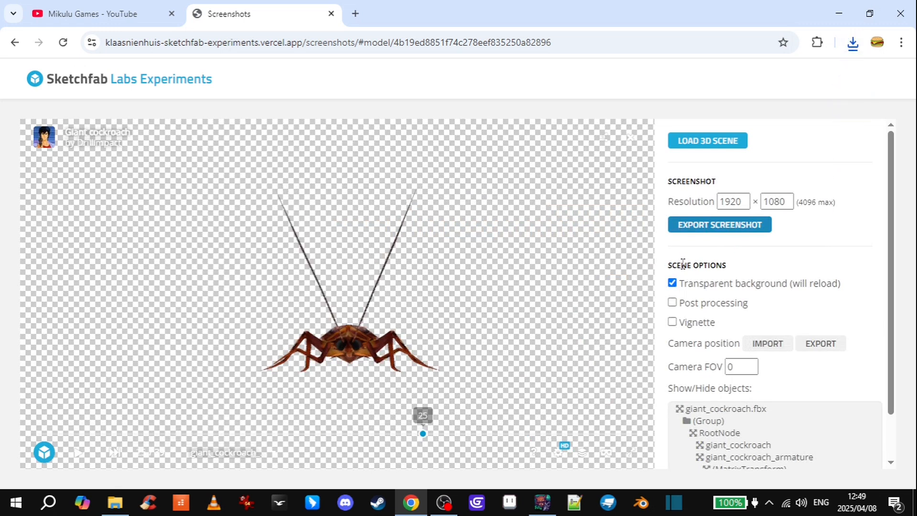
click(719, 224)
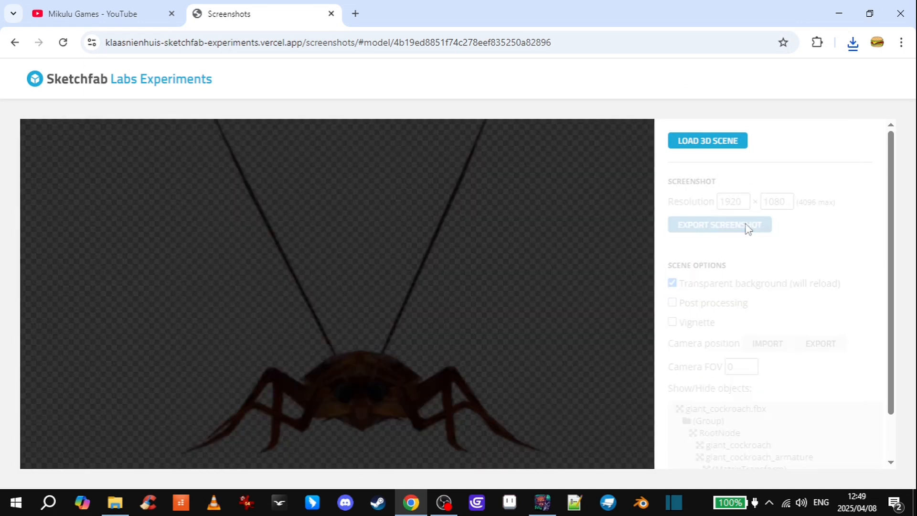
click(718, 224)
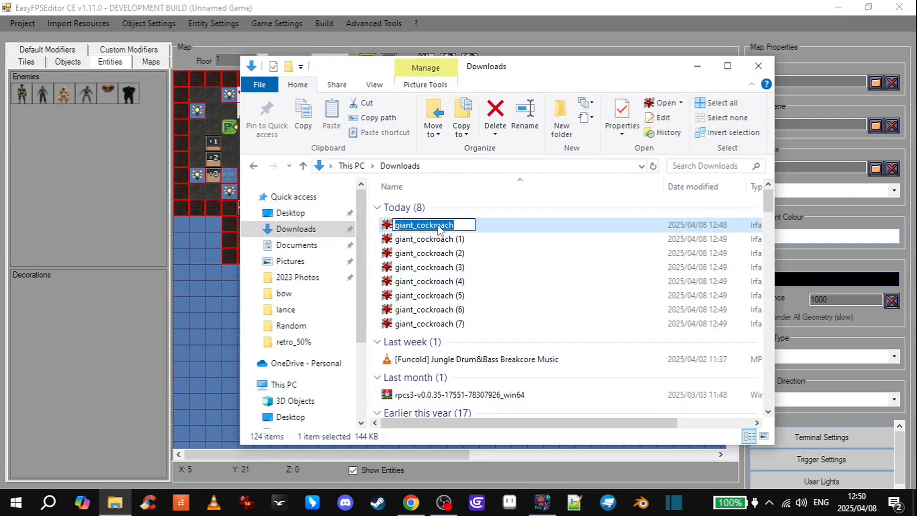
Step: Rename the giant_cockroach files in Downloads to cockroach0 through cockroach7
text(cockroach)
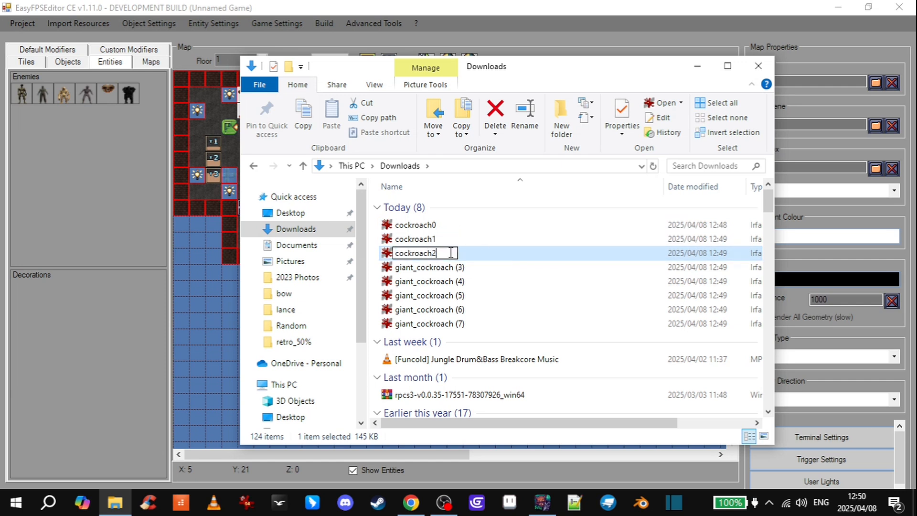
key(Return)
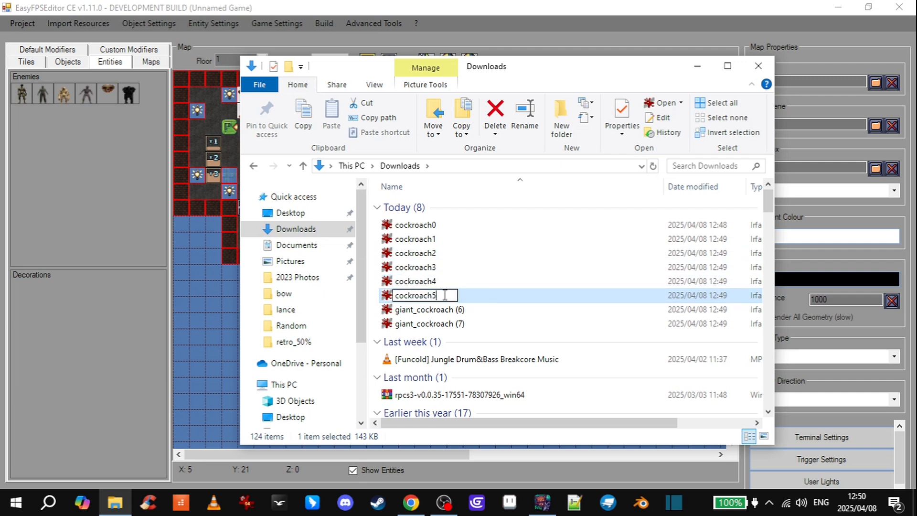
click(429, 310)
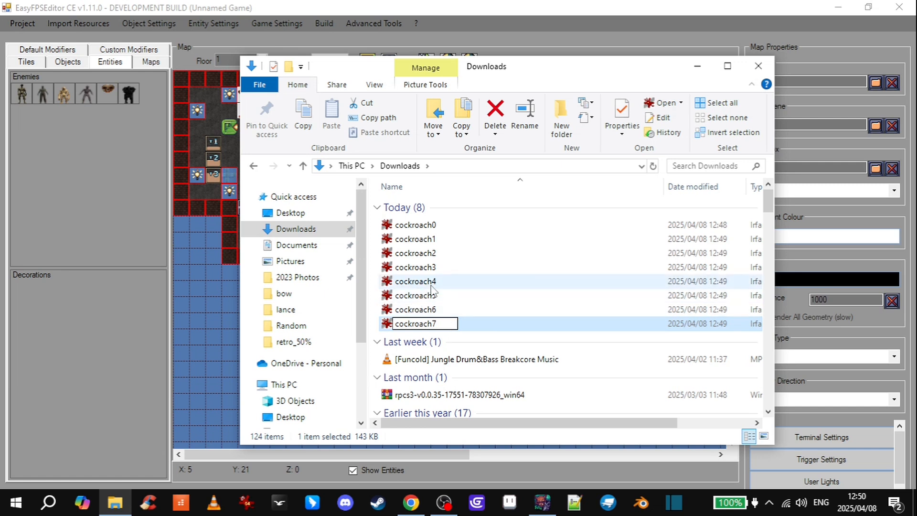
Step: Preview the renamed cockroach frames in IrfanView, then close the viewer
double_click(414, 225)
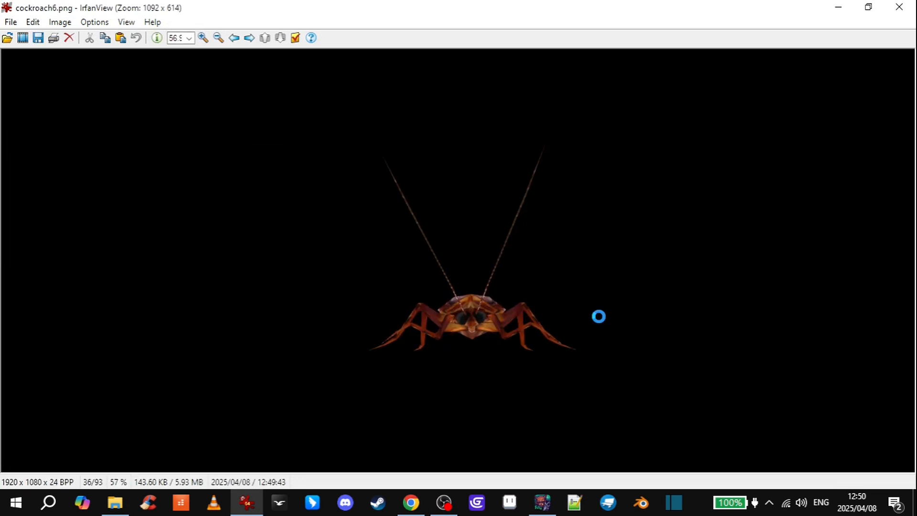
click(234, 38)
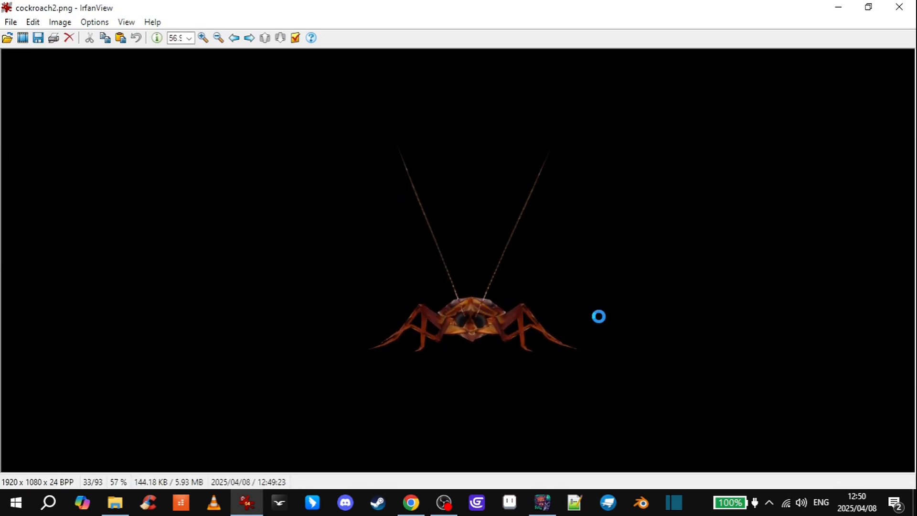
click(411, 502)
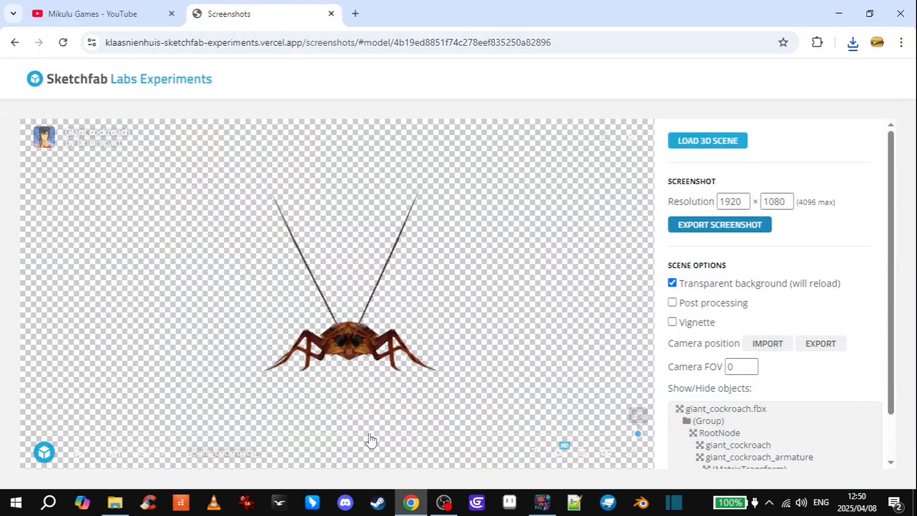
Step: Step the timeline through successive poses, exporting a 1920×1080 screenshot at each
click(232, 452)
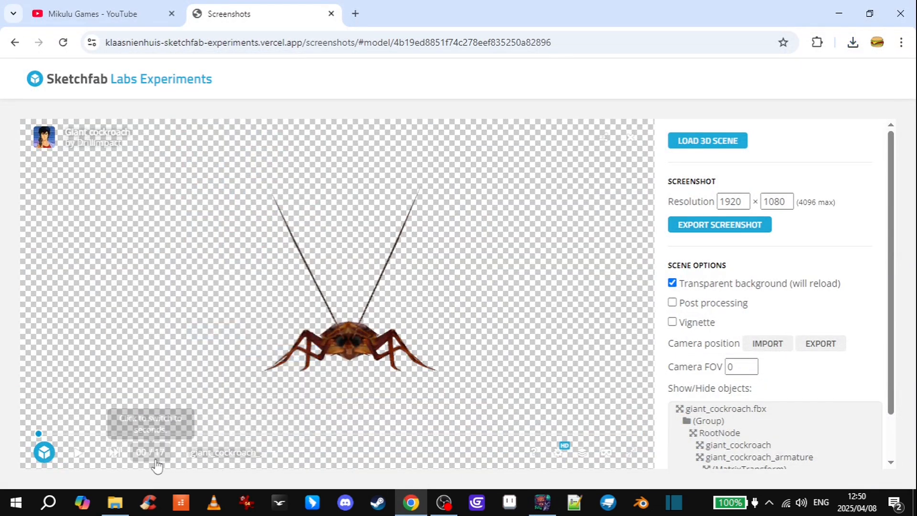
mouse_move(41, 439)
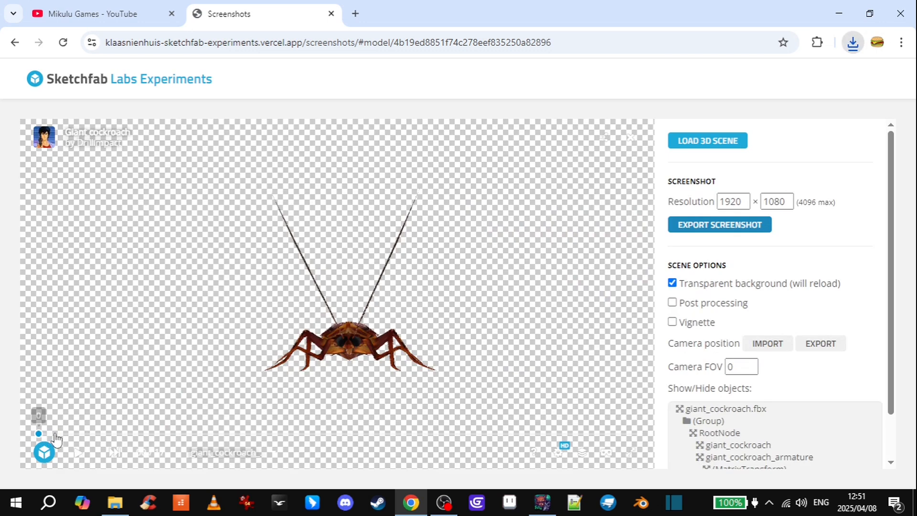
click(719, 224)
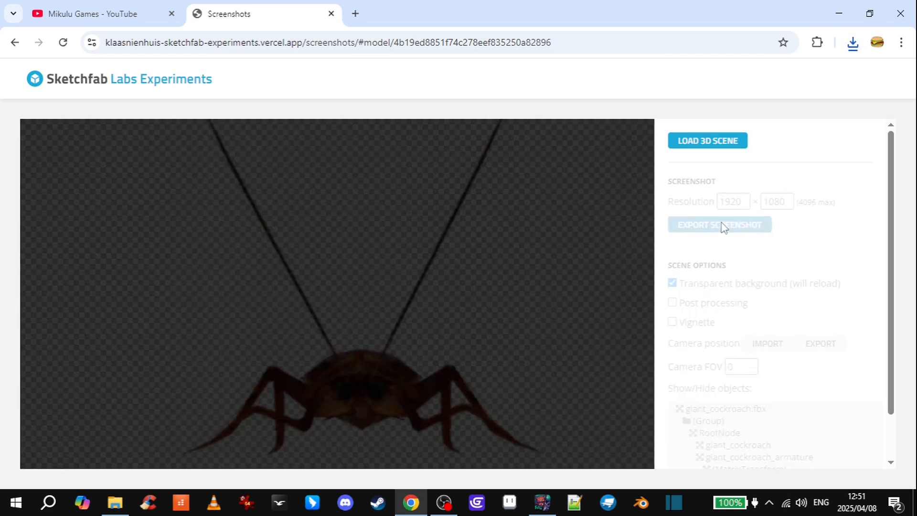
click(718, 224)
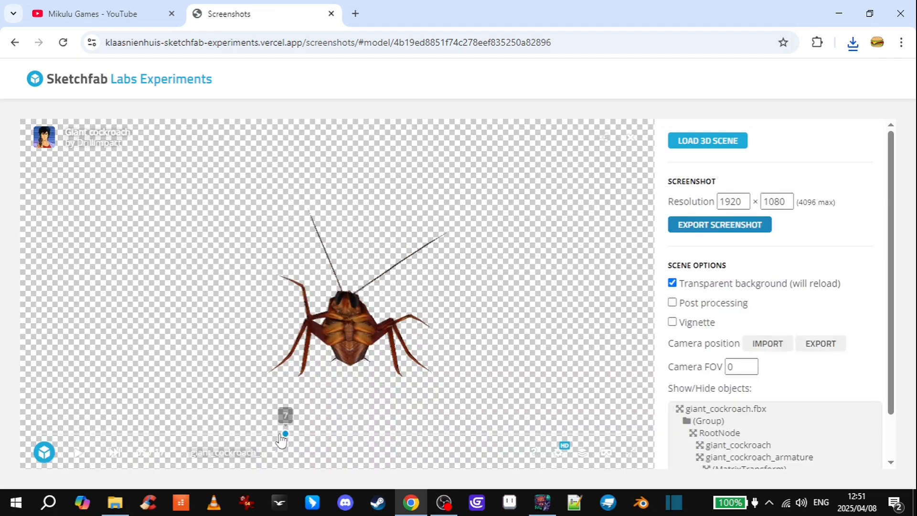
click(718, 224)
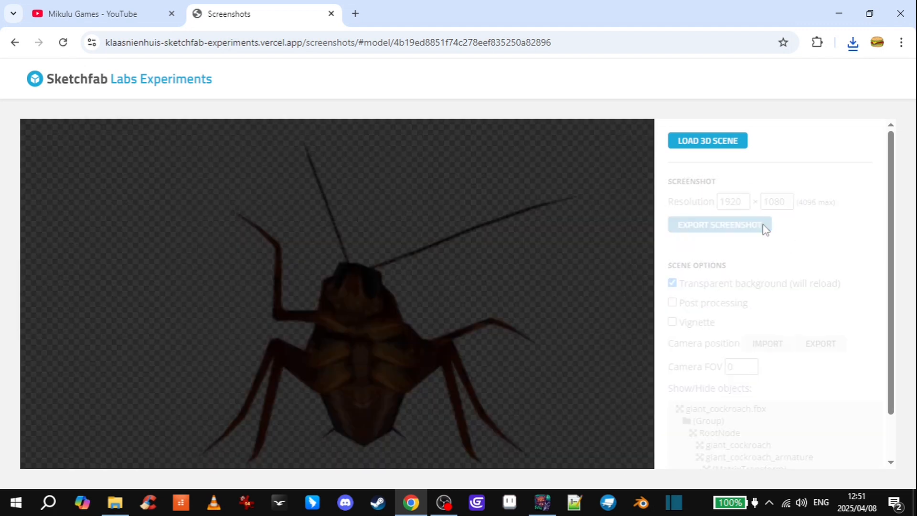
click(718, 224)
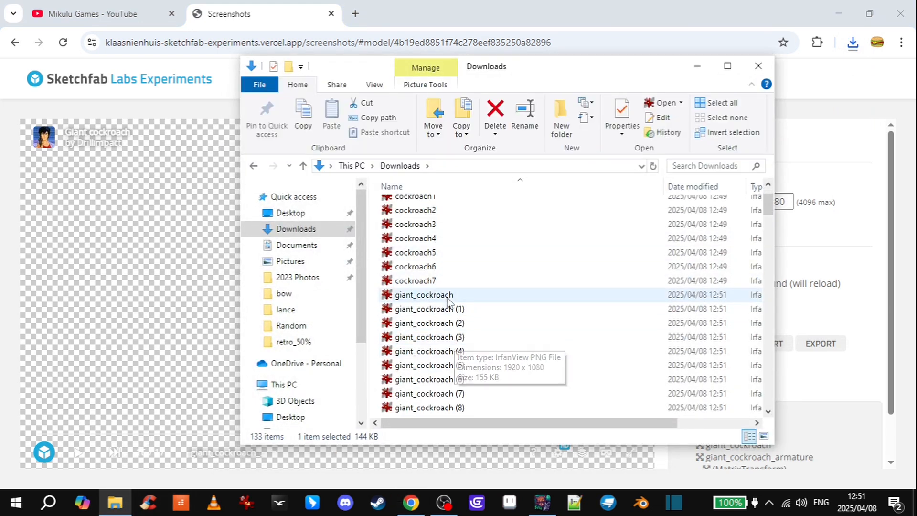
Step: Preview the new screenshots and rename them cockroach8 through cockroach15
double_click(427, 337)
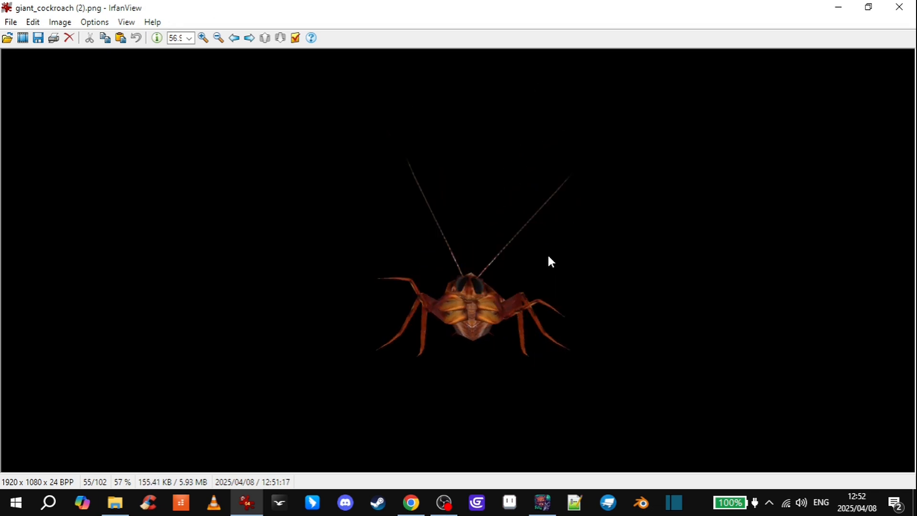
click(114, 502)
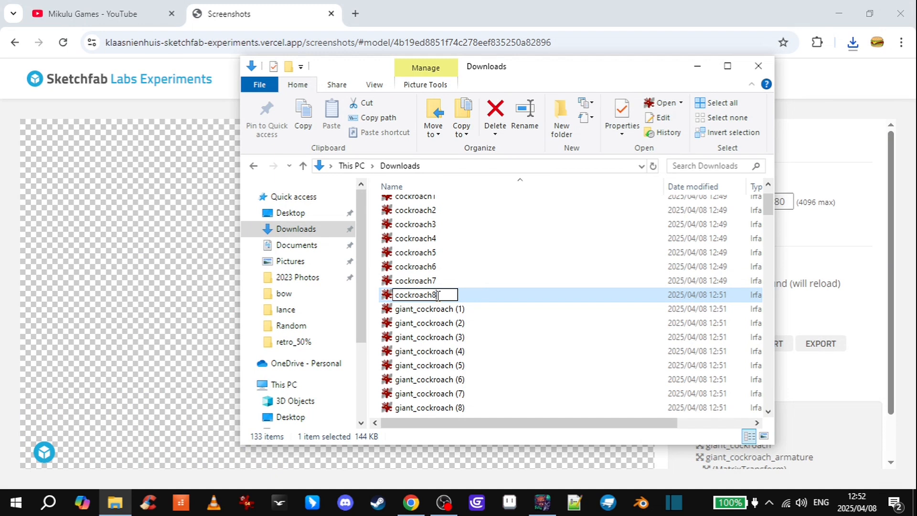
key(Return)
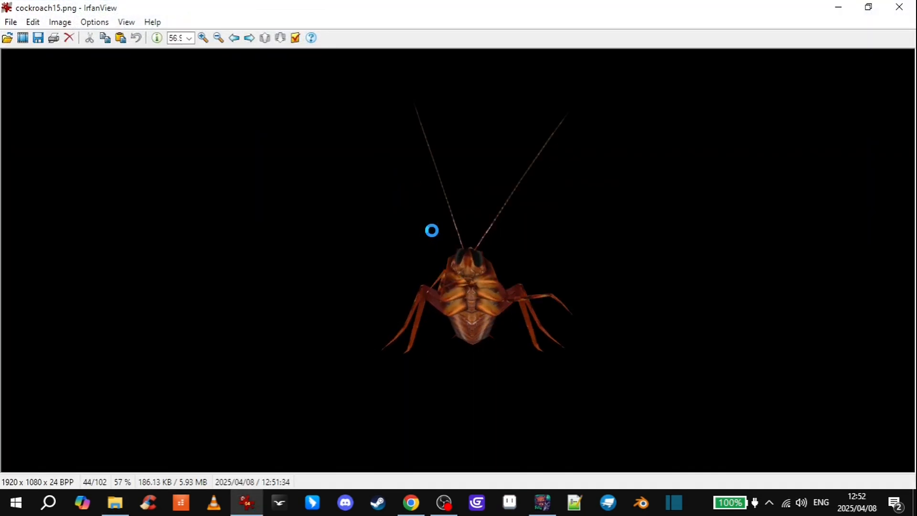
click(412, 502)
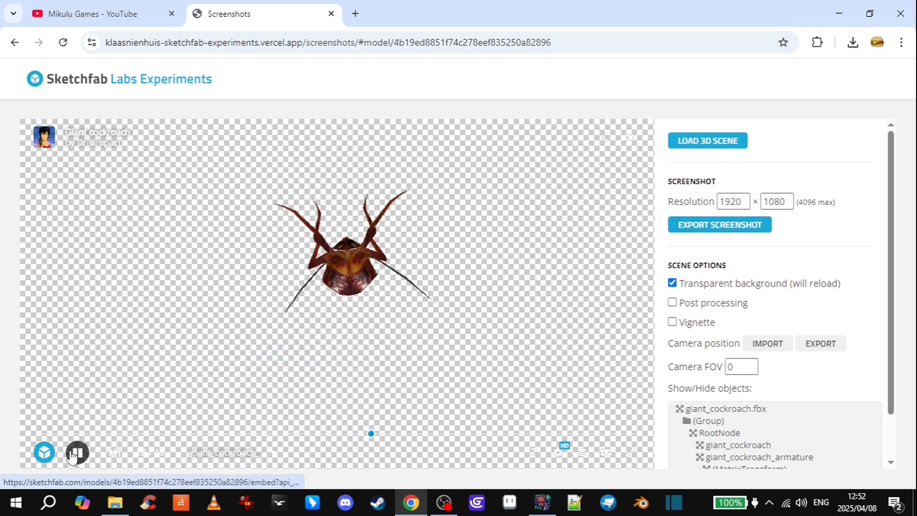
Step: Pause the walking cockroach for more screenshots, then switch it to the Attack animation
click(76, 452)
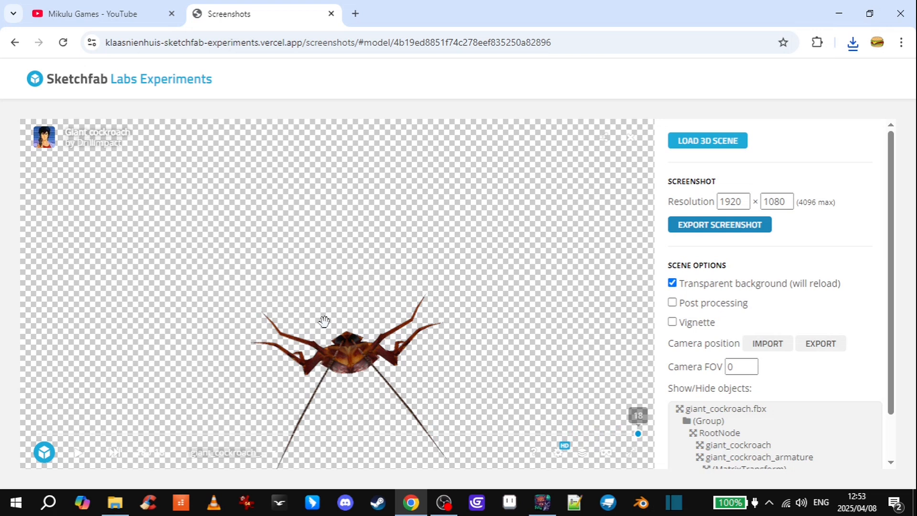
click(76, 453)
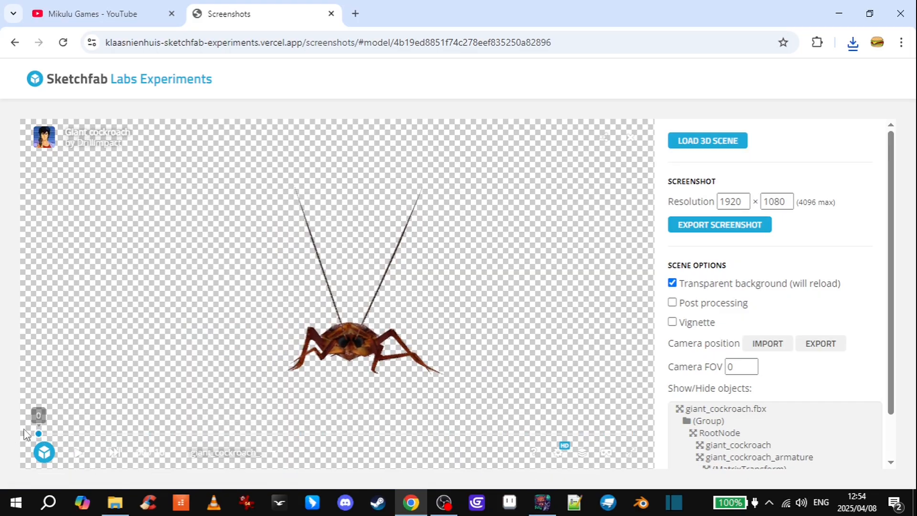
click(231, 452)
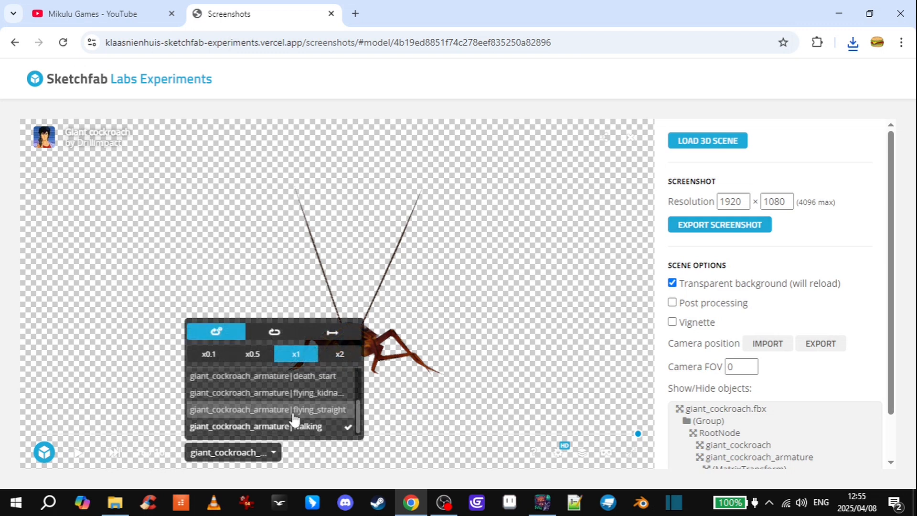
mouse_move(286, 409)
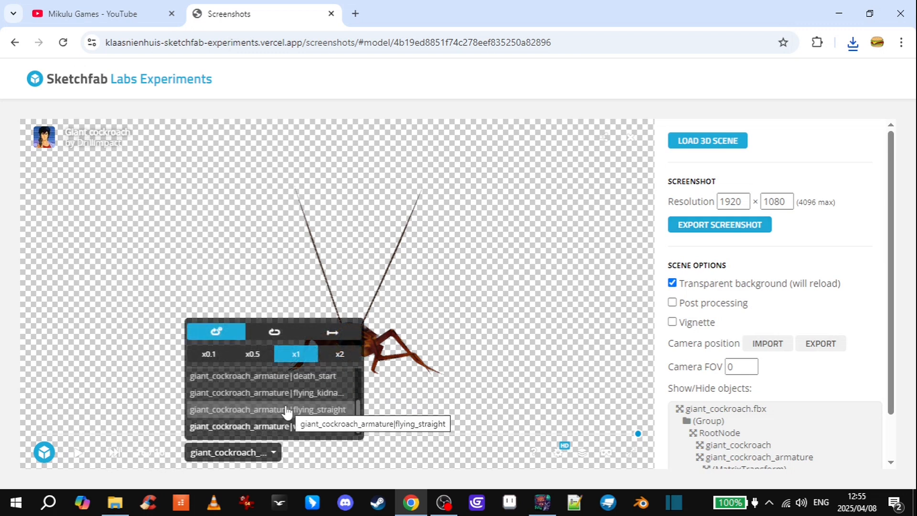
scroll(up, 3)
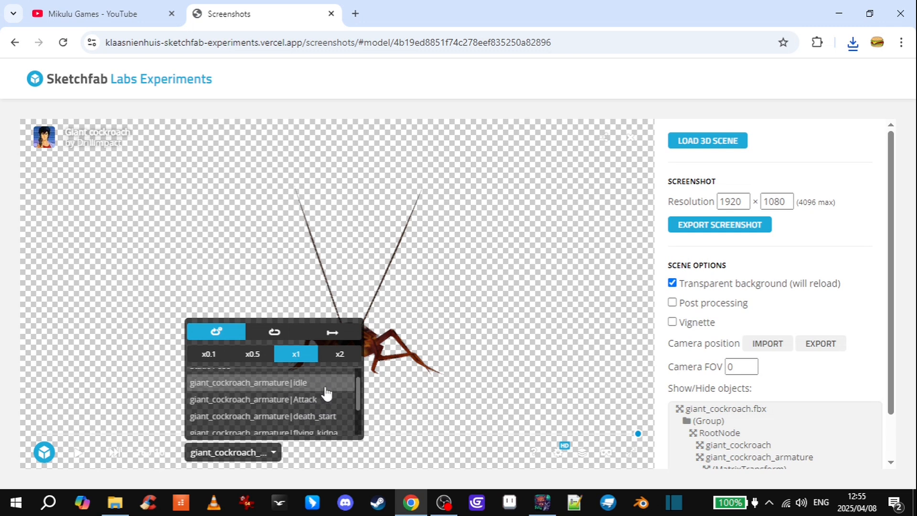
mouse_move(331, 403)
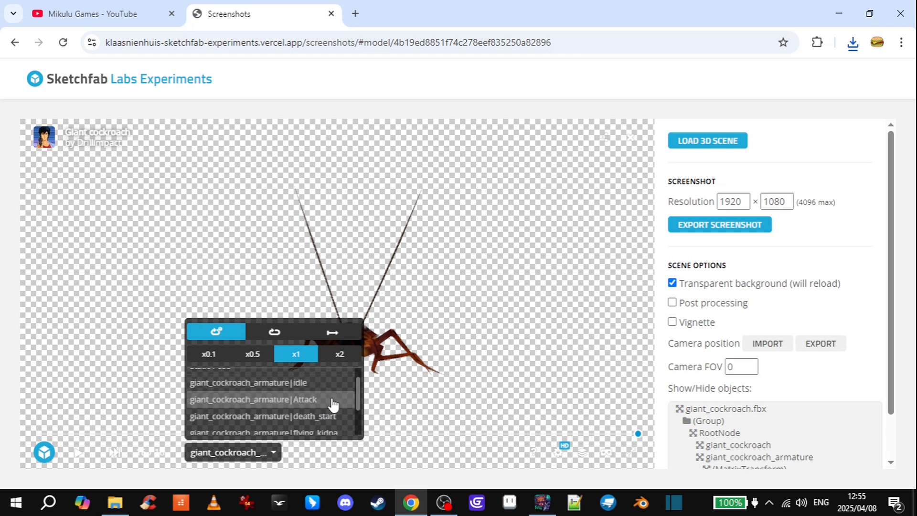
click(115, 502)
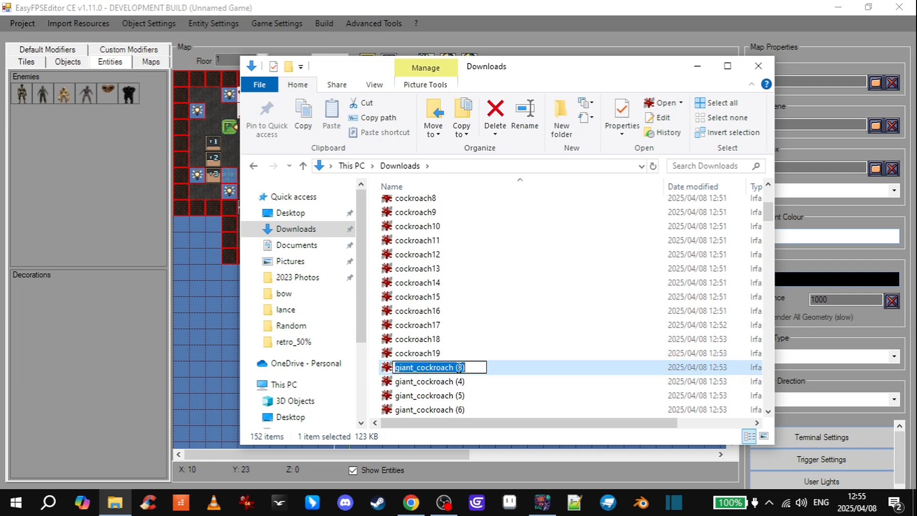
Step: Confirm the last cockroach rename and preview the frames in IrfanView
key(Return)
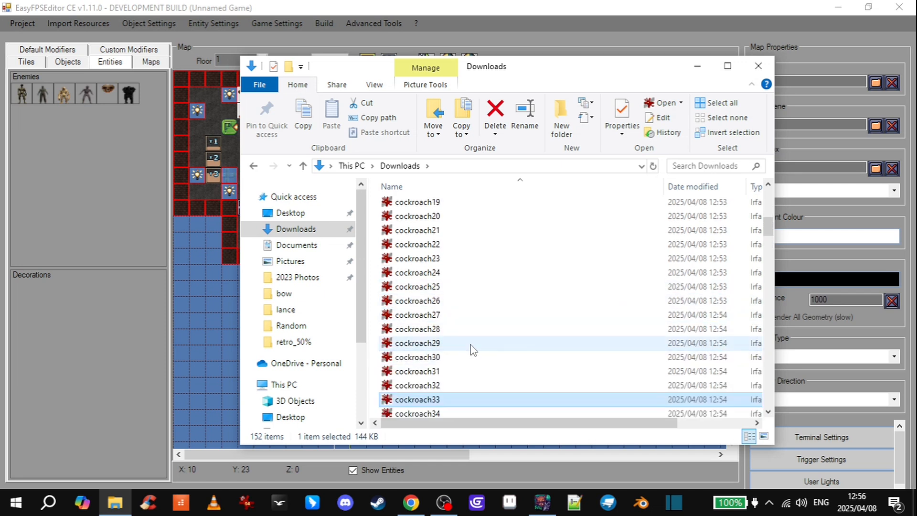
scroll(up, 3)
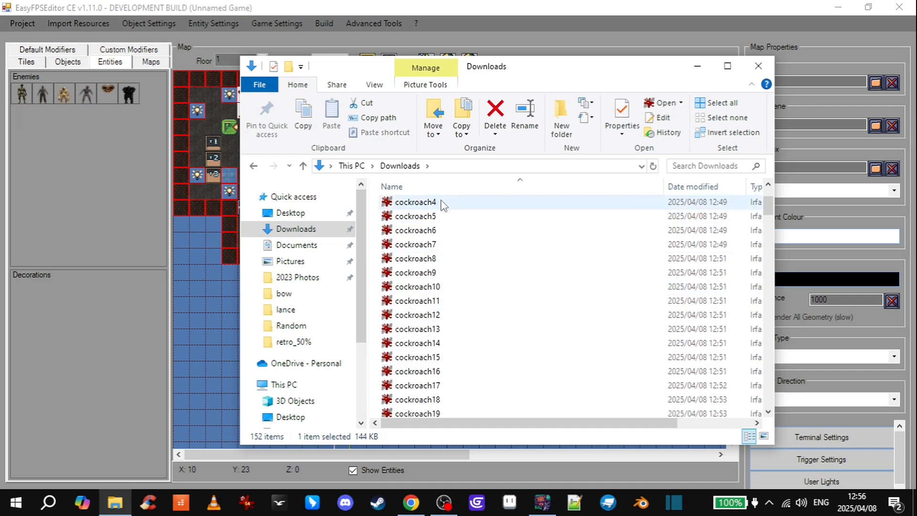
double_click(418, 300)
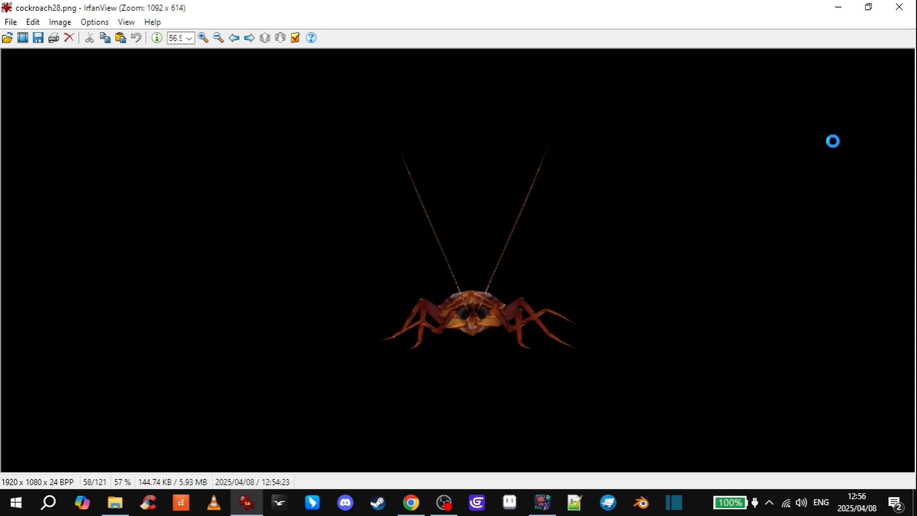
click(115, 502)
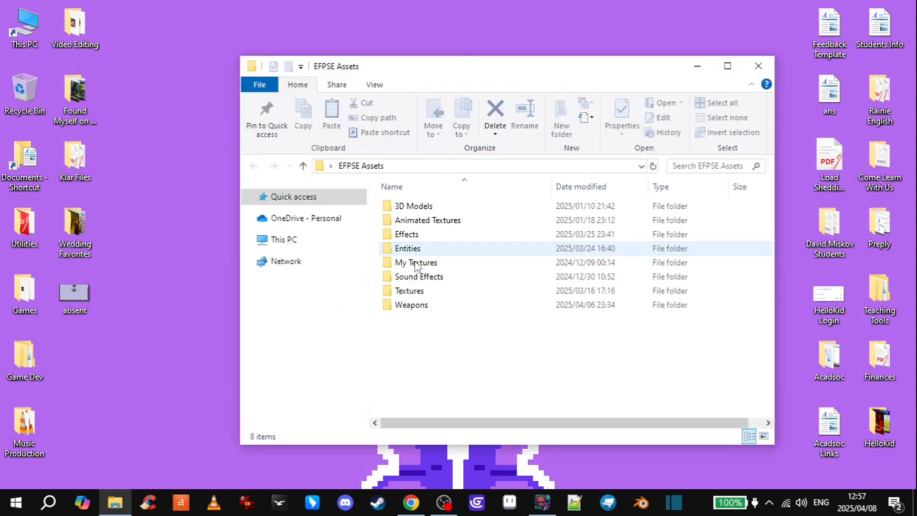
Step: Create an enemy_cockroach folder in Entities\LATEST and move cockroach0–35 into it
double_click(406, 247)
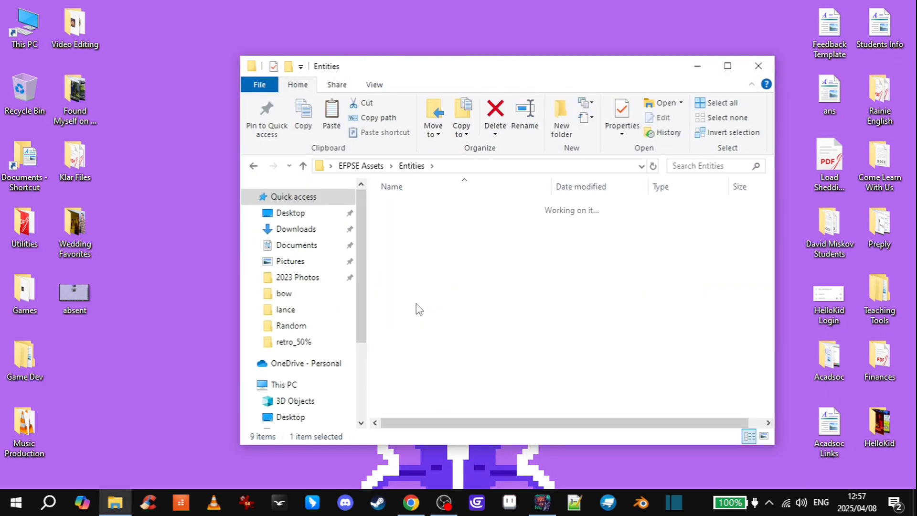
click(559, 125)
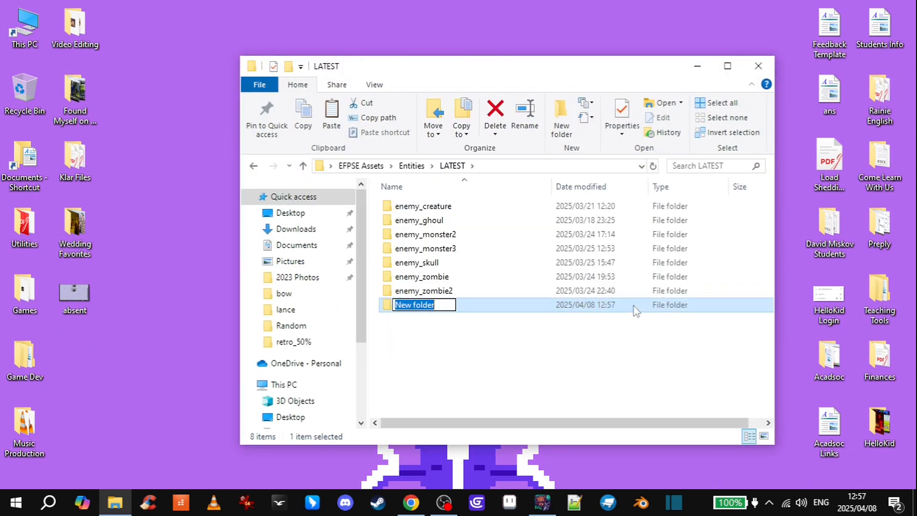
text(enemy_cockroach)
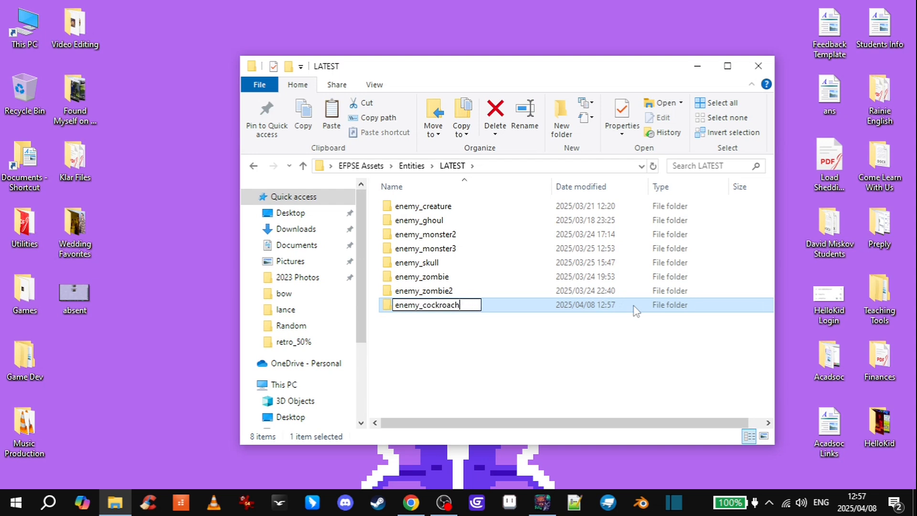
double_click(427, 304)
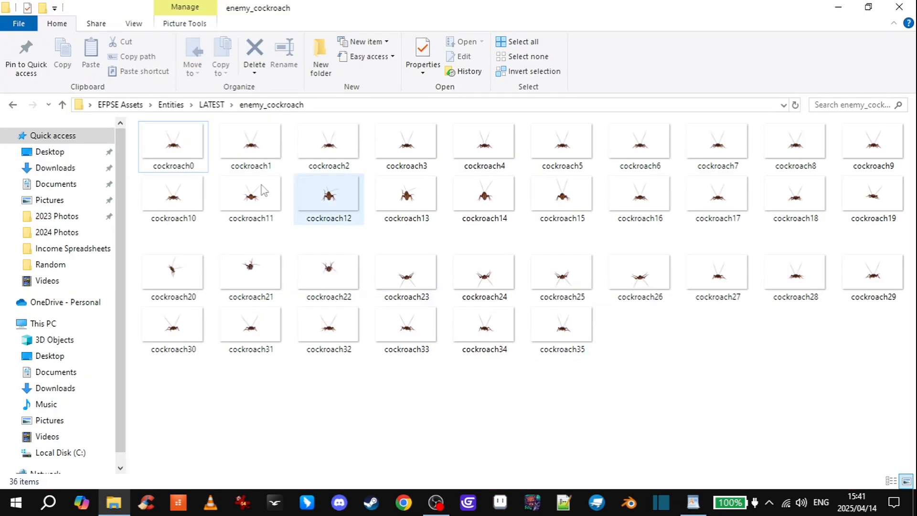
click(640, 144)
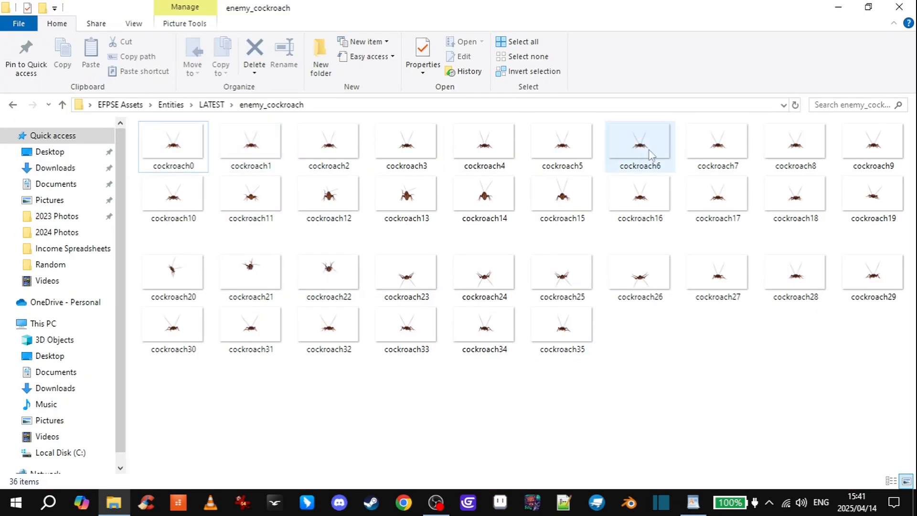
click(500, 508)
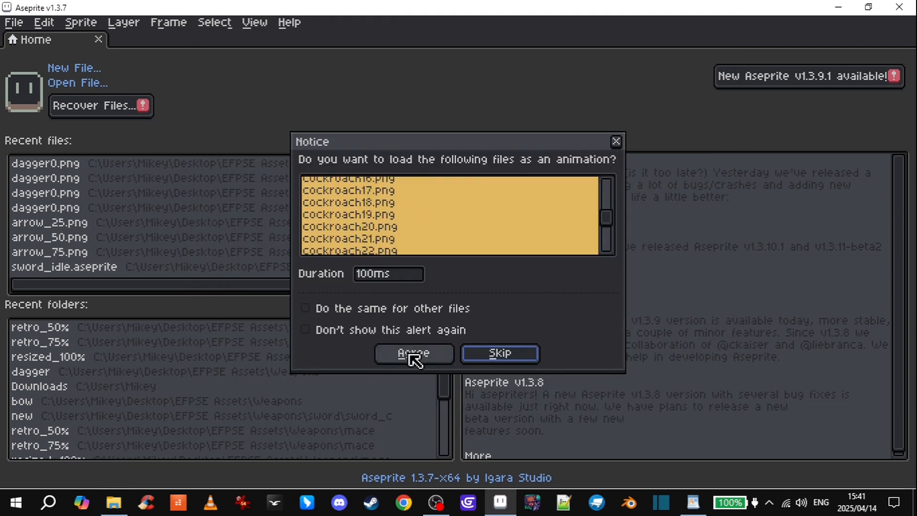
Step: Load the cockroach PNGs as one animation and check its 1920×1080 canvas size
click(413, 353)
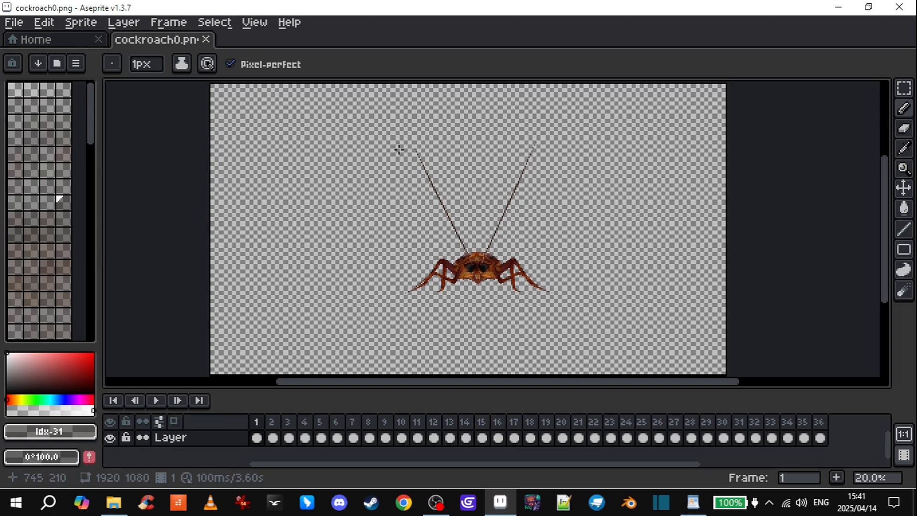
click(82, 23)
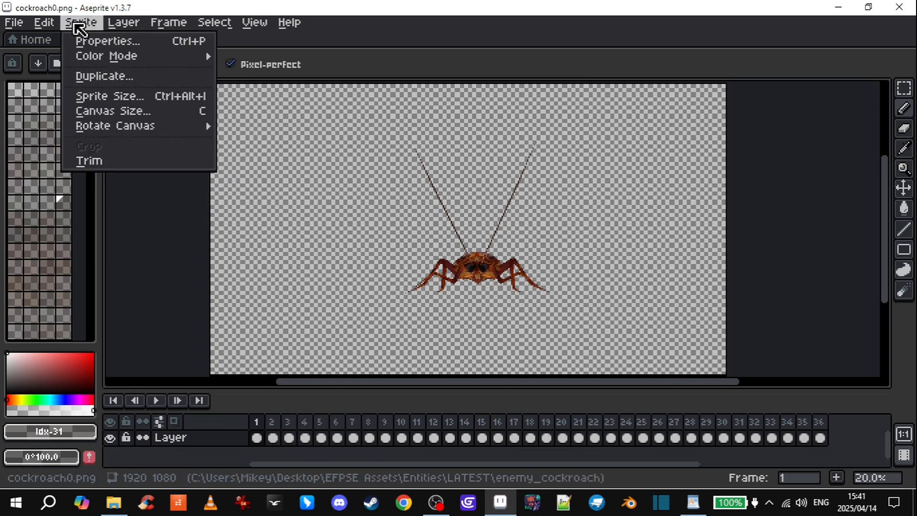
click(114, 111)
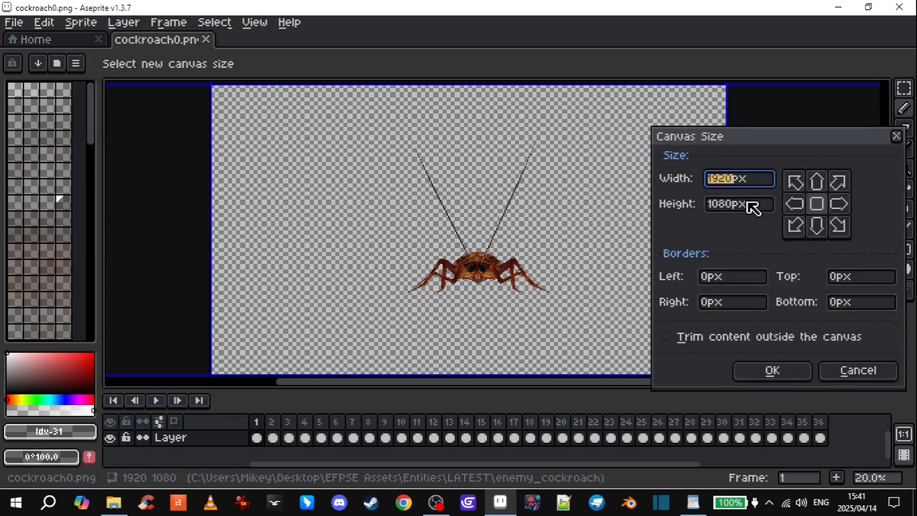
mouse_move(436, 178)
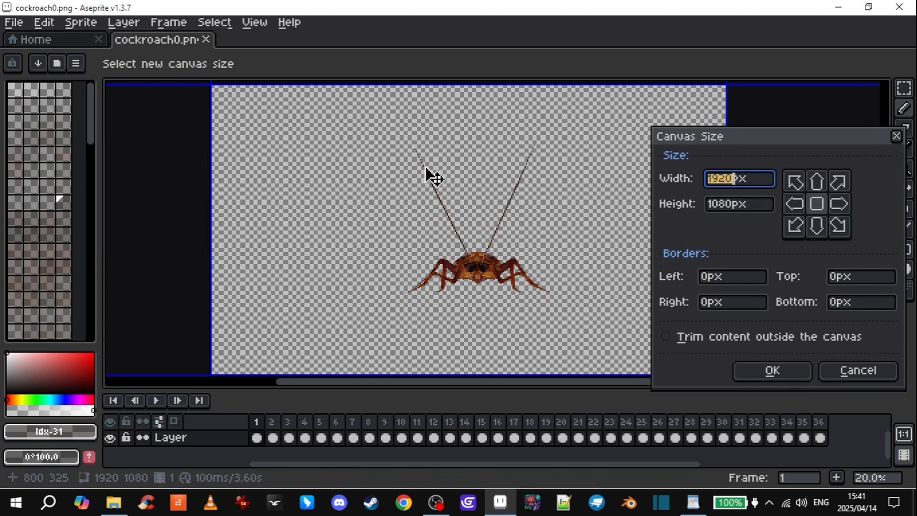
mouse_move(422, 158)
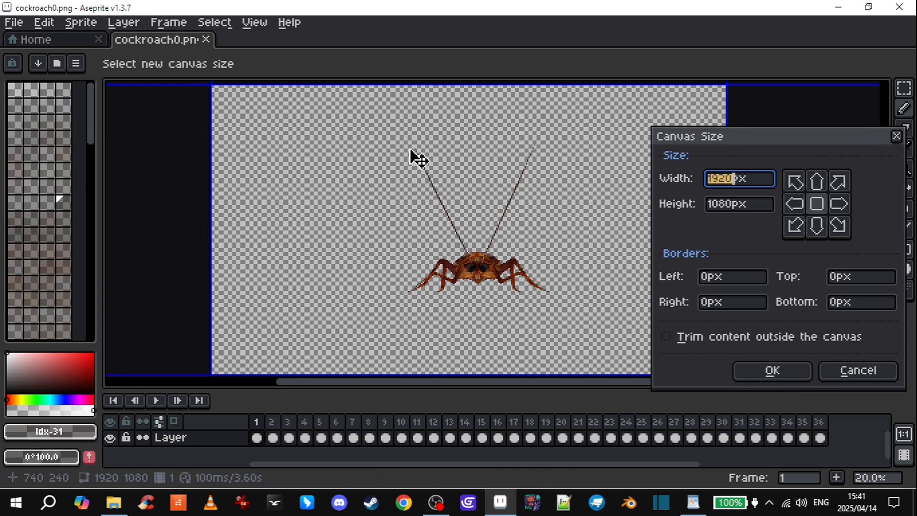
mouse_move(411, 175)
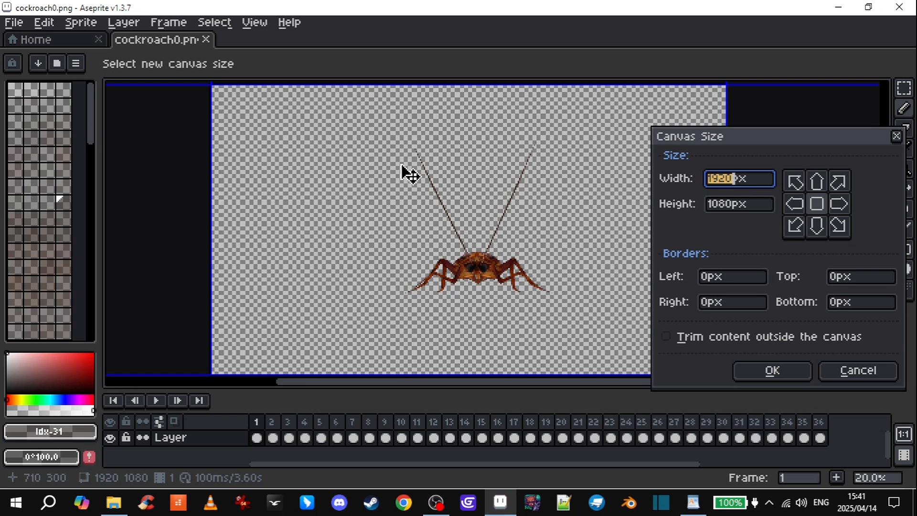
mouse_move(747, 441)
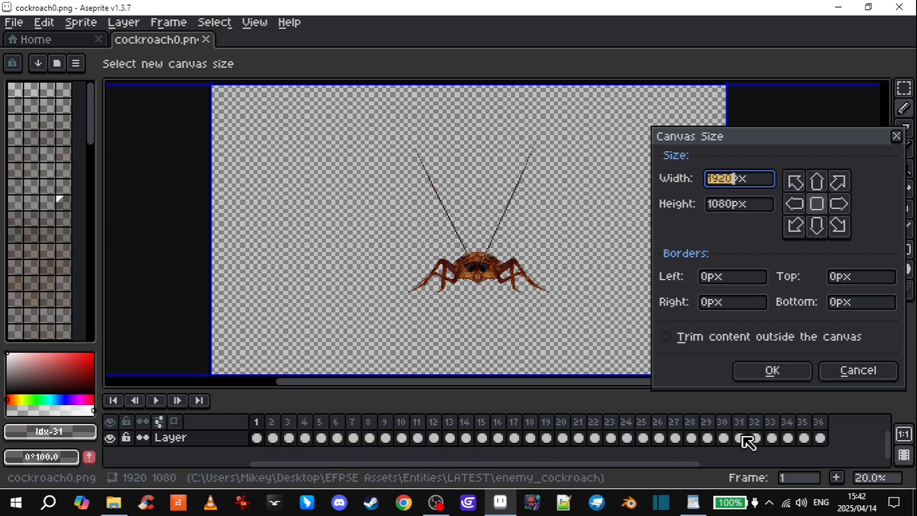
mouse_move(685, 211)
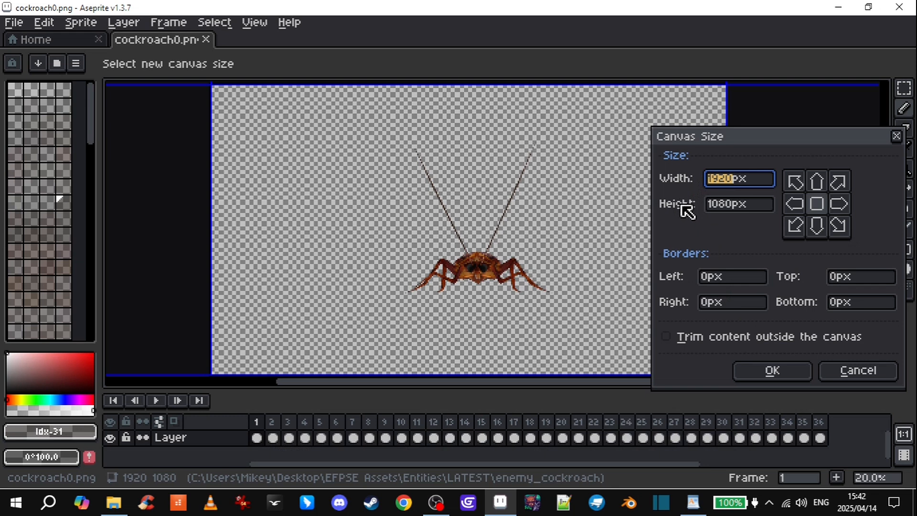
mouse_move(845, 361)
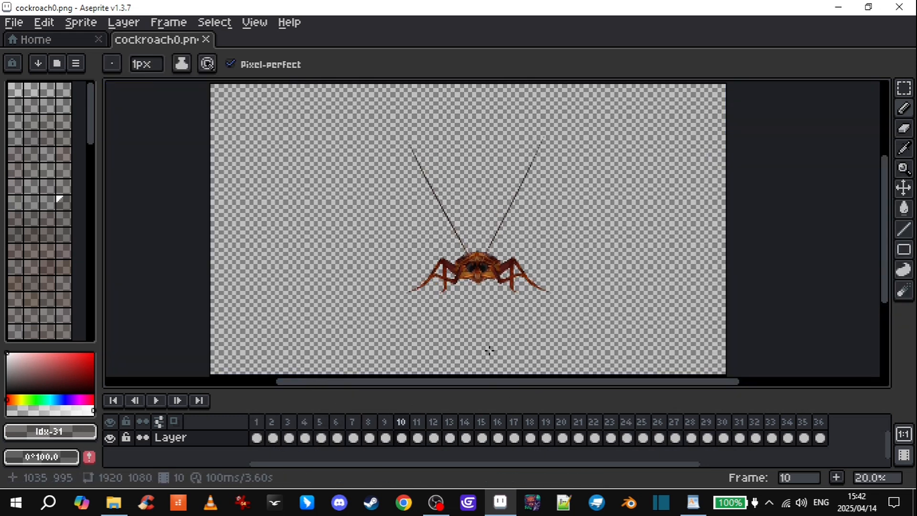
Step: From frame 1, cut the canvas height to 777 px from the bottom
click(256, 437)
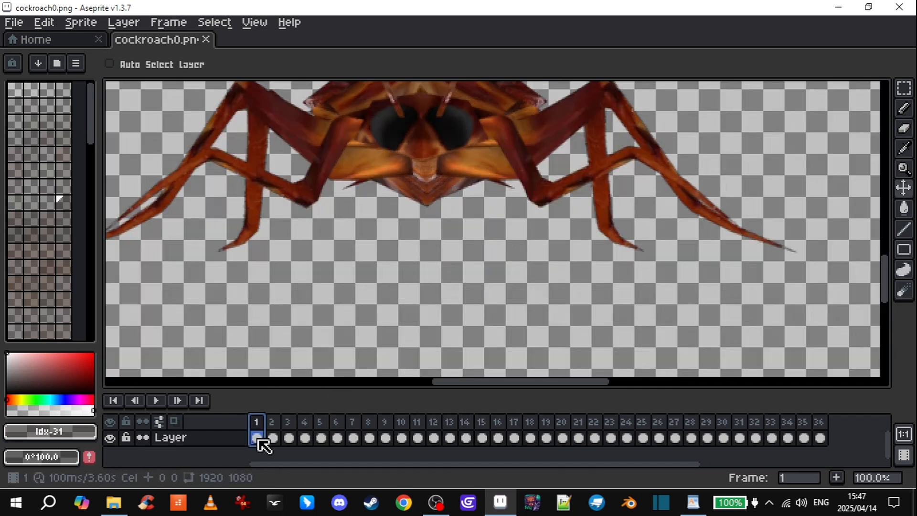
click(81, 22)
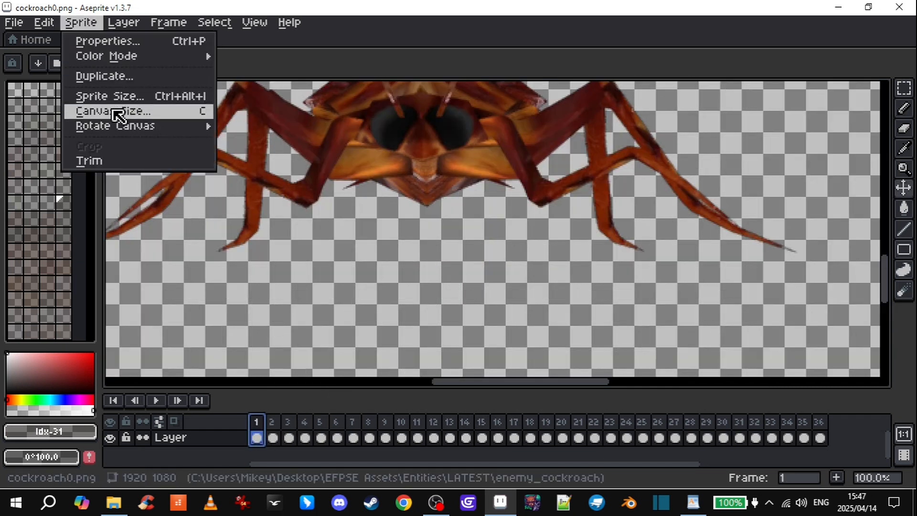
click(112, 112)
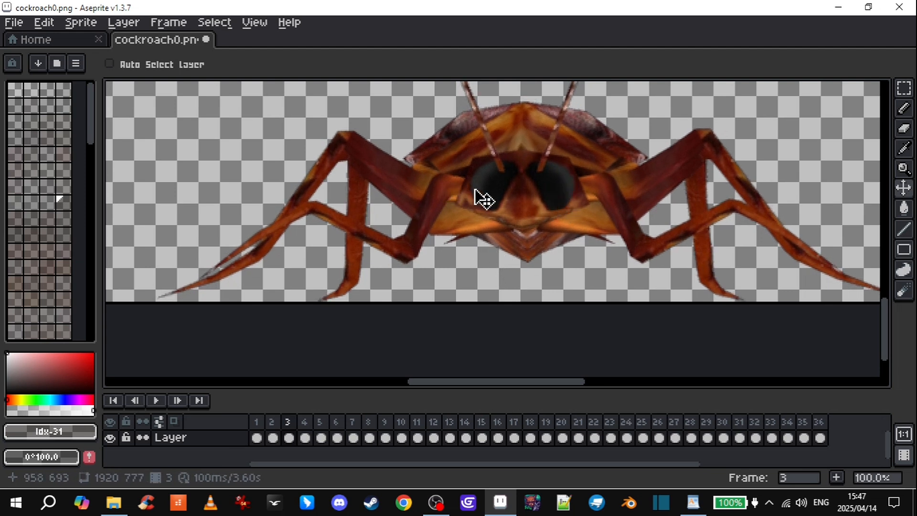
mouse_move(537, 229)
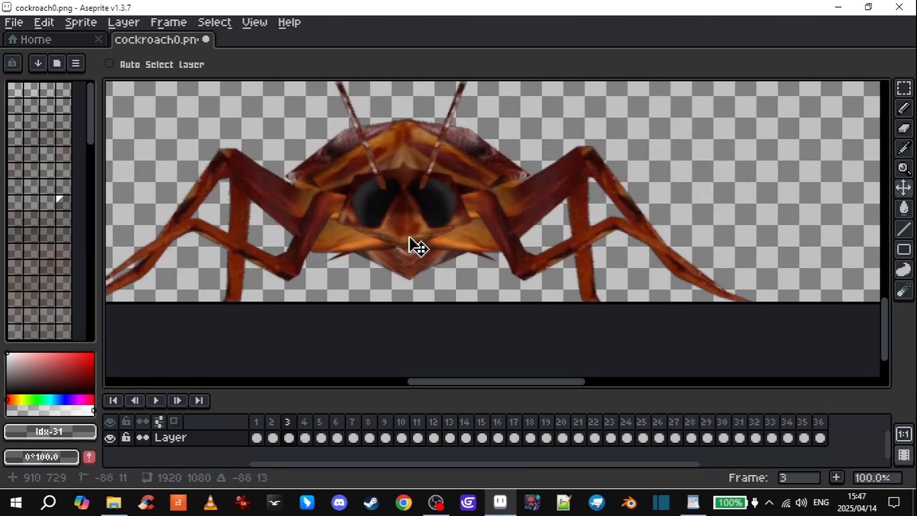
Step: Inspect cockroach frames 2, 3, 5, 8 and a later frame on the cropped canvas
click(271, 422)
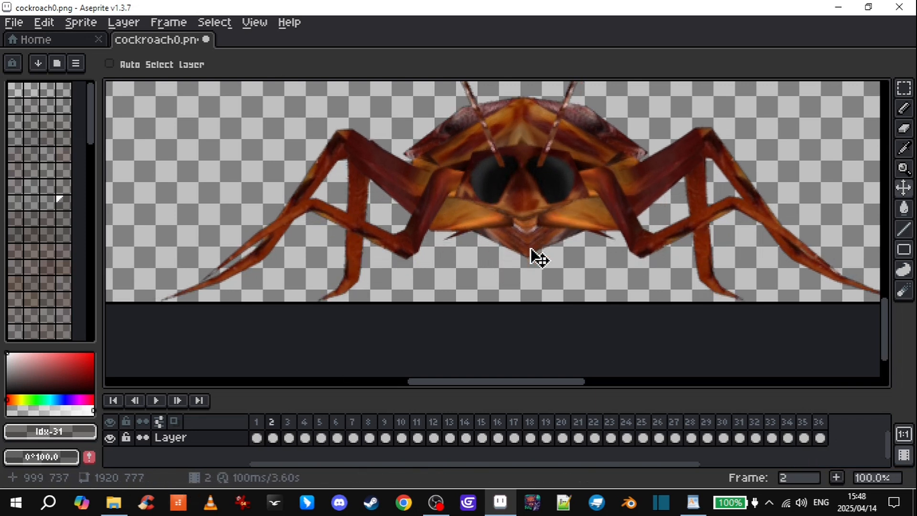
click(304, 422)
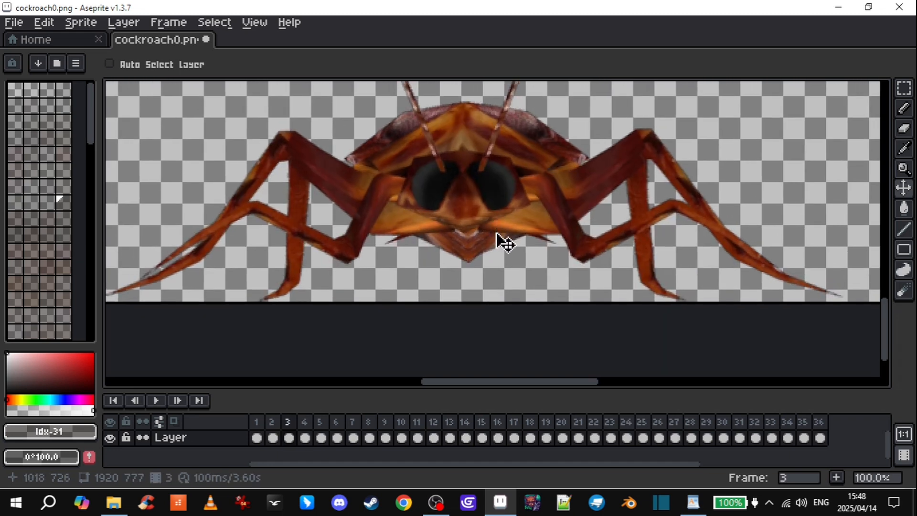
click(319, 422)
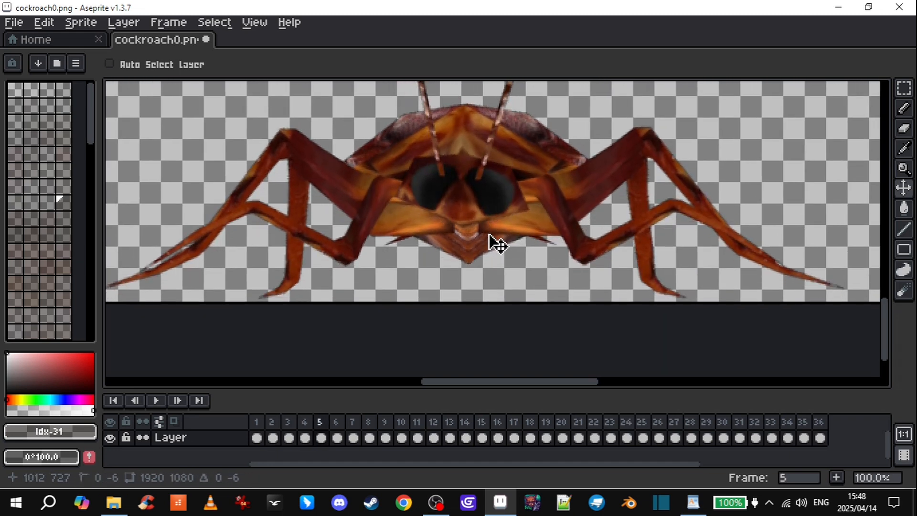
click(352, 437)
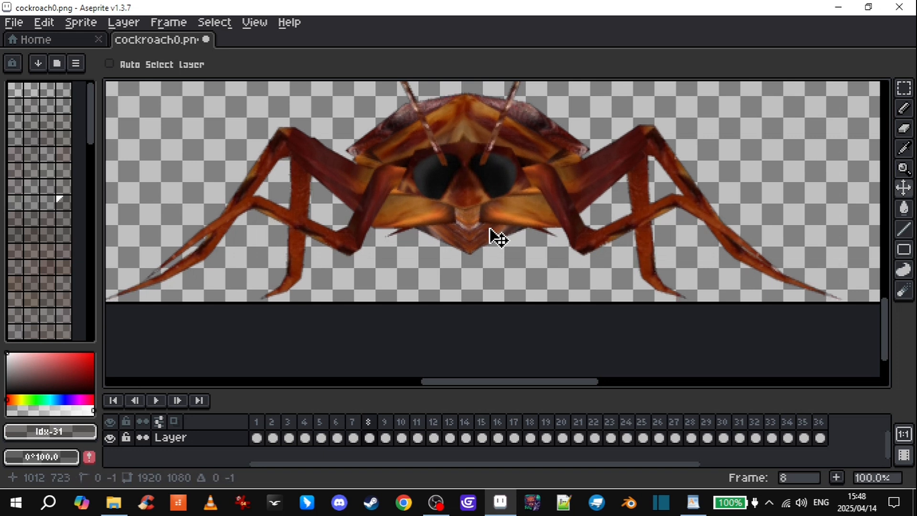
click(433, 422)
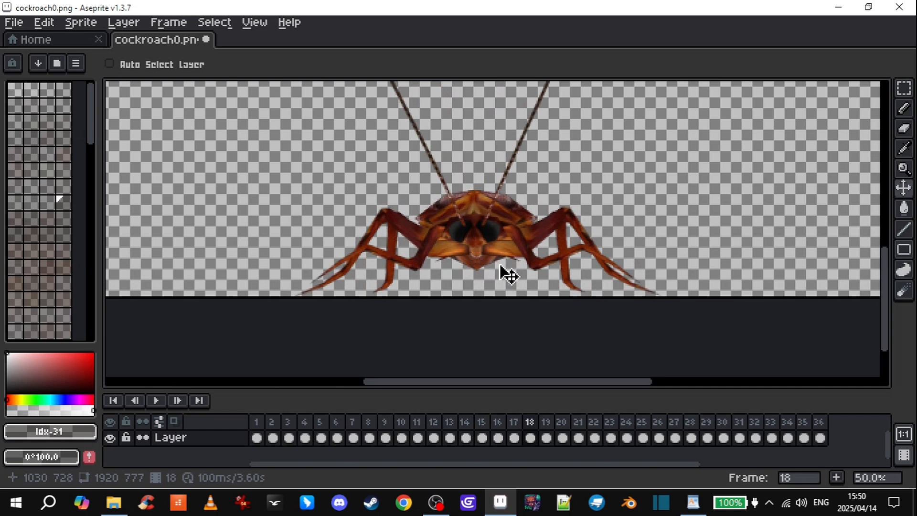
Step: Check cockroach frames 20, 23, 24 and 27, then return to frame 1
click(609, 421)
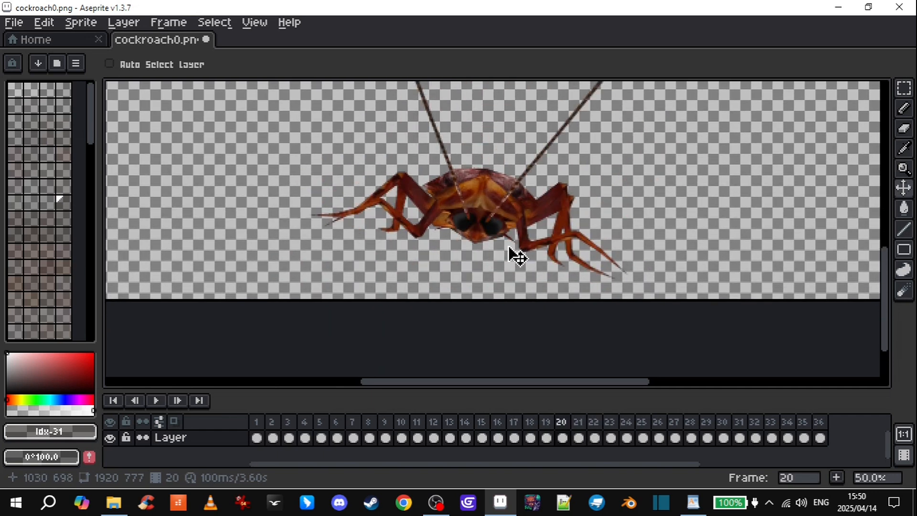
click(609, 422)
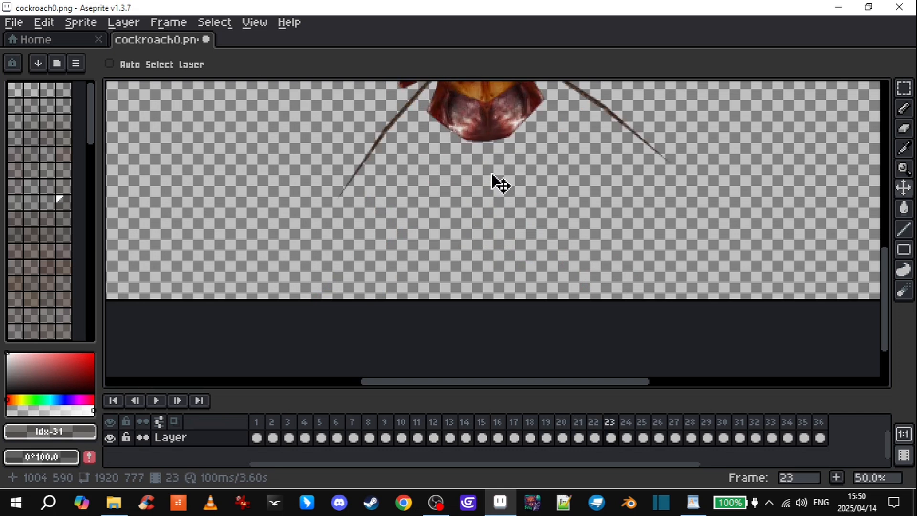
click(177, 401)
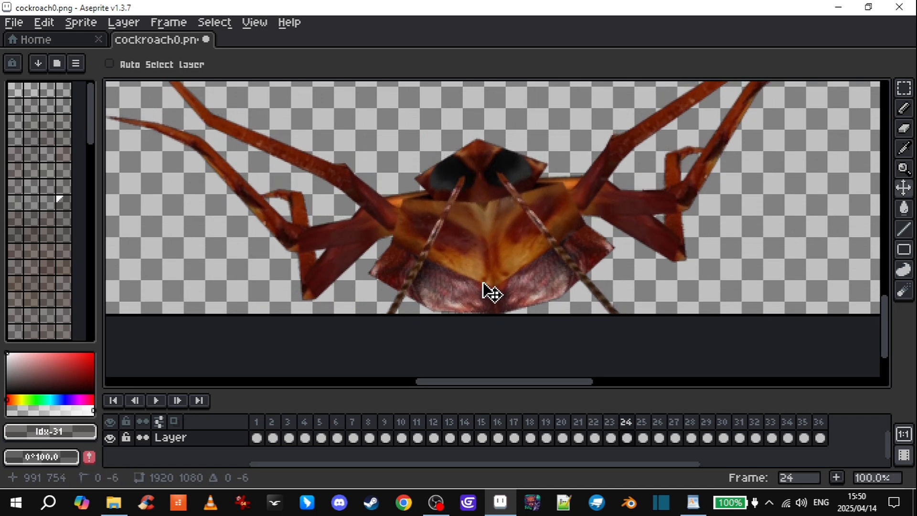
click(674, 422)
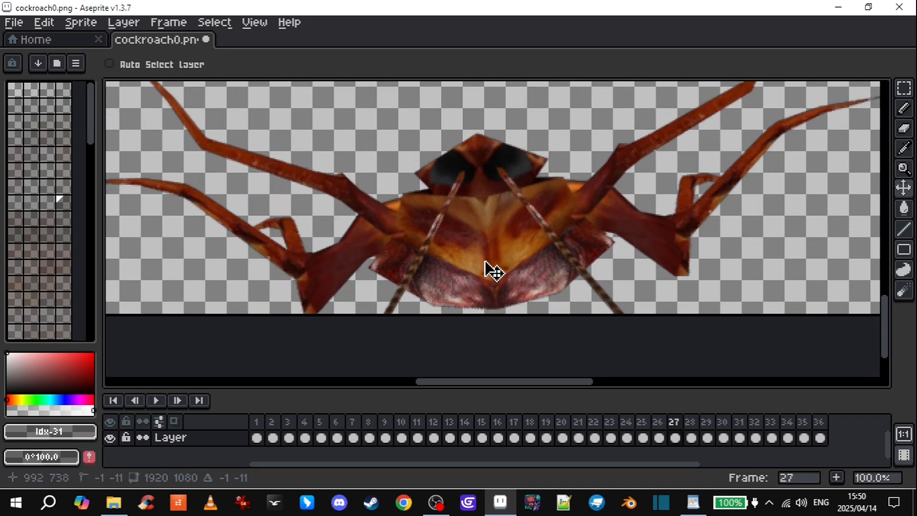
click(771, 422)
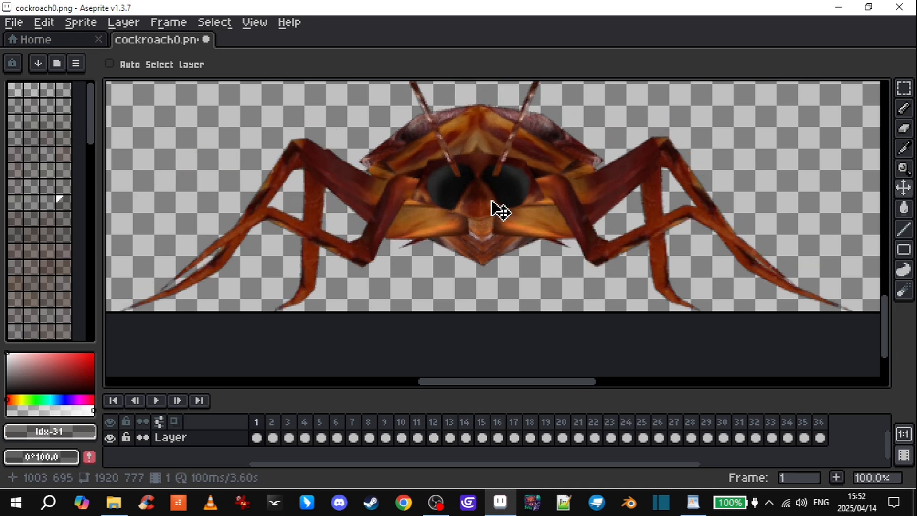
mouse_move(506, 215)
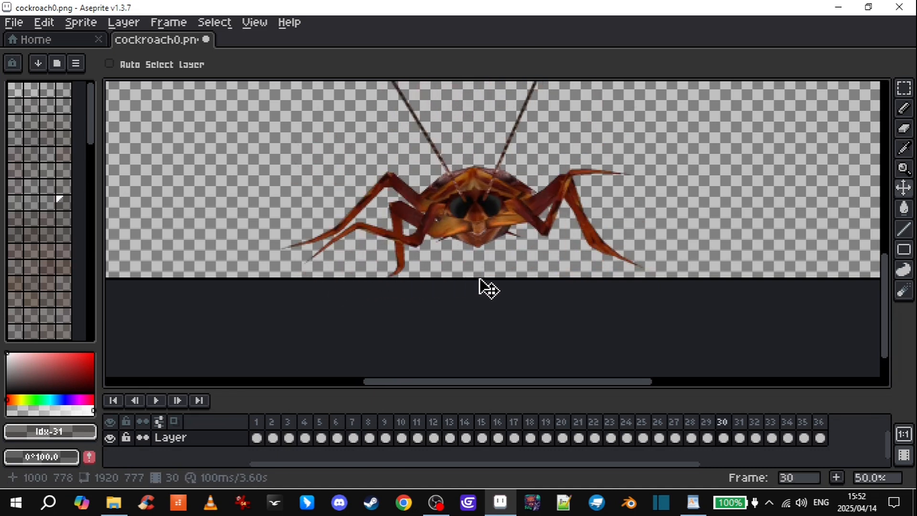
click(578, 437)
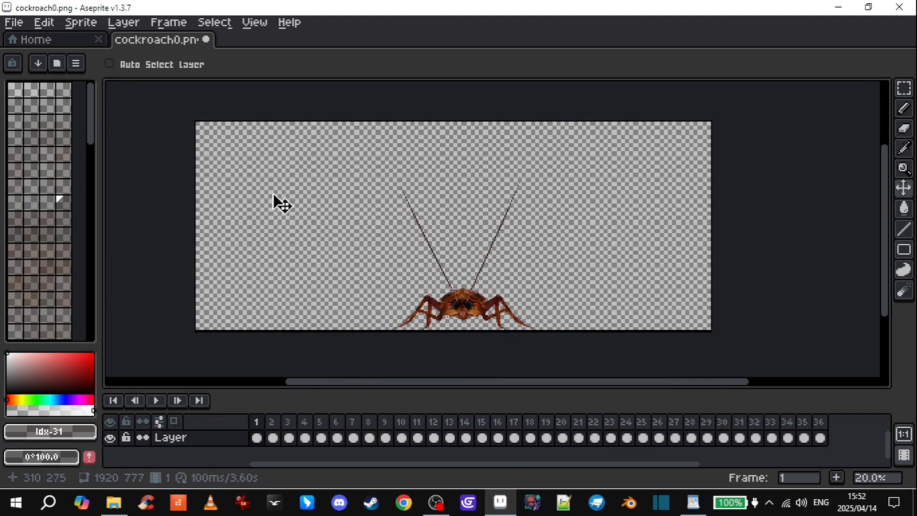
mouse_move(519, 276)
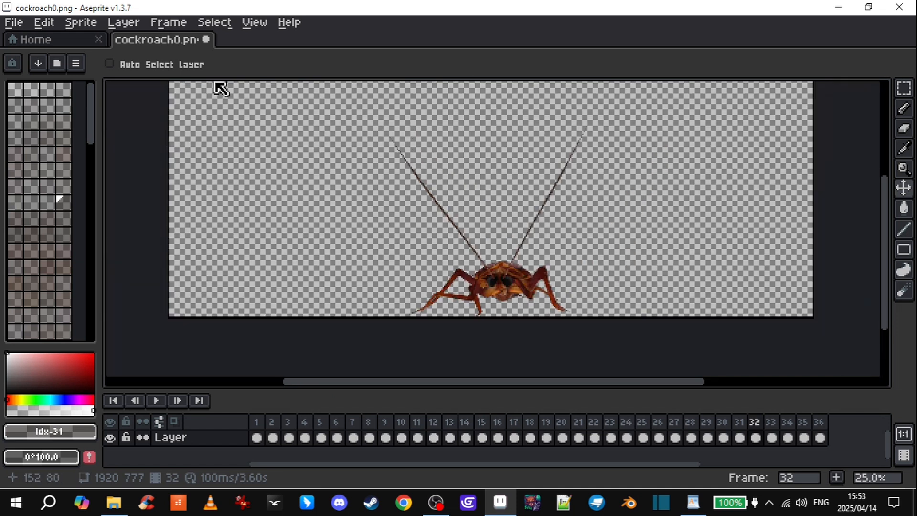
Step: Trim 647 px off the canvas's left side, leaving it 1273×777
click(81, 22)
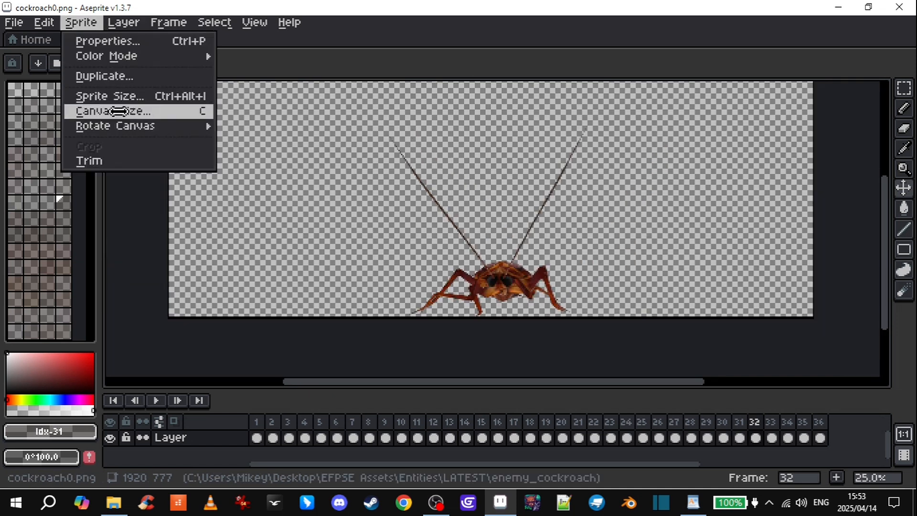
click(112, 111)
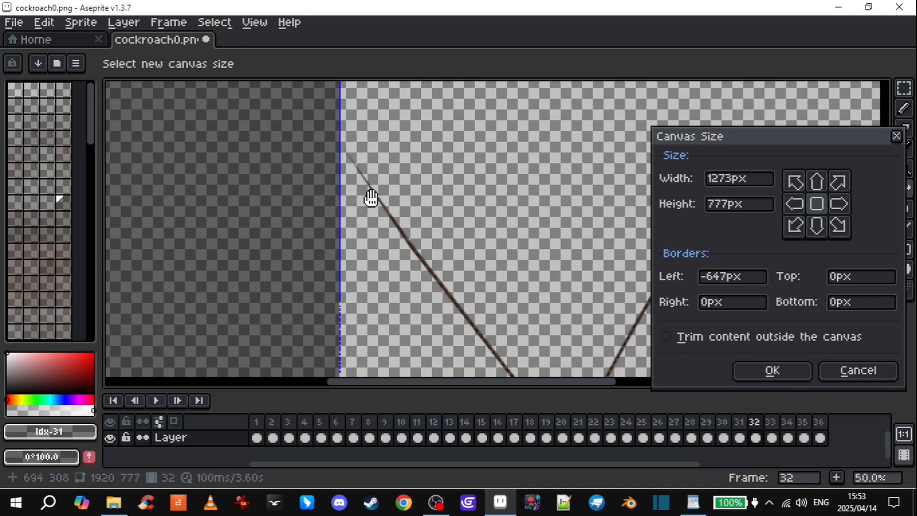
click(771, 370)
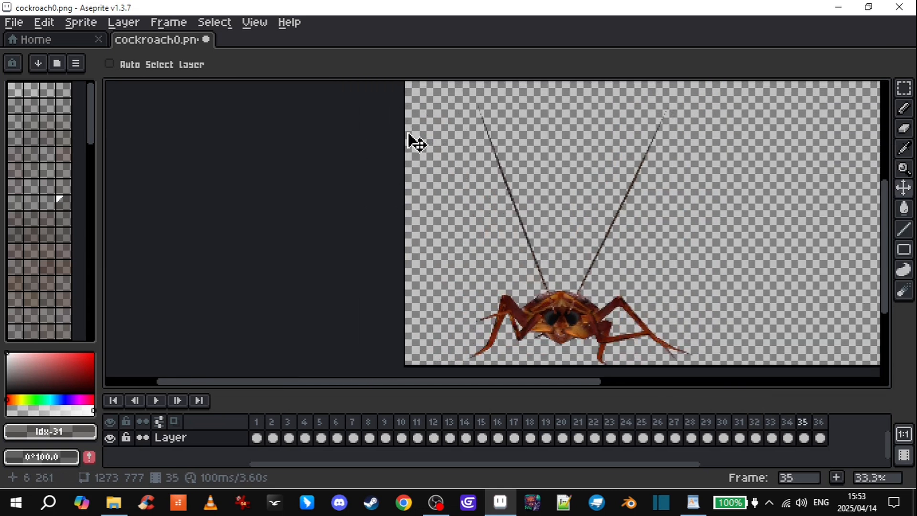
Step: Recheck frames 10, 20, 23, 21, 33 and 14 on the narrower canvas
click(401, 422)
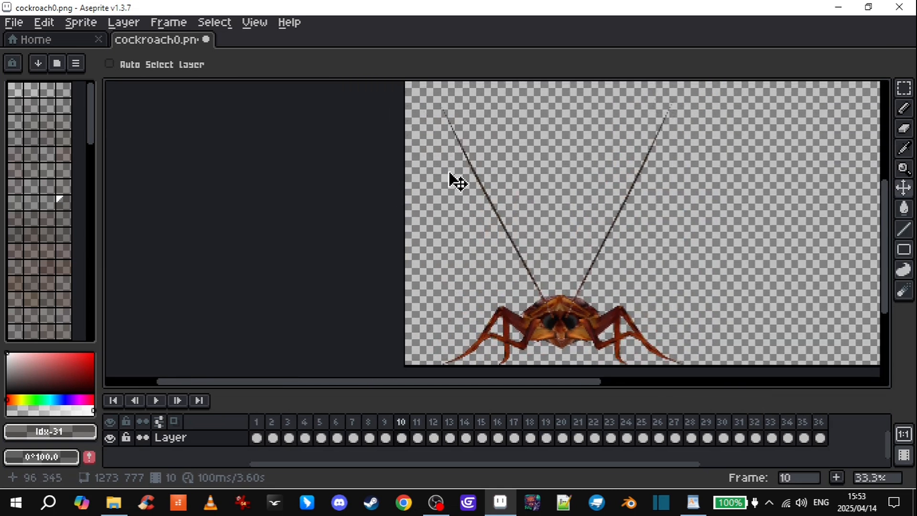
click(560, 422)
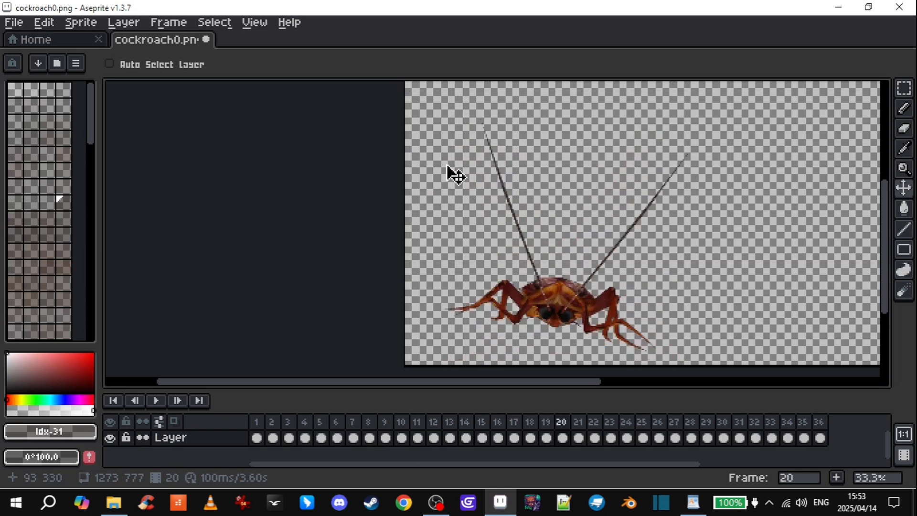
click(610, 421)
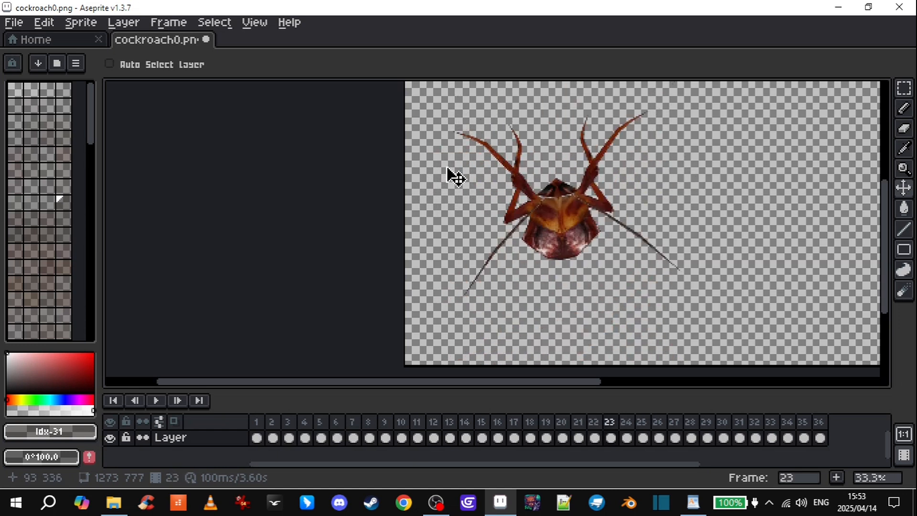
click(578, 422)
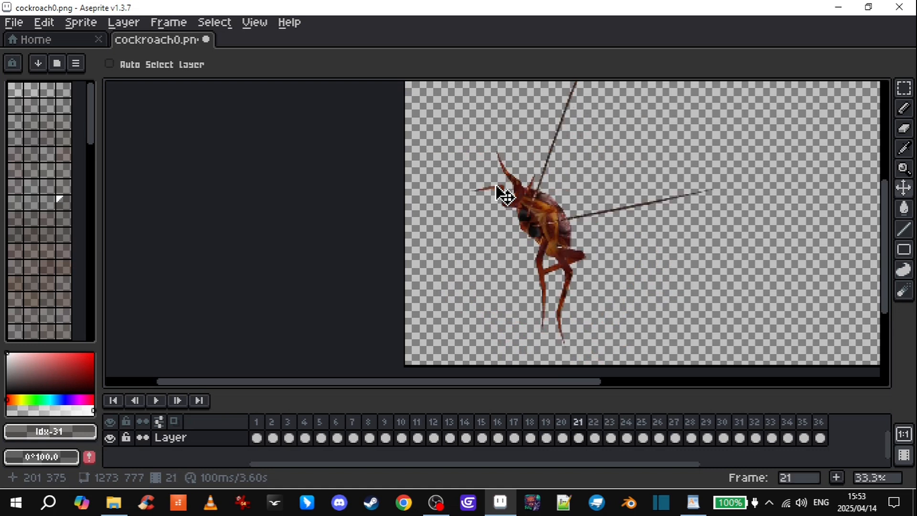
click(771, 422)
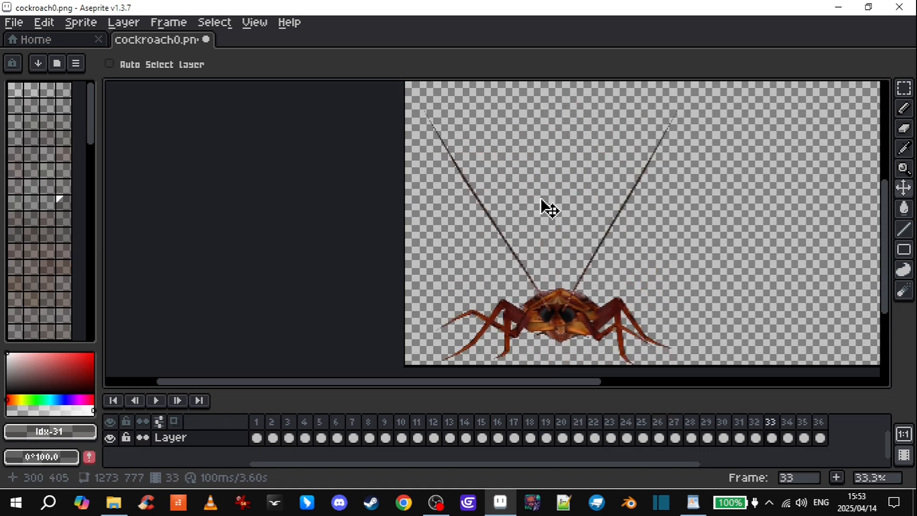
click(465, 421)
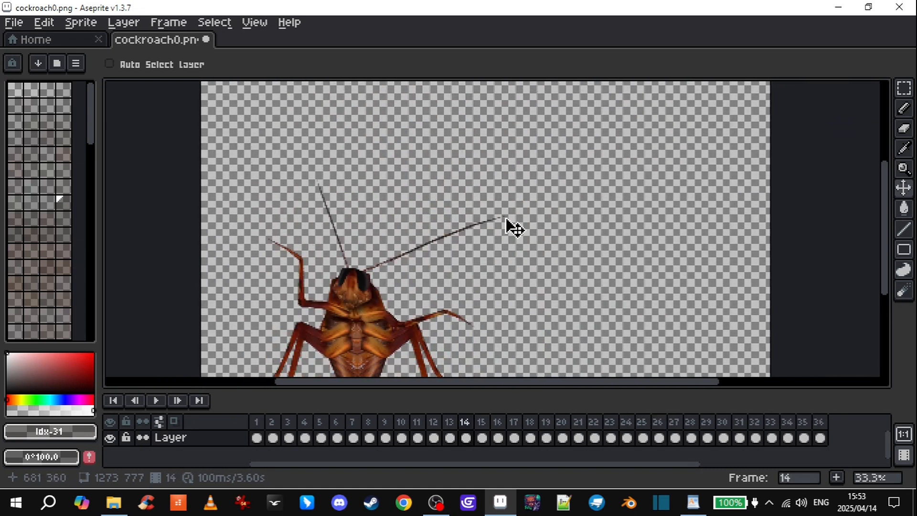
Step: Narrow the cockroach canvas width from 1273 to 699 px
click(80, 22)
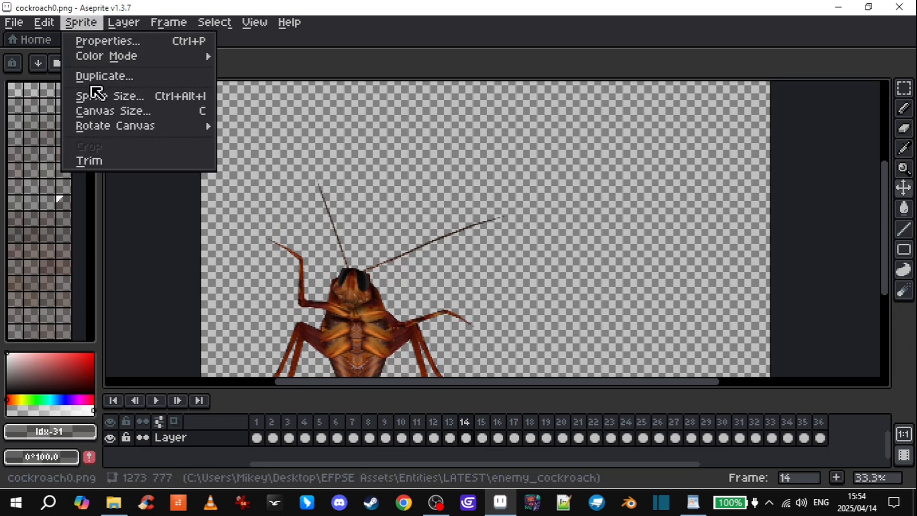
click(114, 110)
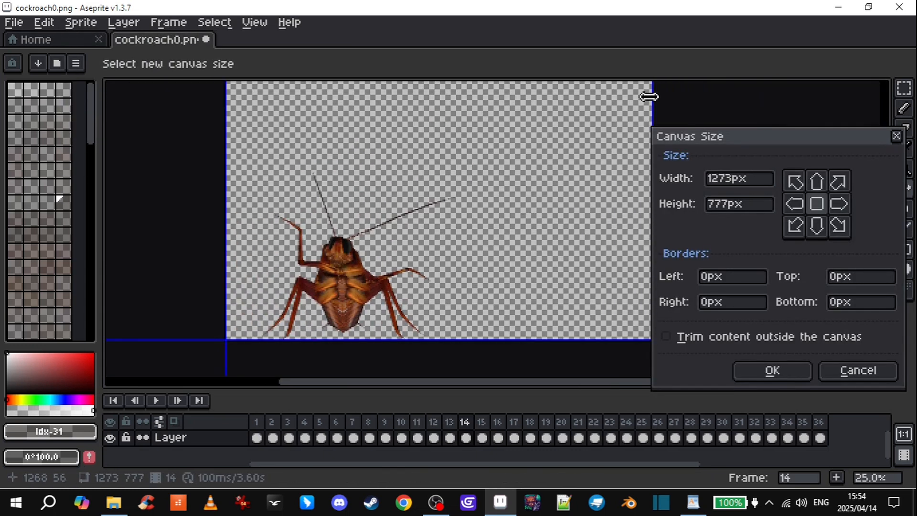
click(771, 370)
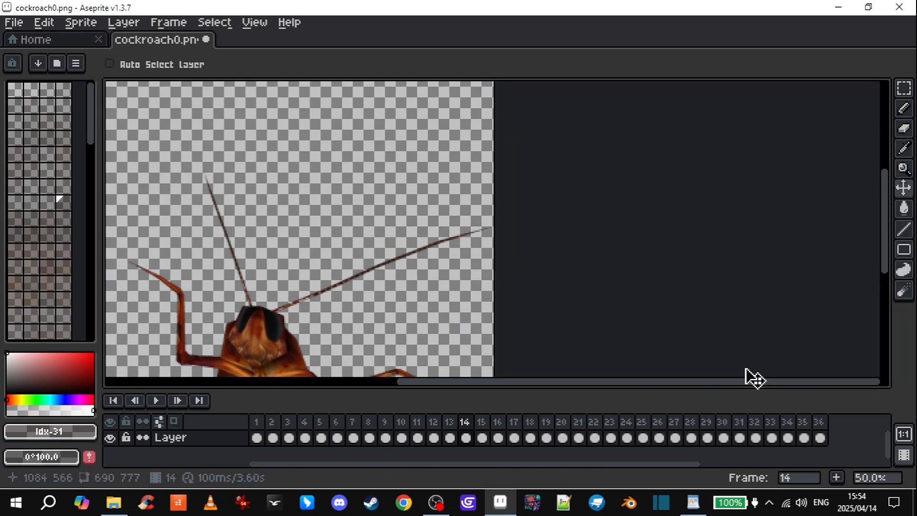
Step: Check that frames 3, 35 and 16 still fit the 699 px crop
click(481, 421)
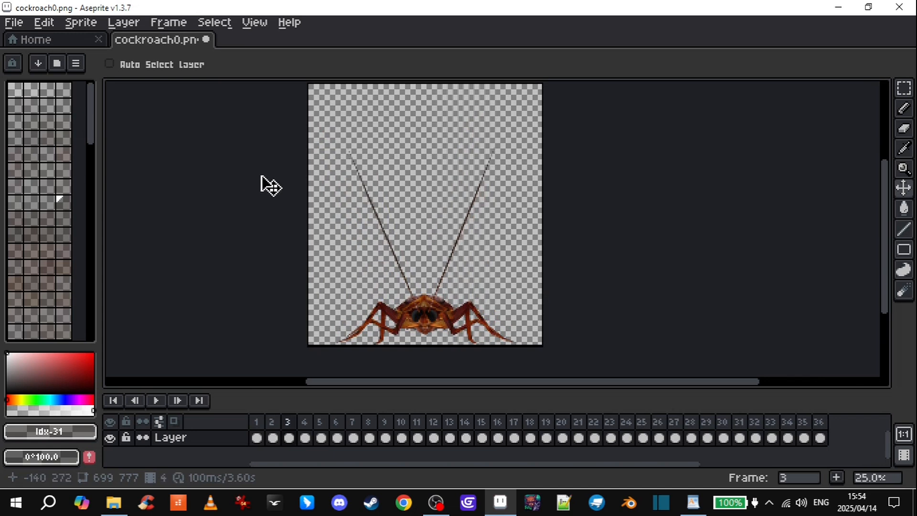
click(448, 422)
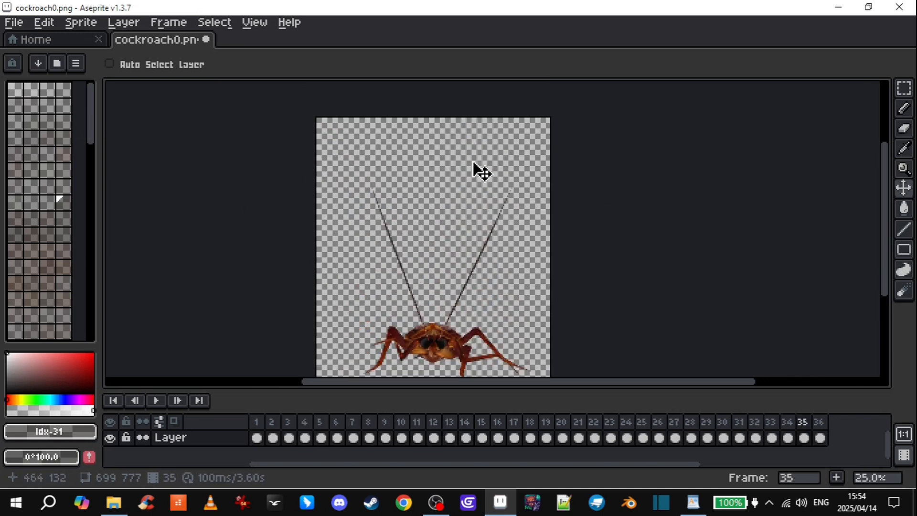
click(513, 422)
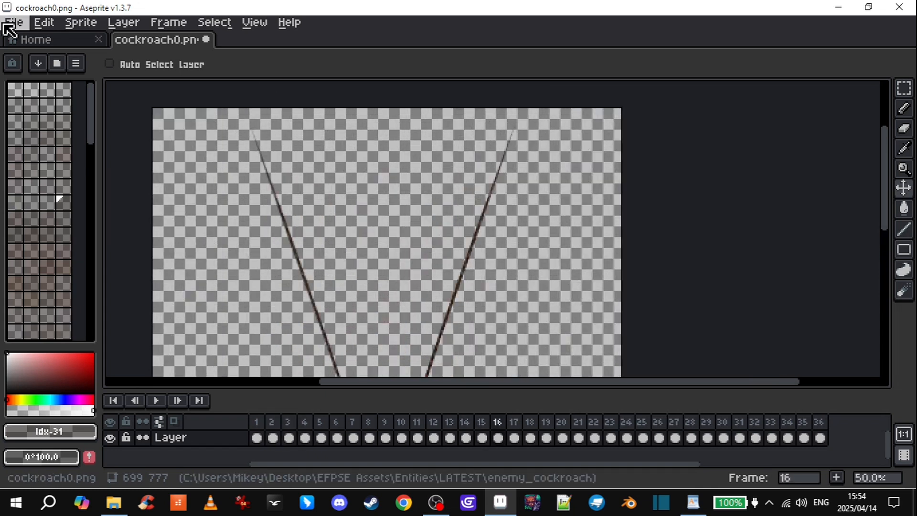
Step: Reduce the canvas height from 777 to 750 px by lowering the top border
click(81, 22)
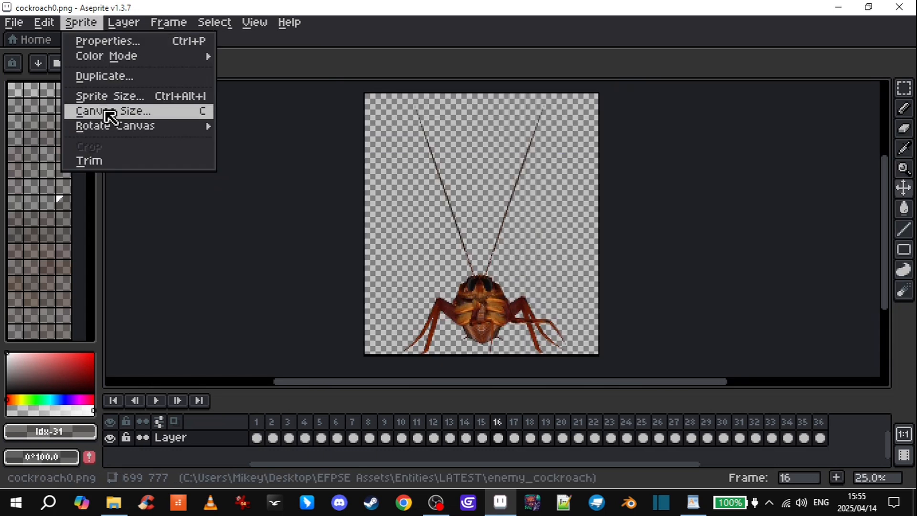
click(120, 111)
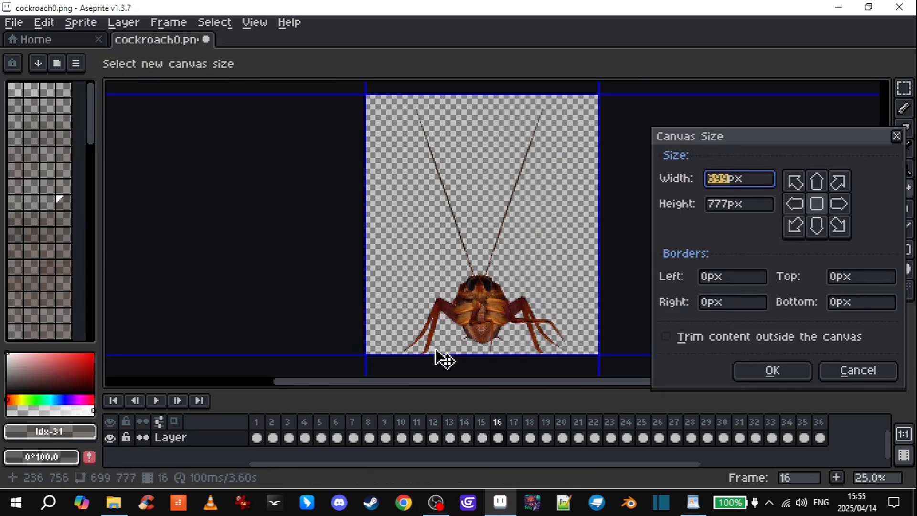
mouse_move(518, 357)
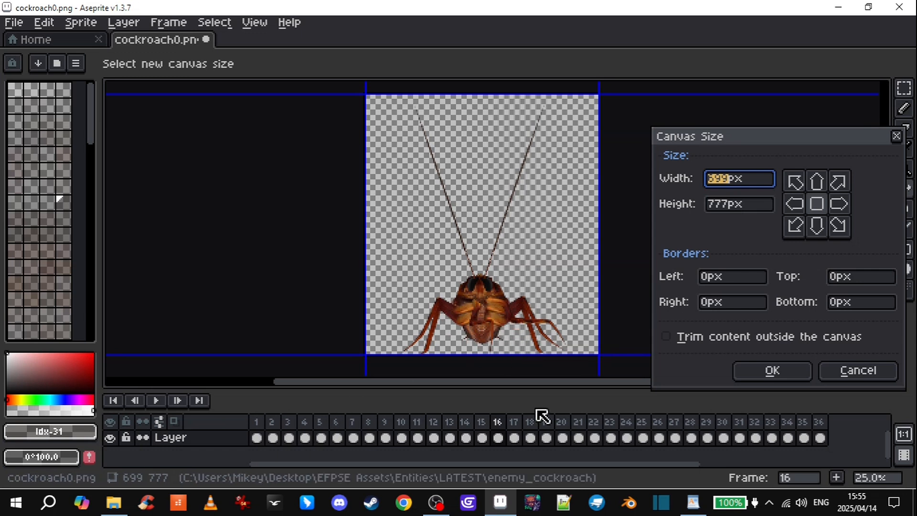
mouse_move(497, 120)
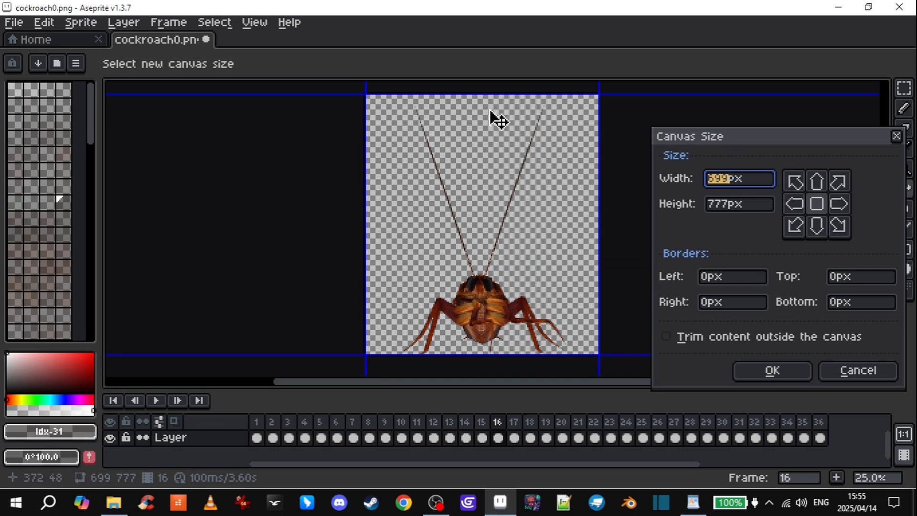
scroll(up, 3)
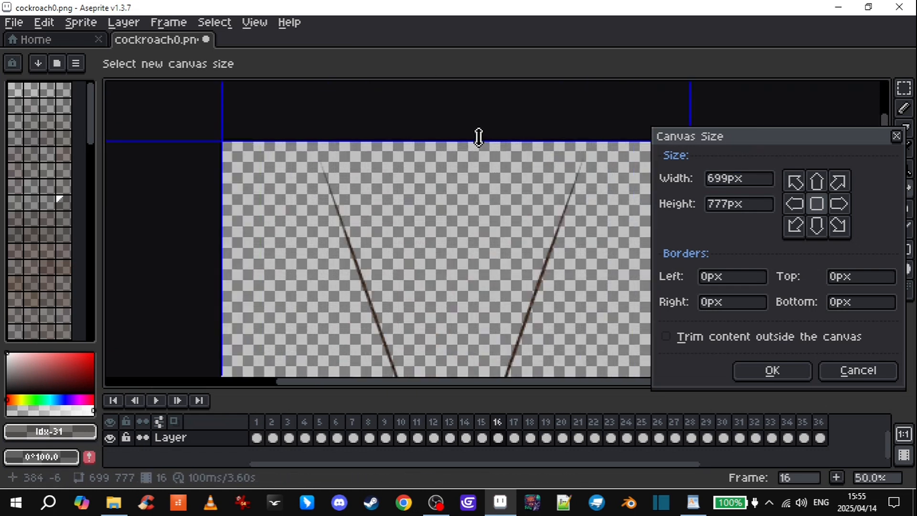
click(771, 370)
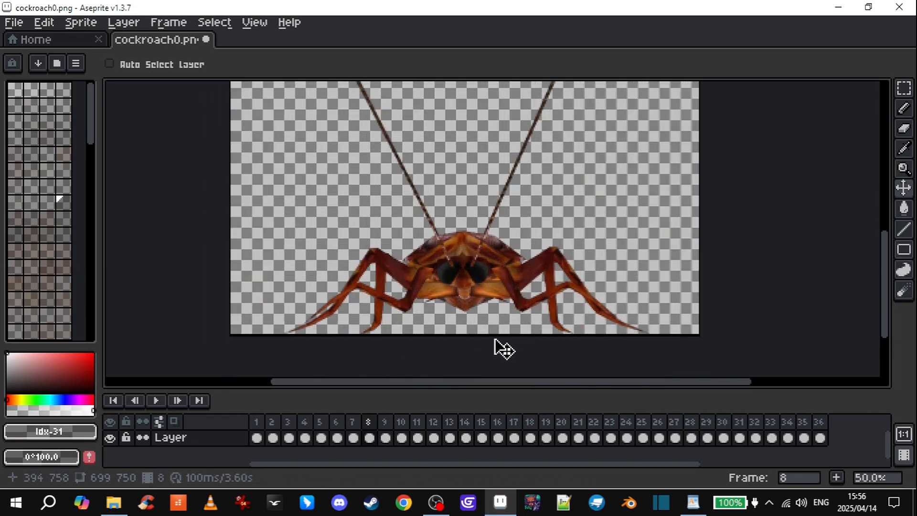
Step: Recheck frames 7, 18 and 25, then return to frame 1
click(134, 401)
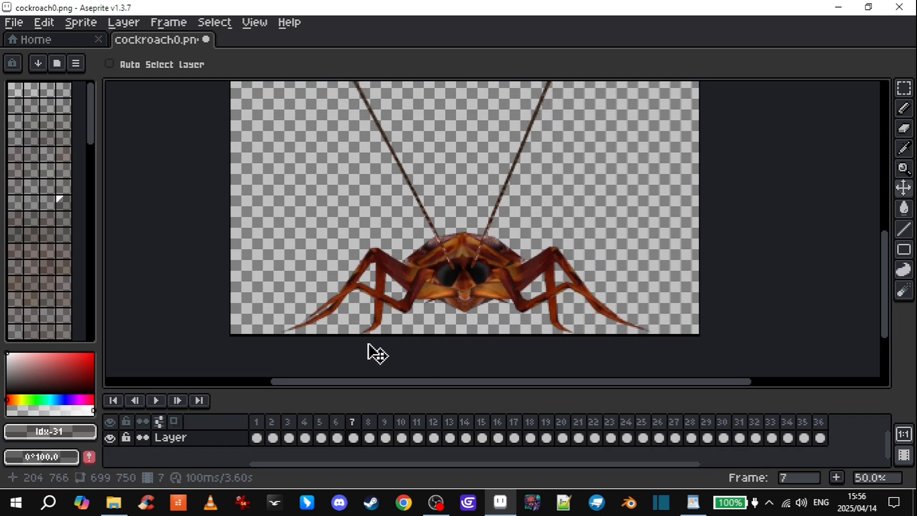
click(528, 421)
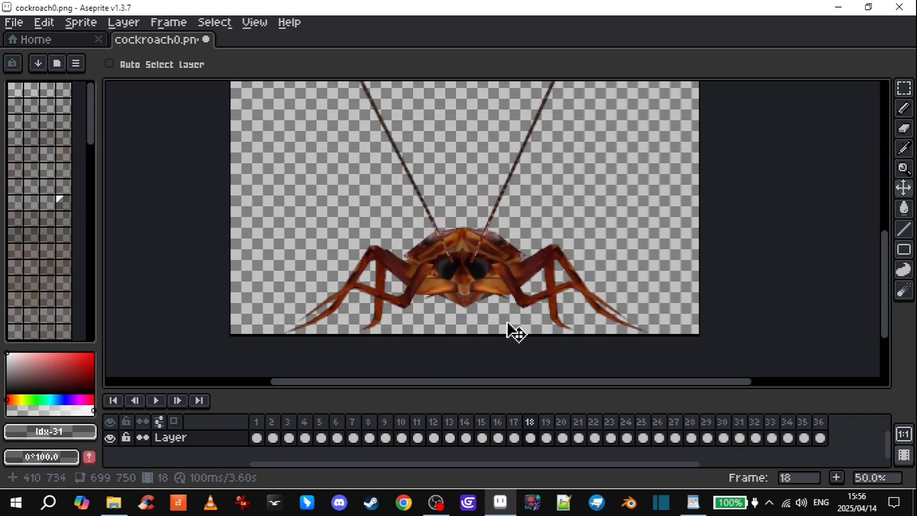
click(640, 421)
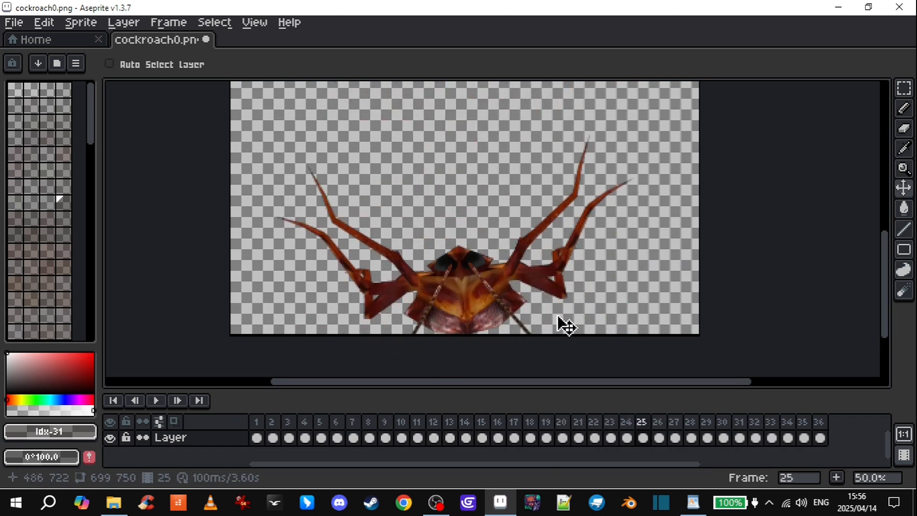
click(737, 422)
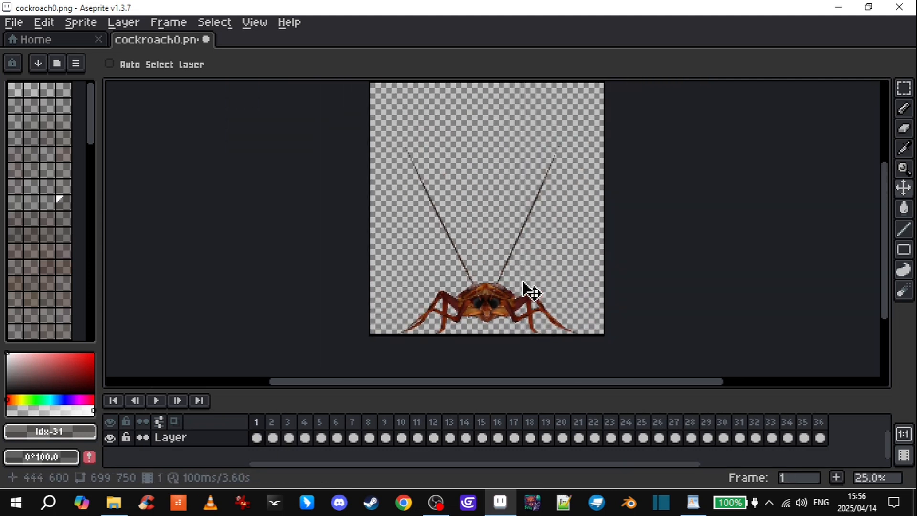
Step: Start an Export As and create a new 'resized' folder inside enemy_cockroach
click(13, 22)
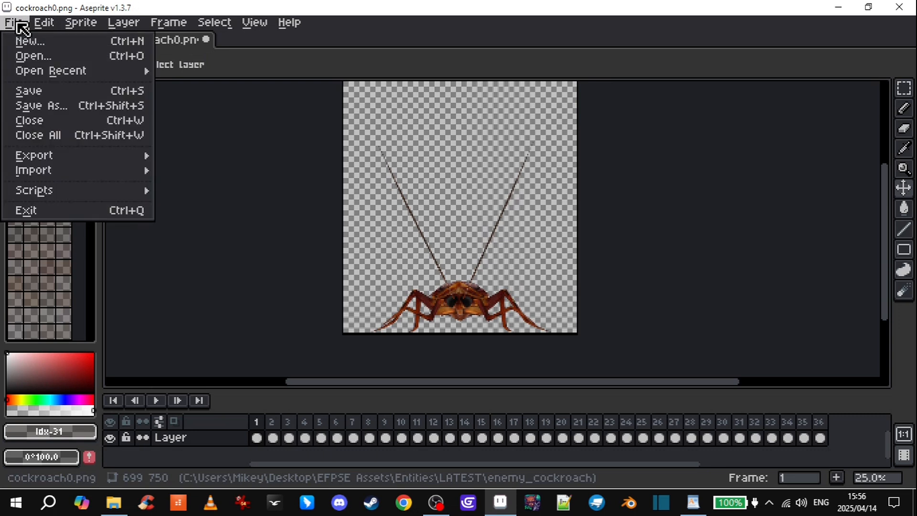
click(33, 155)
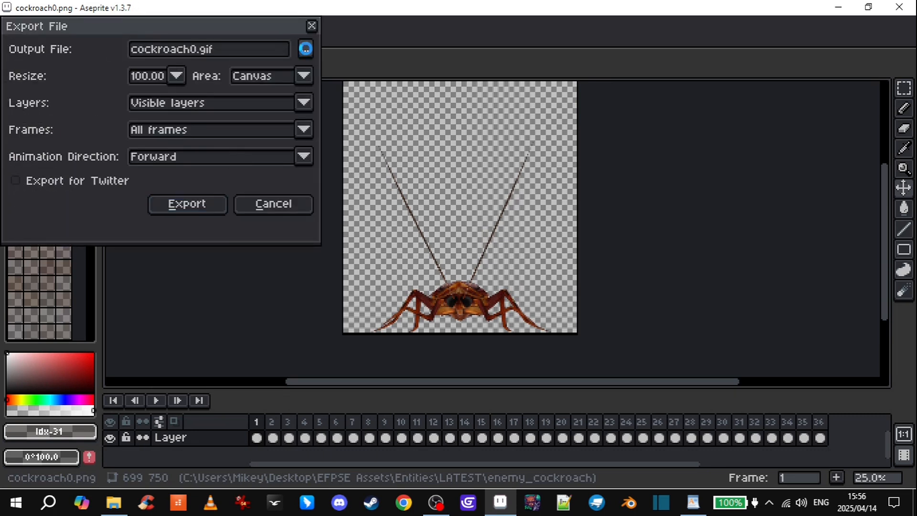
click(305, 48)
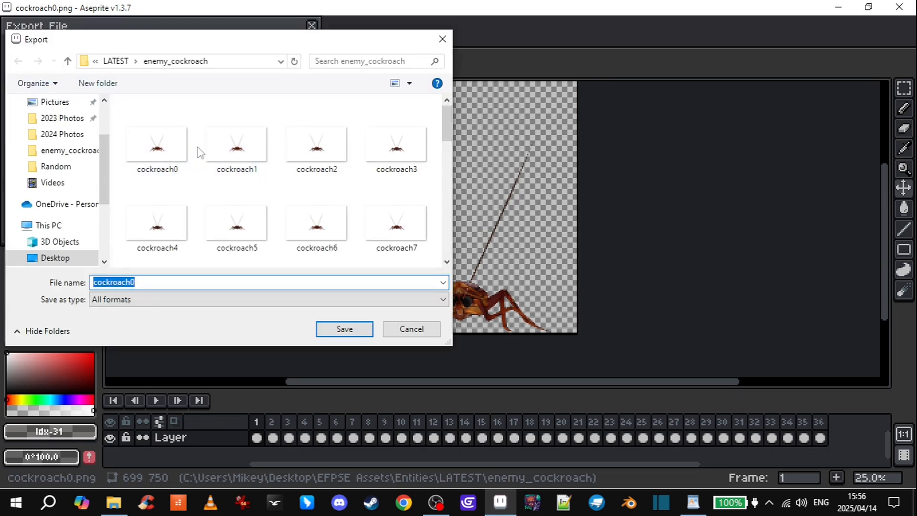
right_click(264, 193)
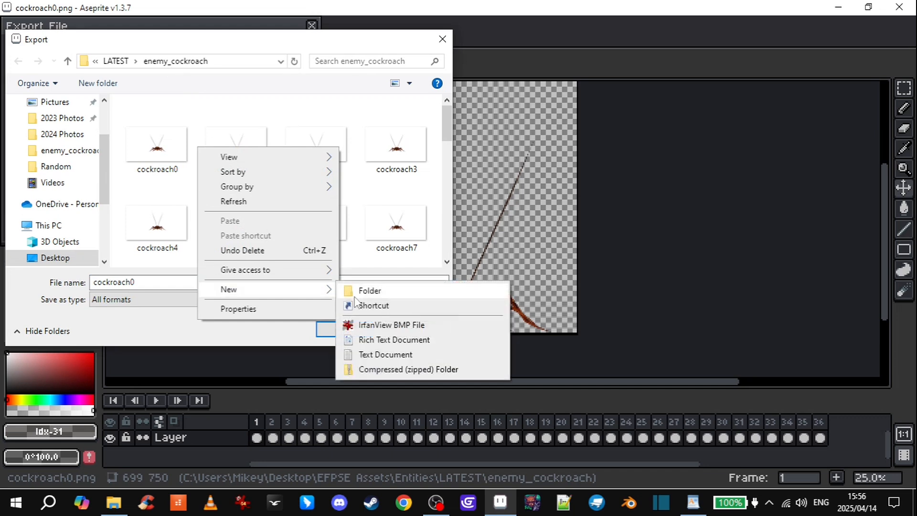
click(368, 290)
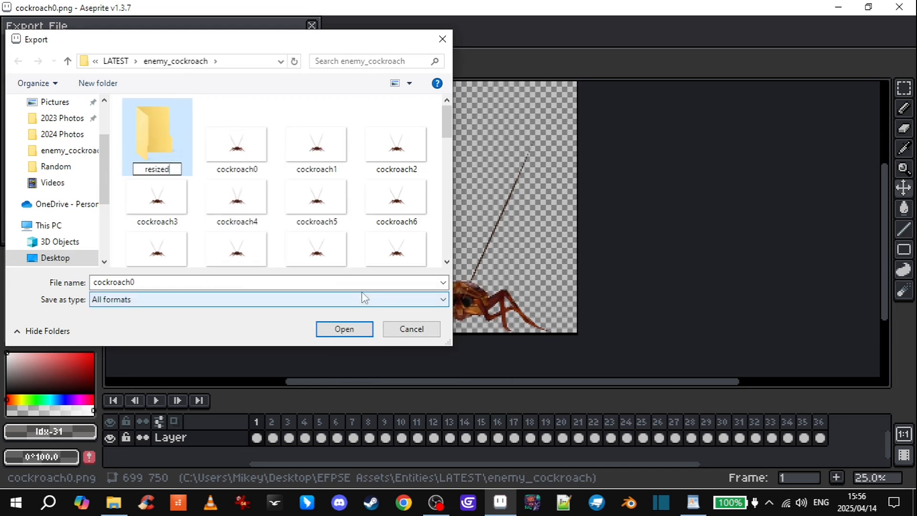
Step: Save the PNG export into 'resized' and agree to export all 36 frames
click(268, 299)
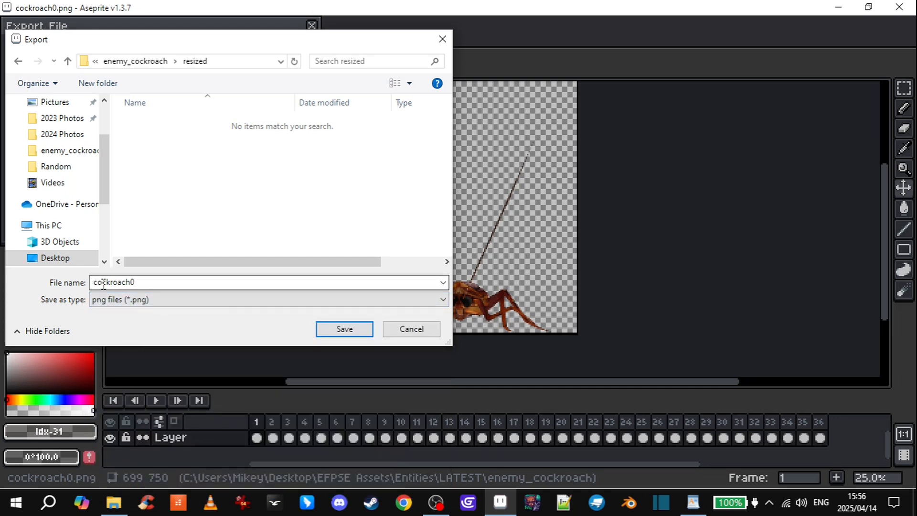
click(344, 329)
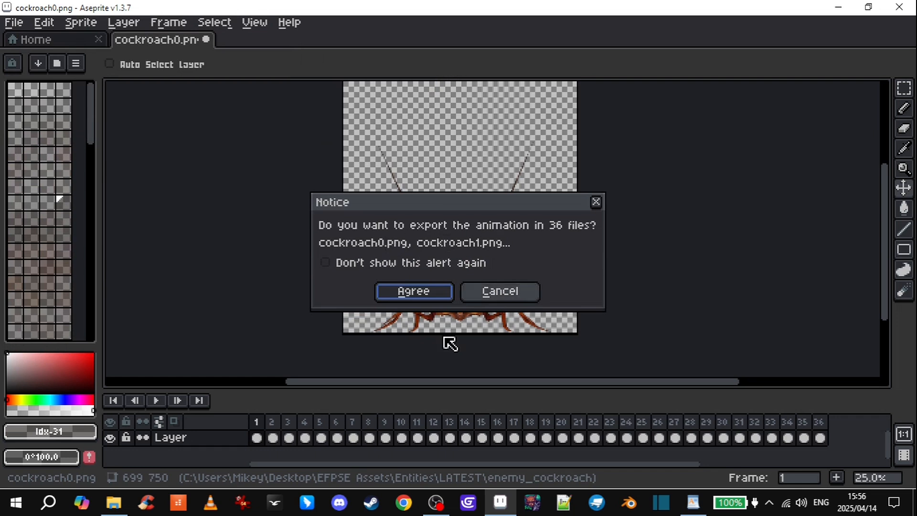
mouse_move(414, 291)
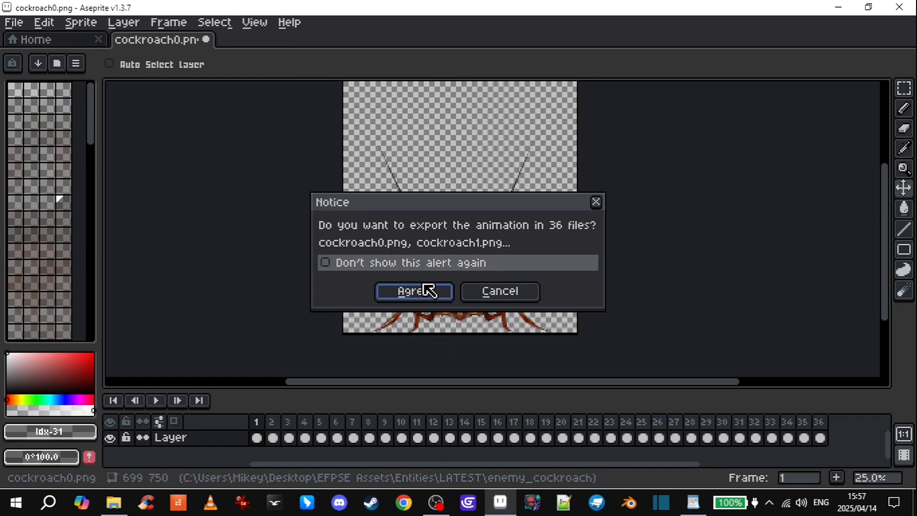
click(414, 292)
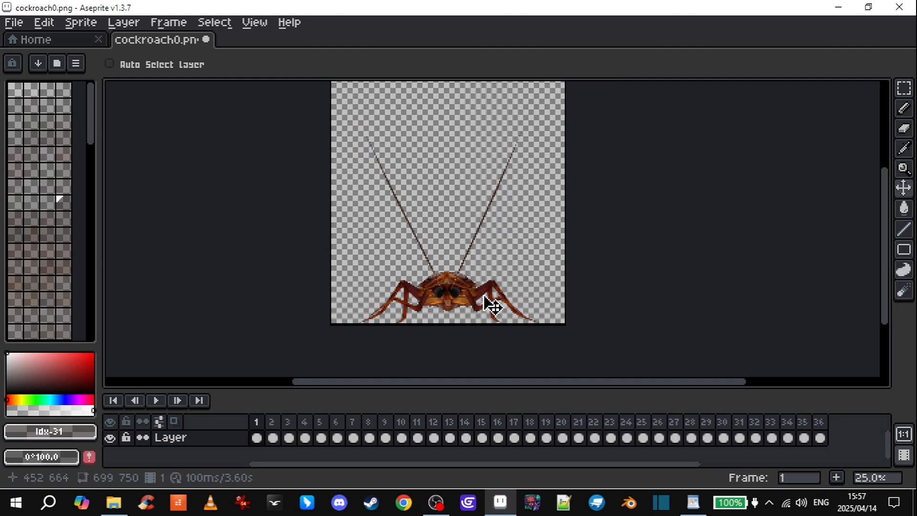
mouse_move(122, 41)
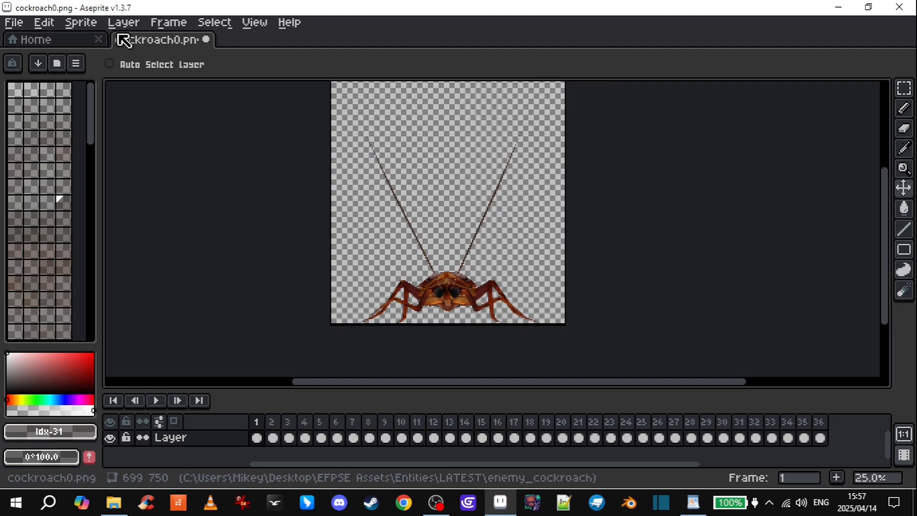
Step: Scale the cockroach sprite to 50%, making it 349×375
click(80, 23)
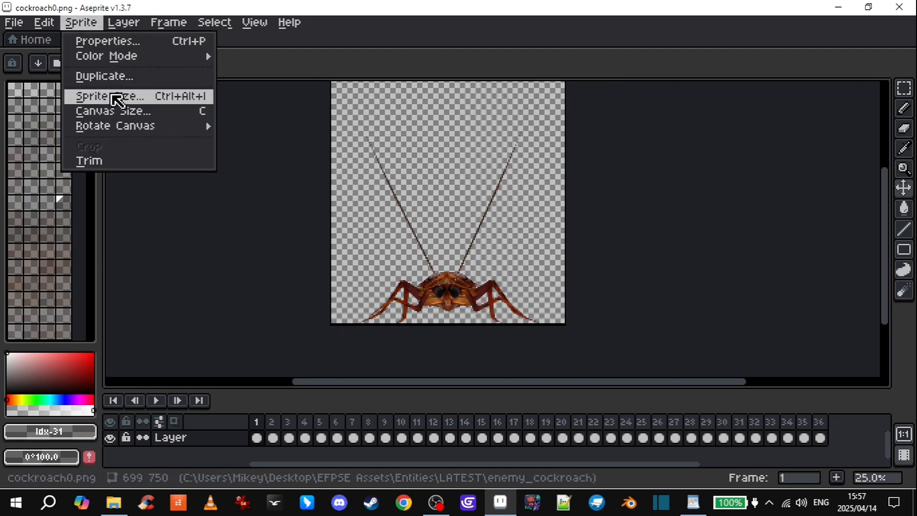
click(111, 96)
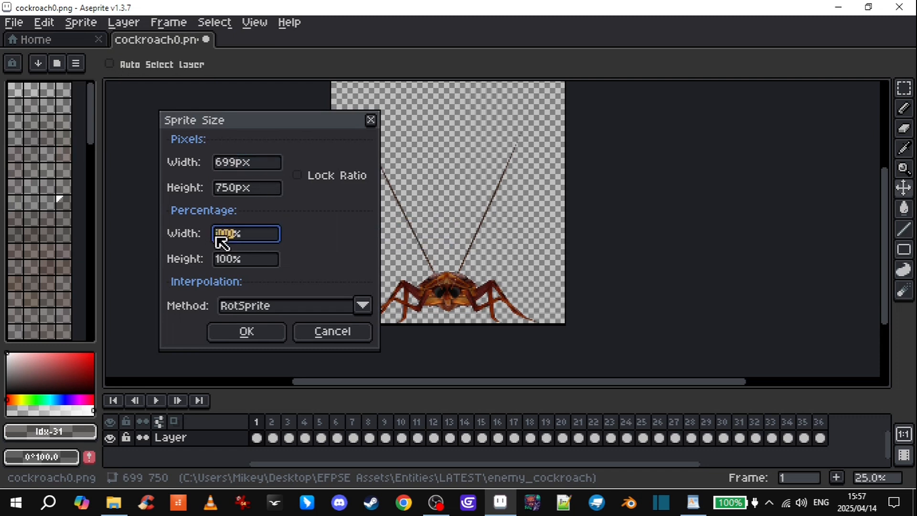
text(50.00)
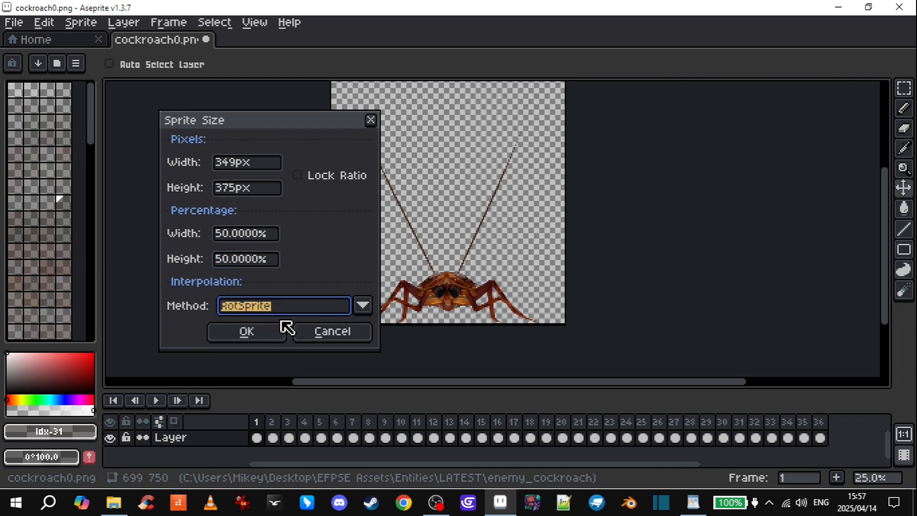
click(245, 331)
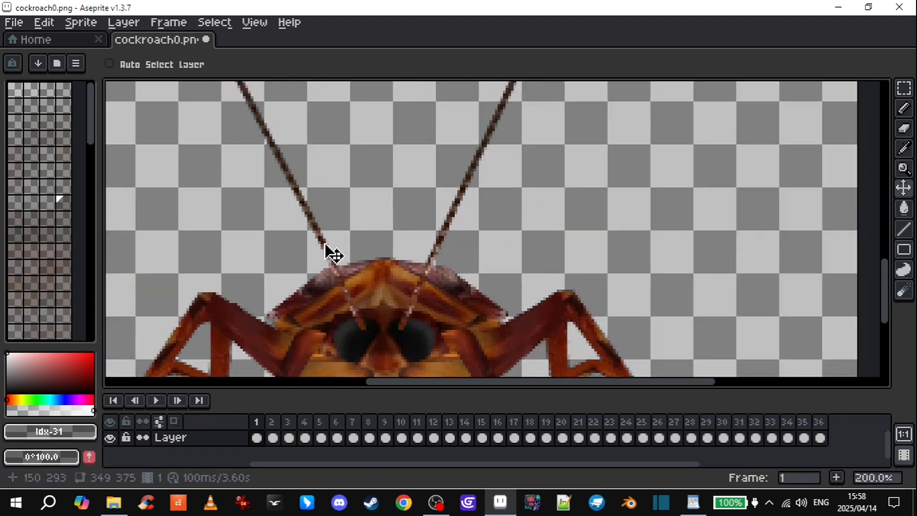
scroll(up, 3)
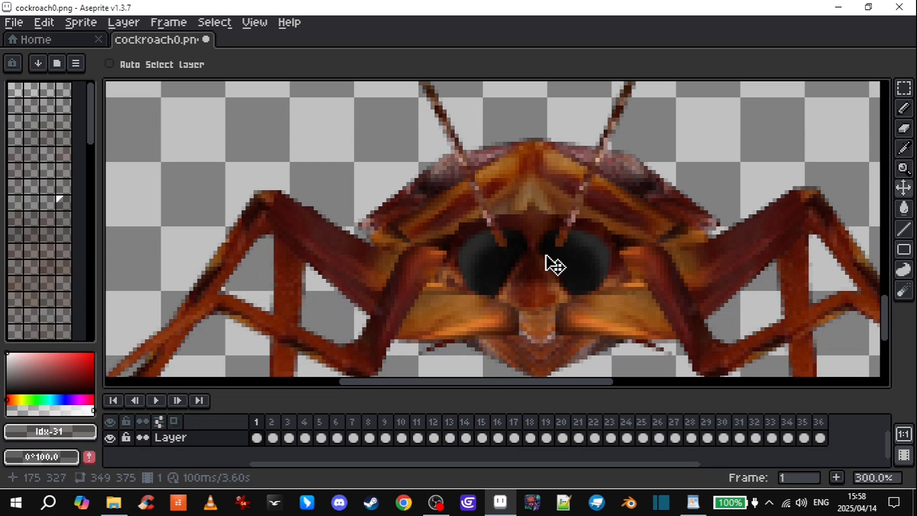
Step: Reopen Sprite Size and return the sprite to 699×750
click(80, 22)
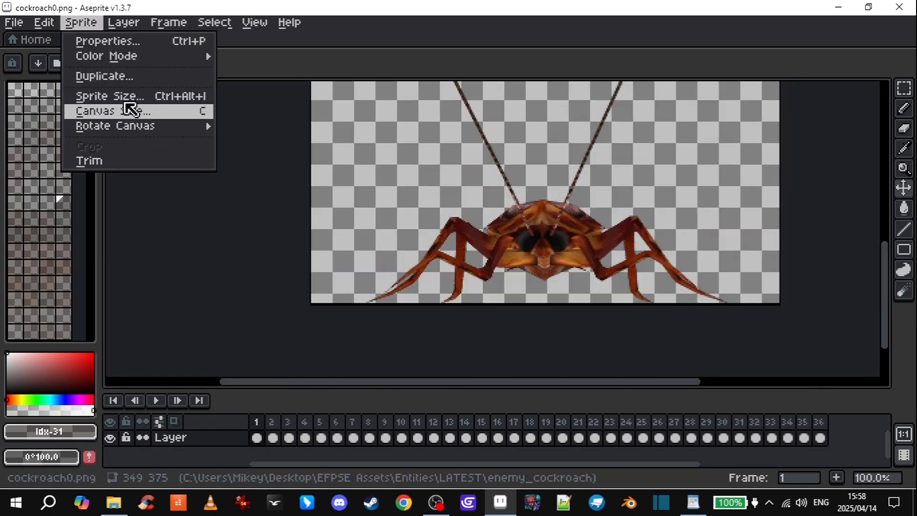
click(110, 96)
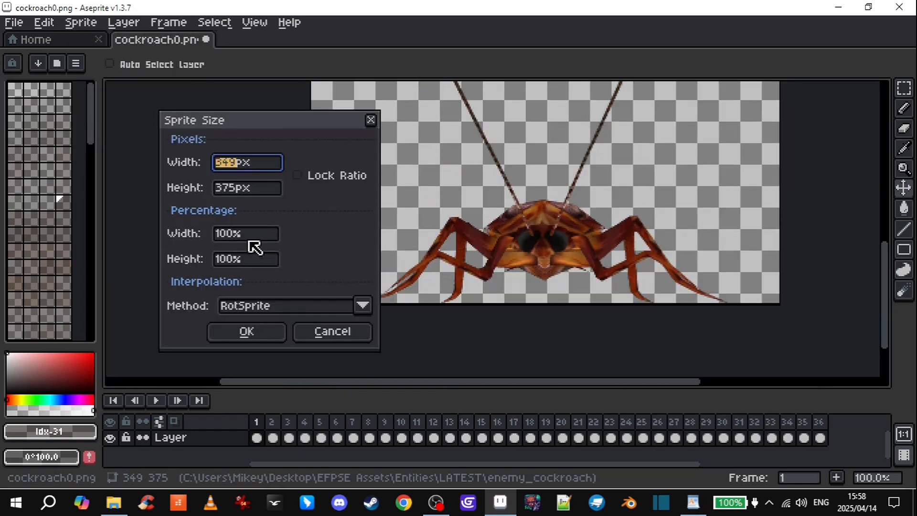
mouse_move(250, 208)
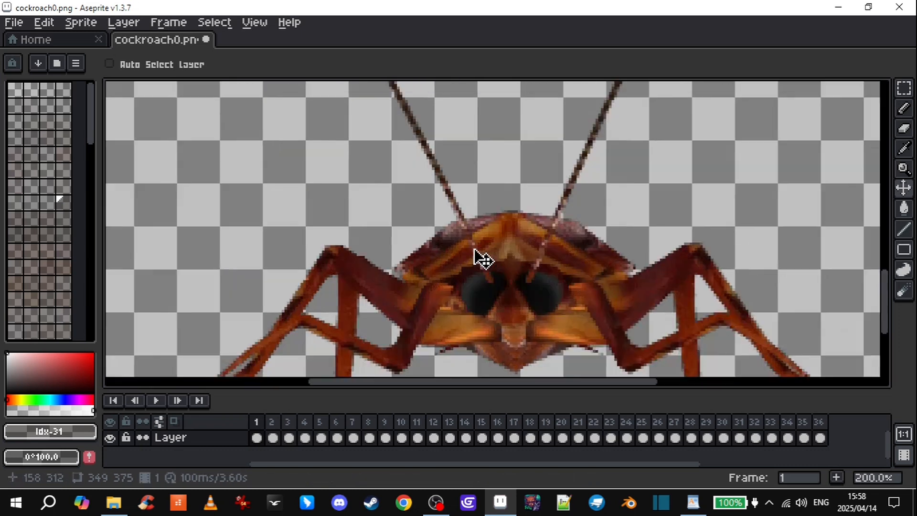
scroll(up, 3)
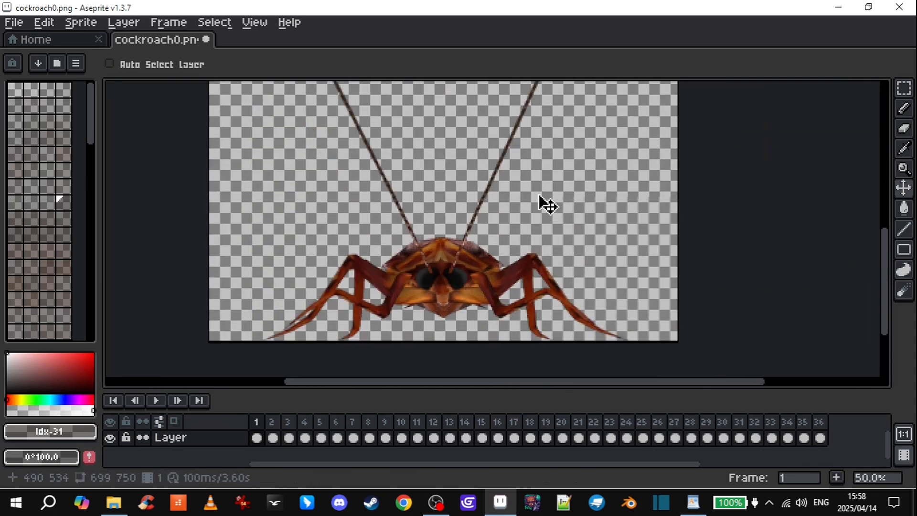
click(108, 64)
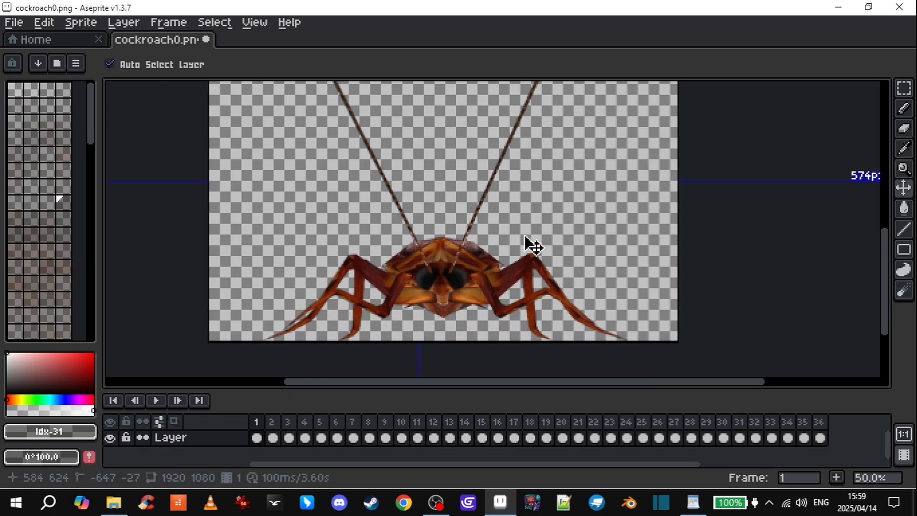
Step: From Export As, create and open a 'retro_50%' folder inside 'resized'
click(13, 23)
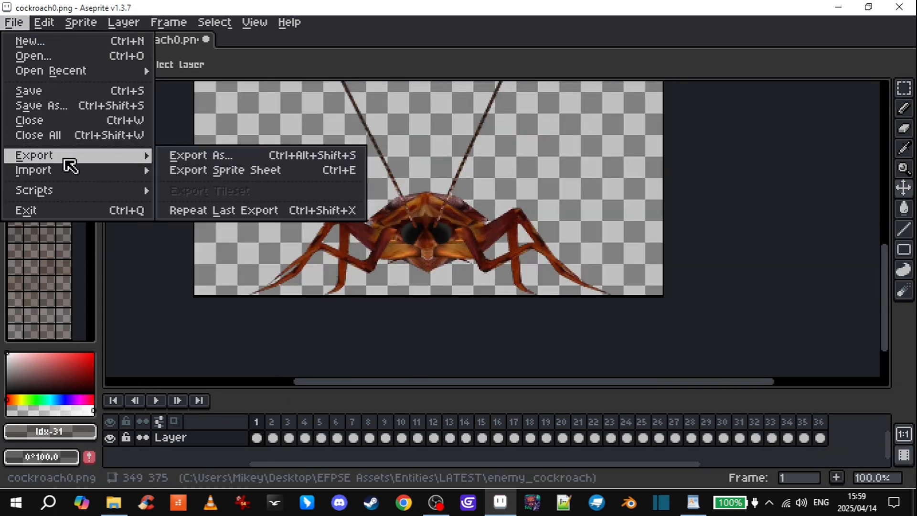
click(202, 155)
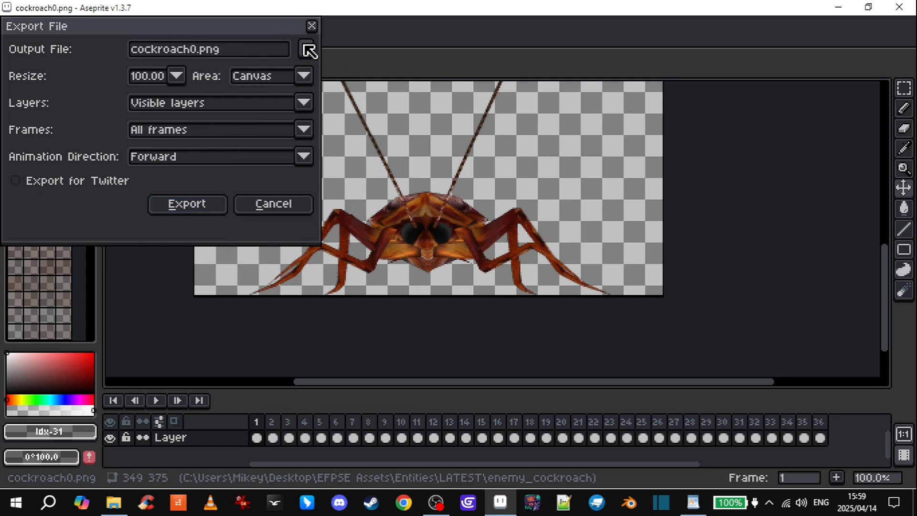
click(308, 49)
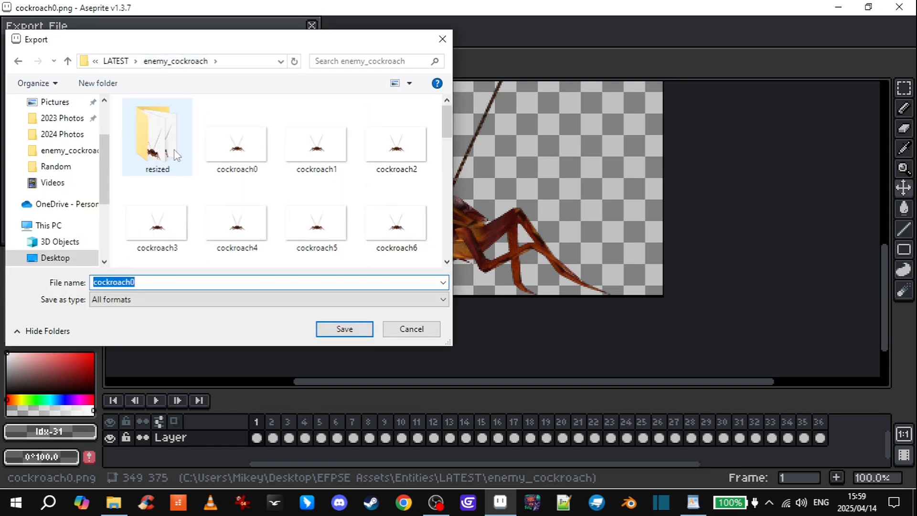
double_click(156, 136)
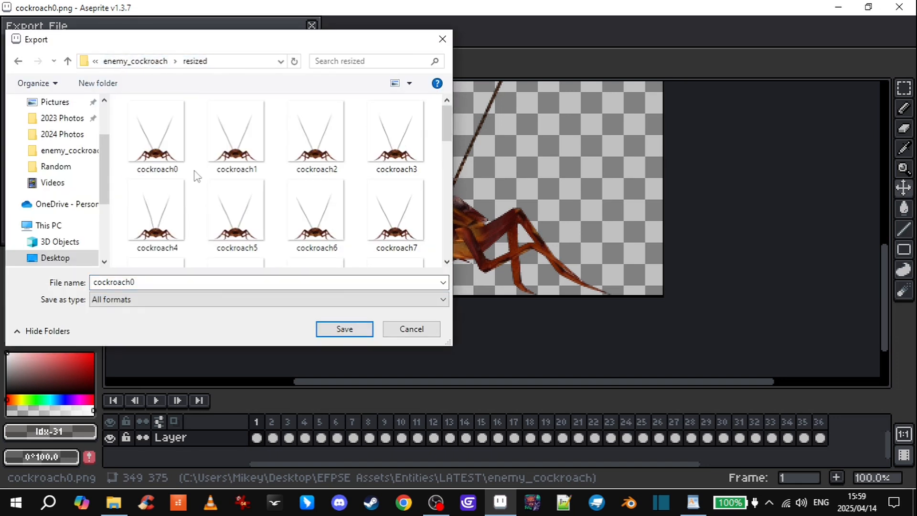
click(97, 83)
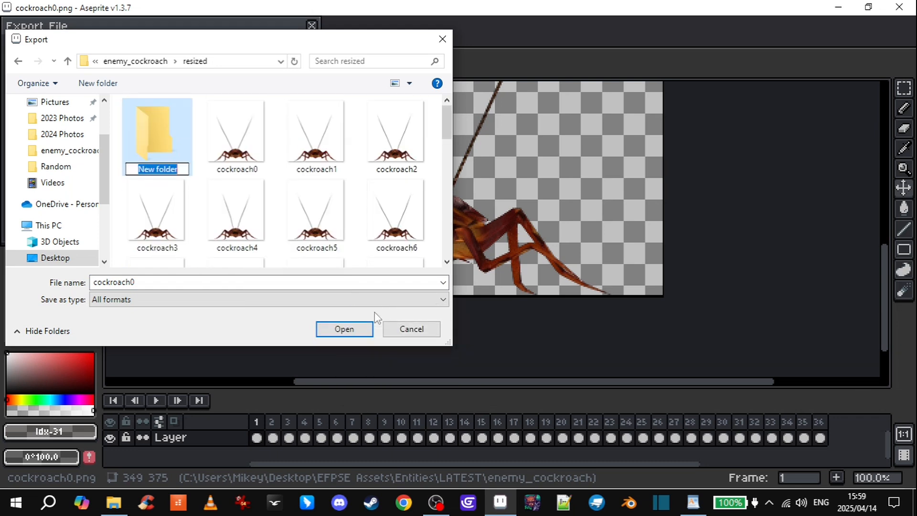
text(retrp)
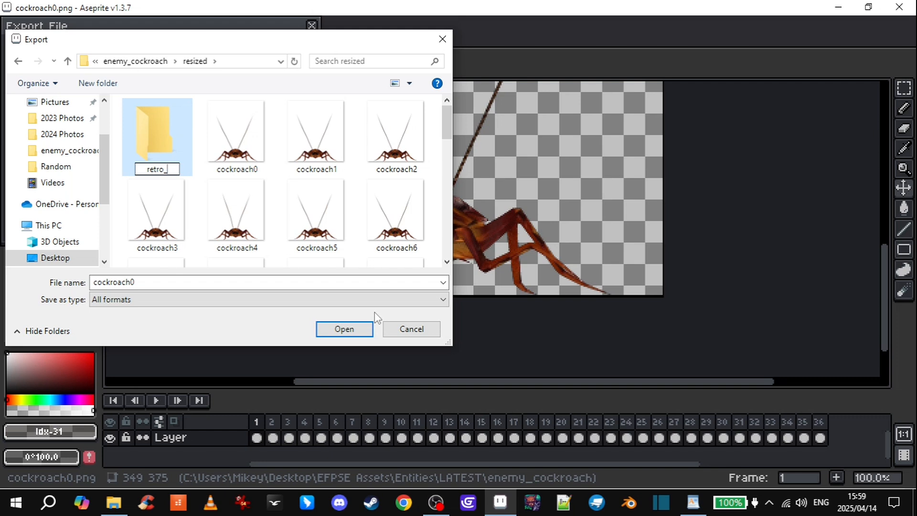
text(50$)
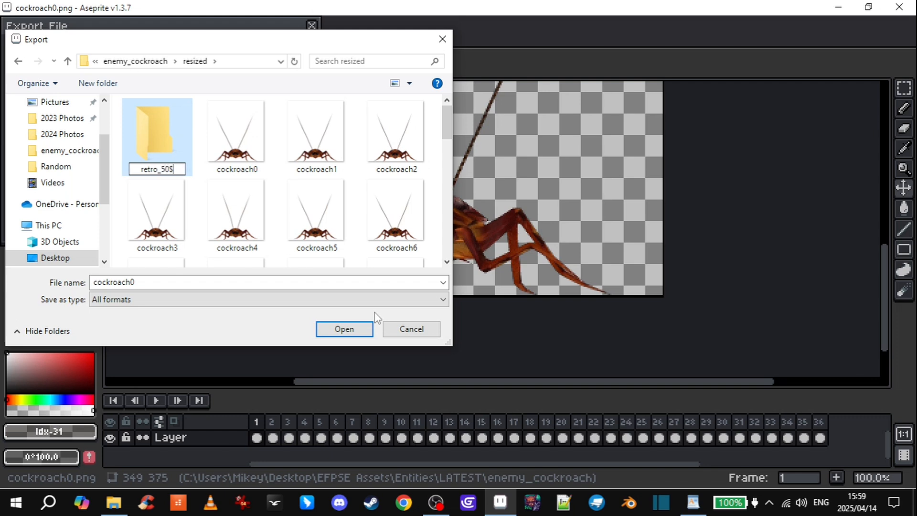
click(237, 135)
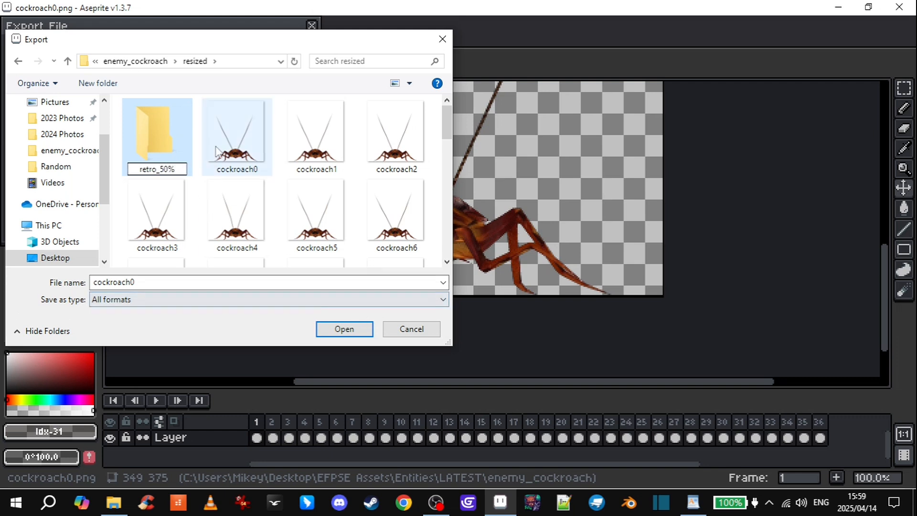
double_click(156, 134)
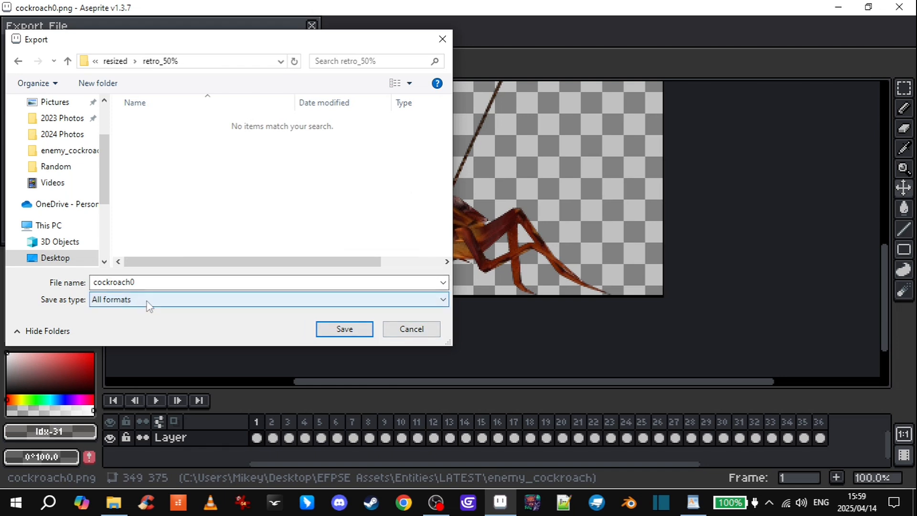
Step: Set the file type to PNG, save, and export all frames
click(269, 299)
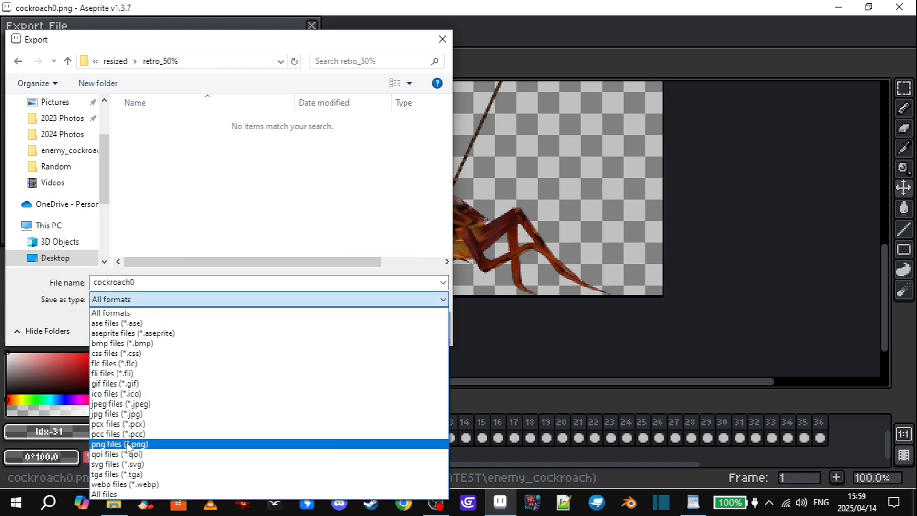
click(119, 444)
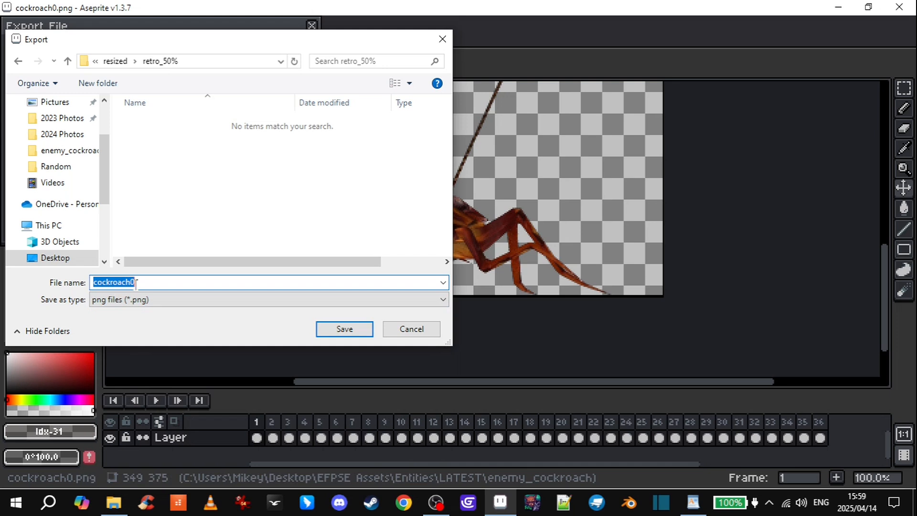
click(344, 329)
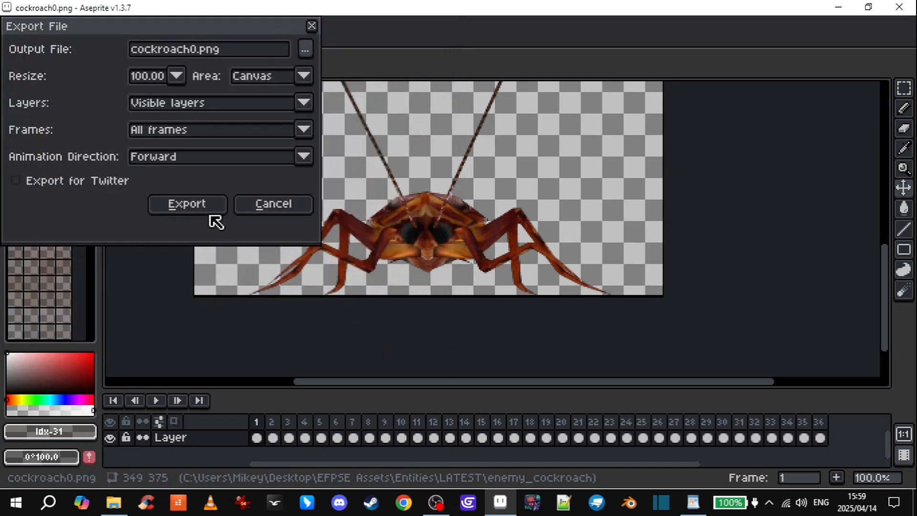
click(187, 204)
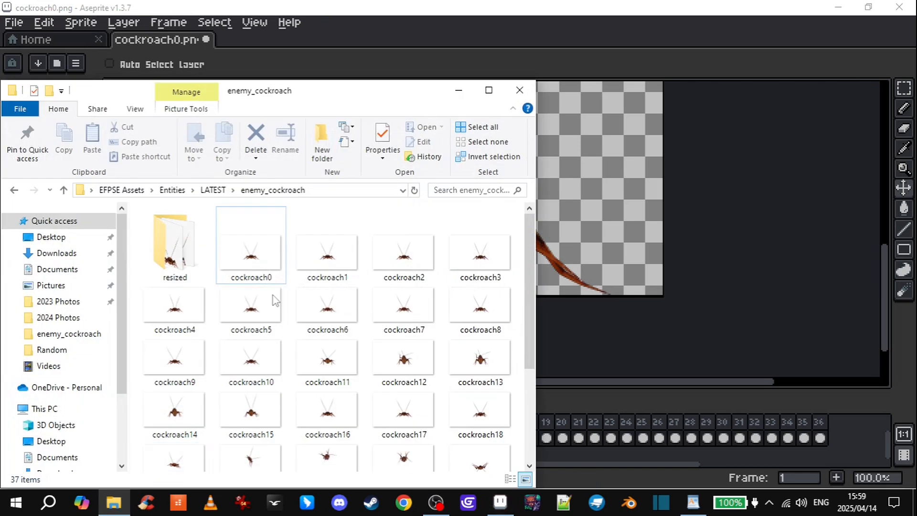
Step: Navigate from enemy_cockroach into resized, then retro_50%, to view the exported frames
click(250, 251)
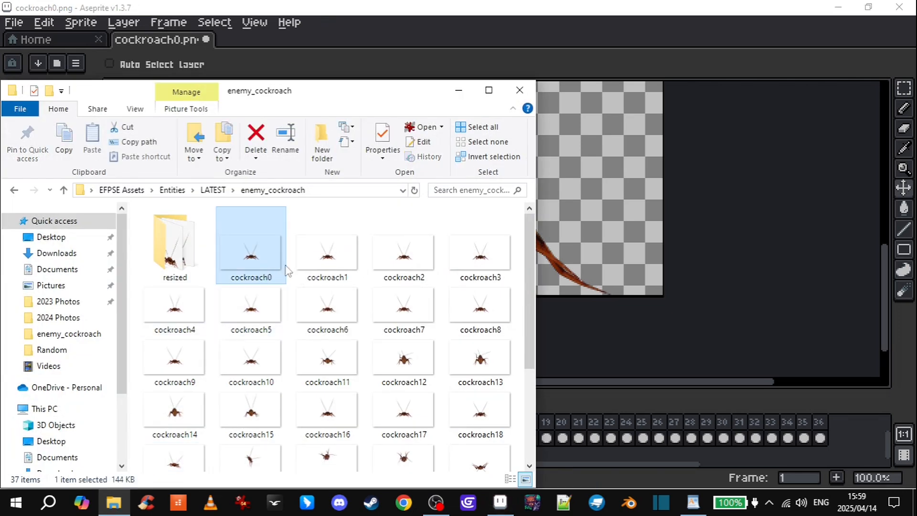
mouse_move(232, 266)
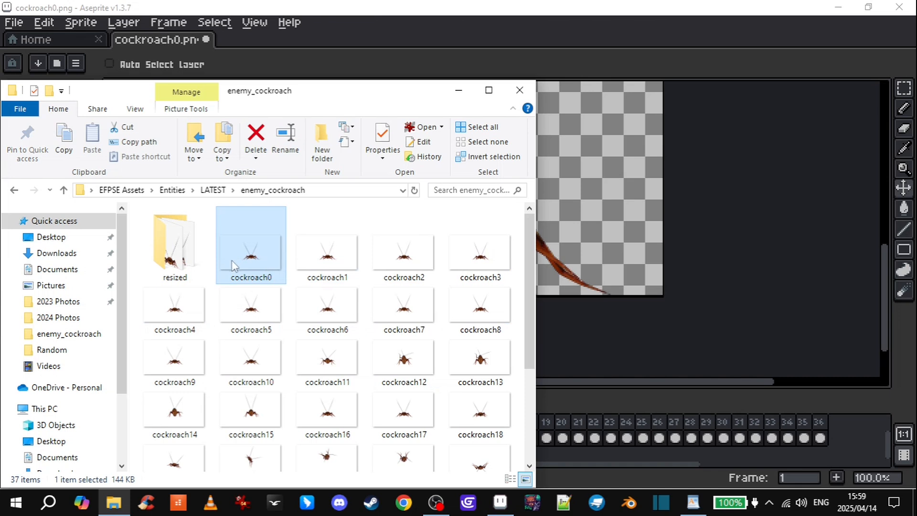
click(174, 245)
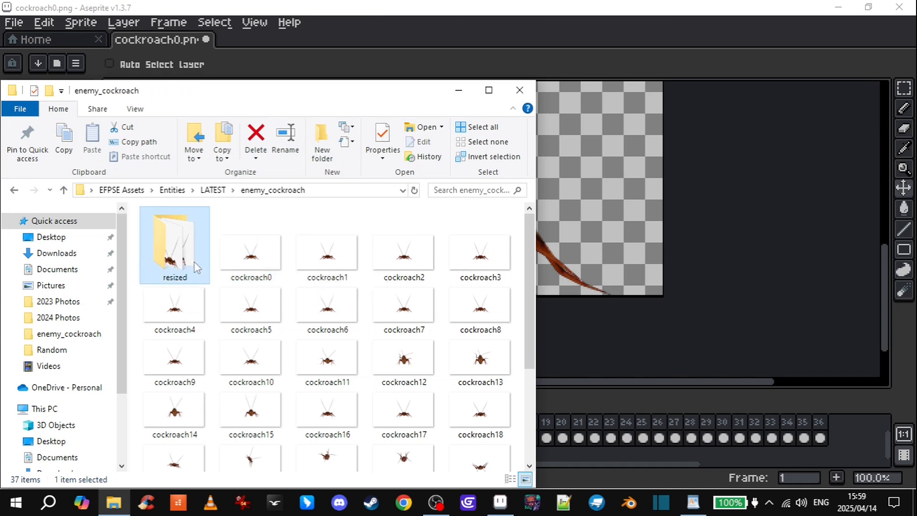
double_click(175, 244)
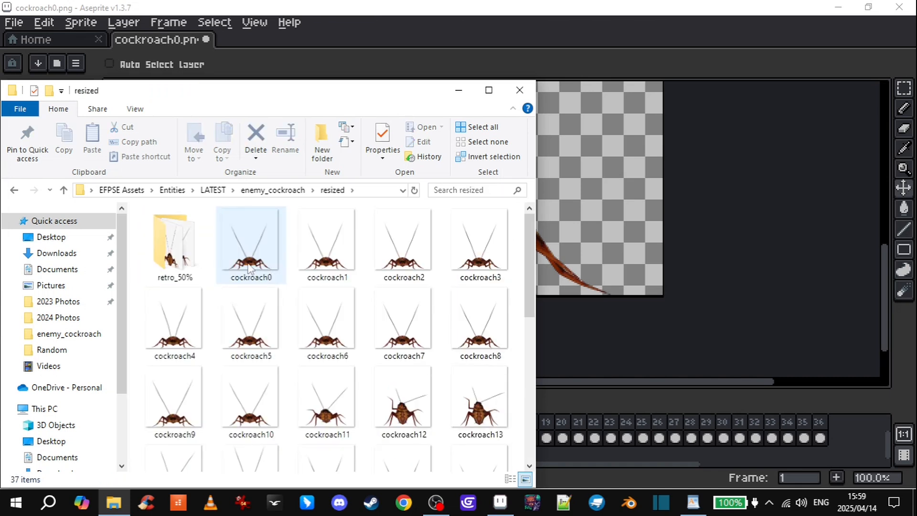
click(174, 244)
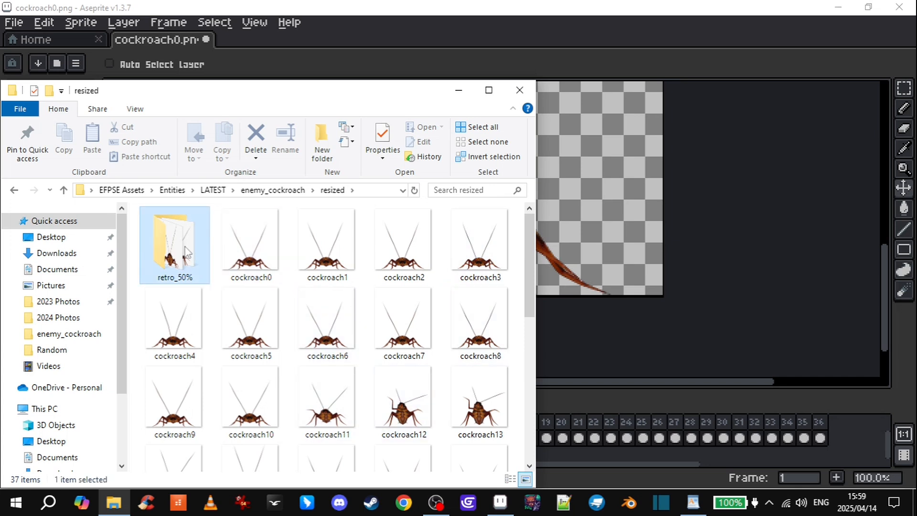
double_click(174, 240)
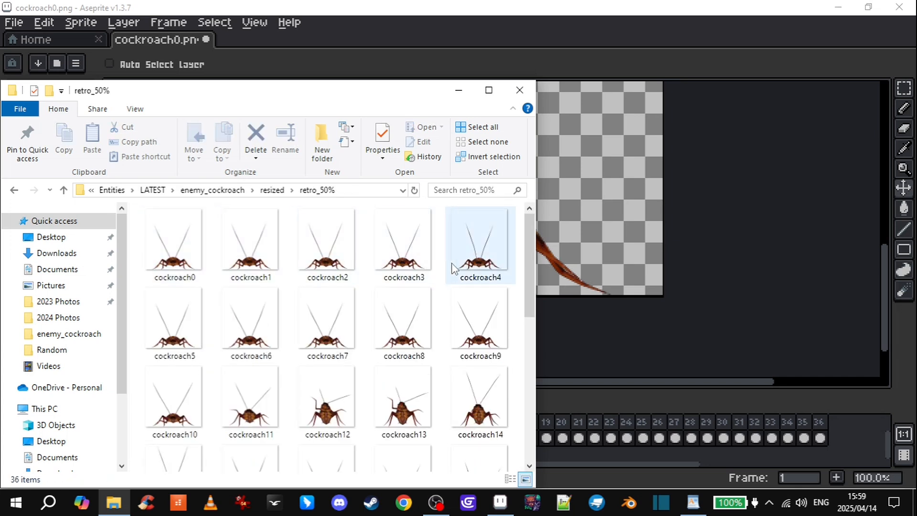
Step: Go back up to resized and reopen retro_50% to recheck the frames
click(63, 190)
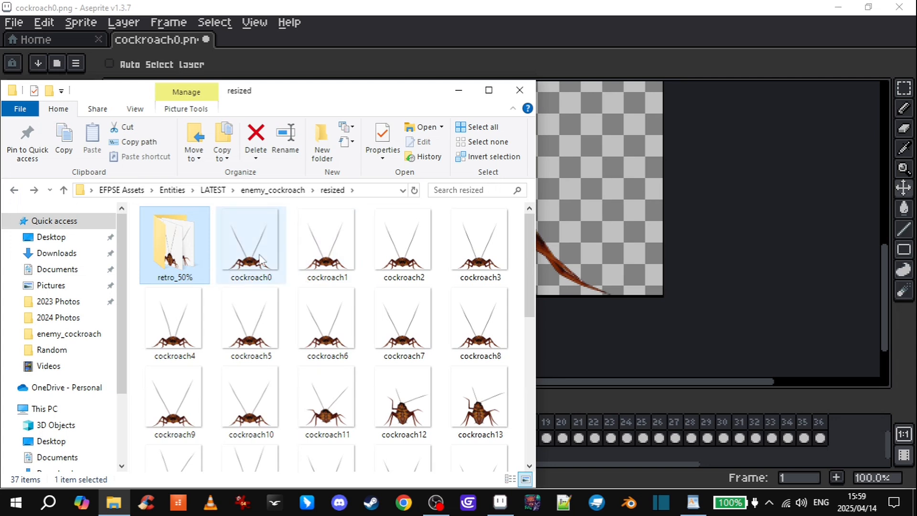
double_click(174, 242)
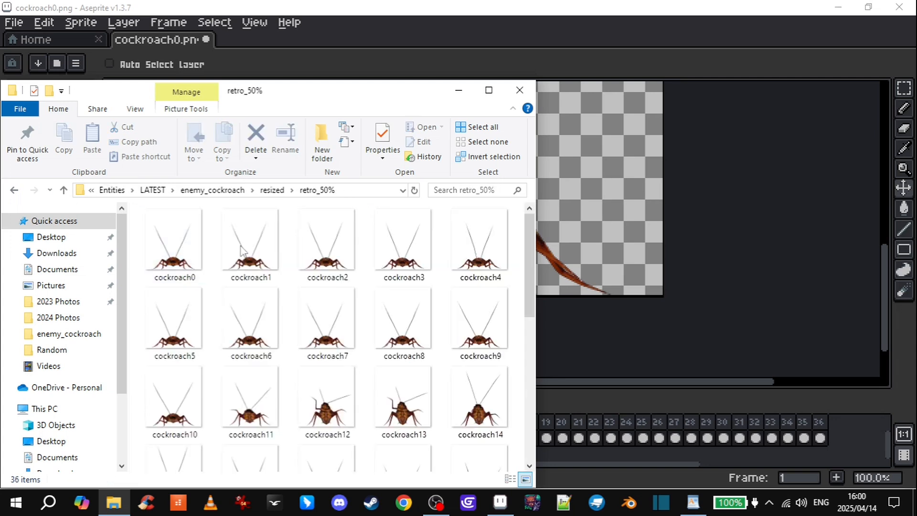
click(63, 190)
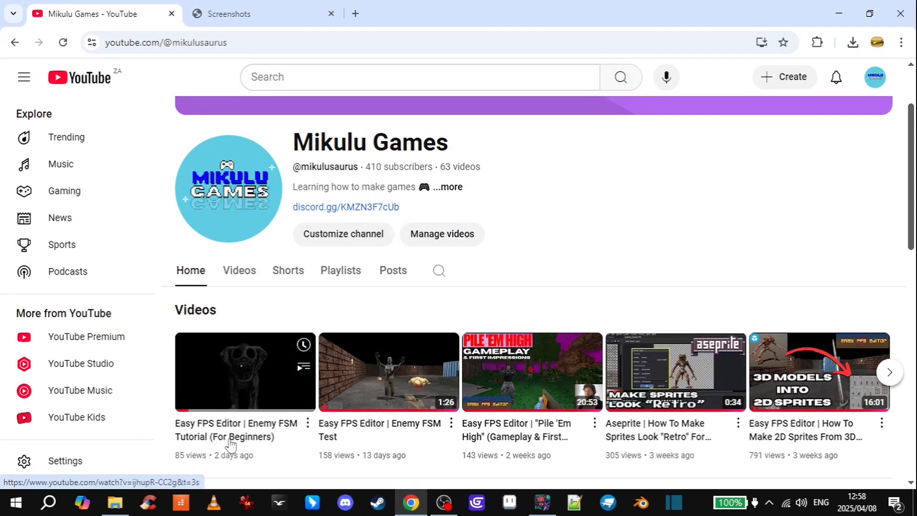
mouse_move(265, 419)
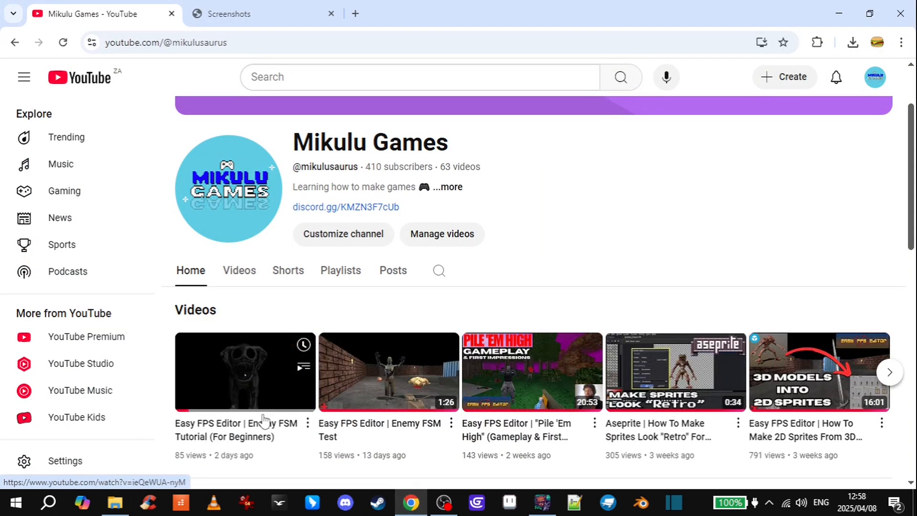